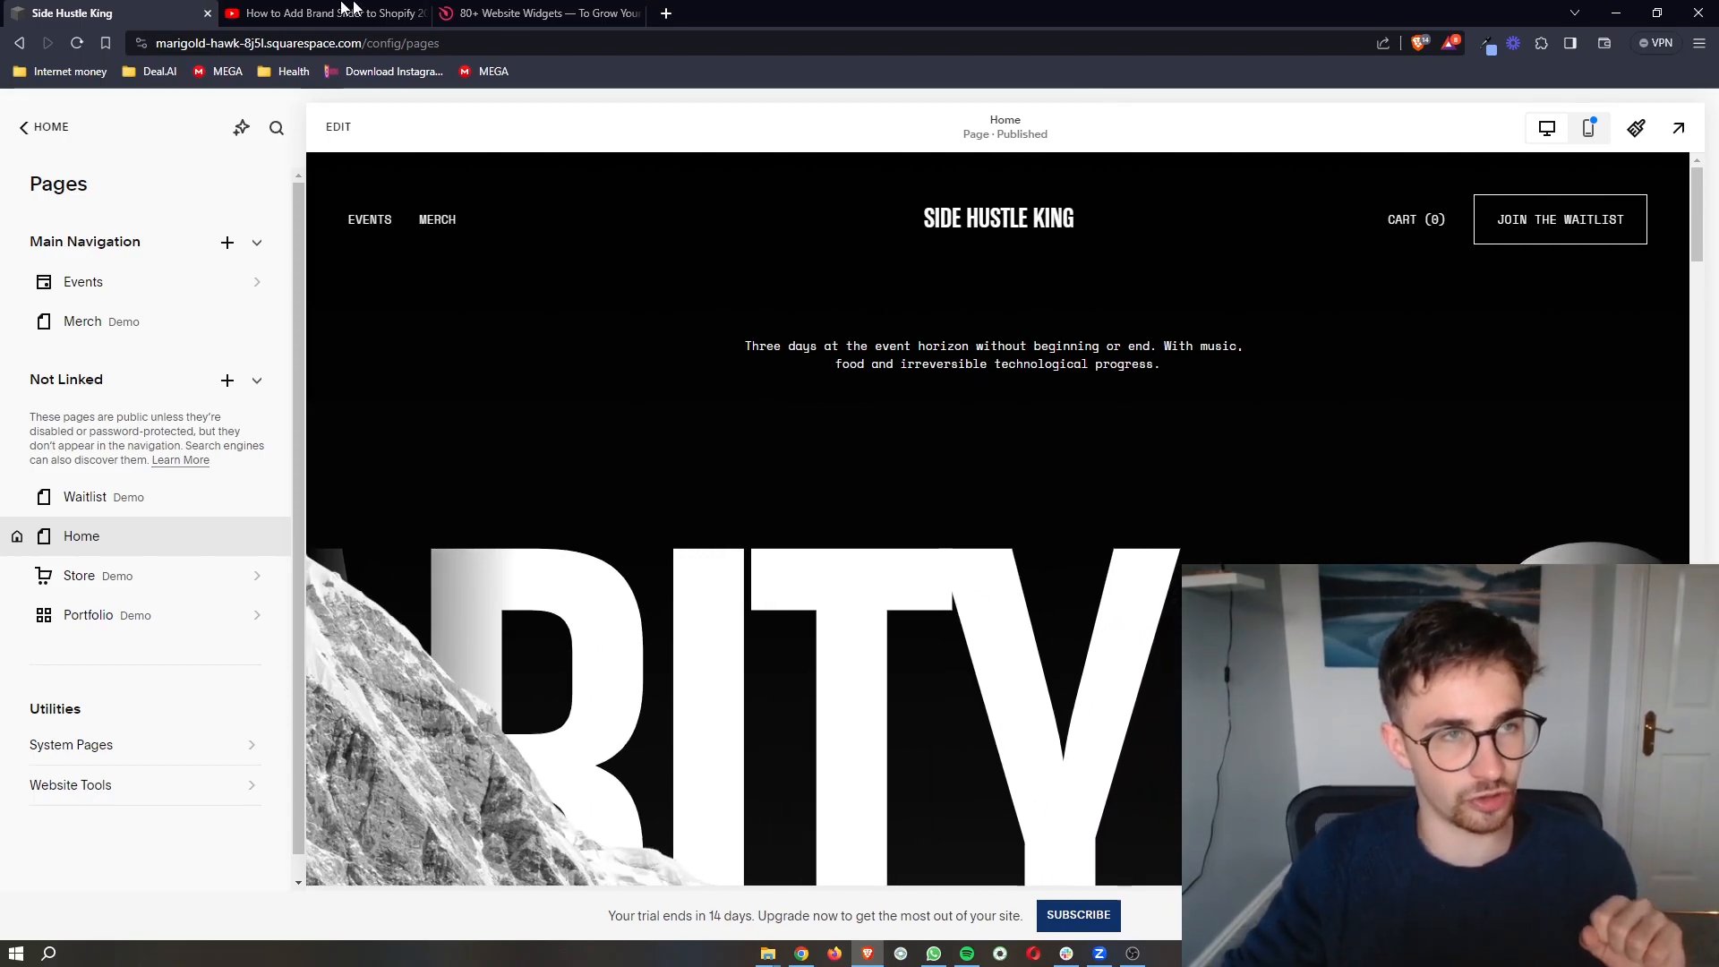
Switch to the '80+ Website Widgets' Elfsight tab in the browser.
left_click(323, 14)
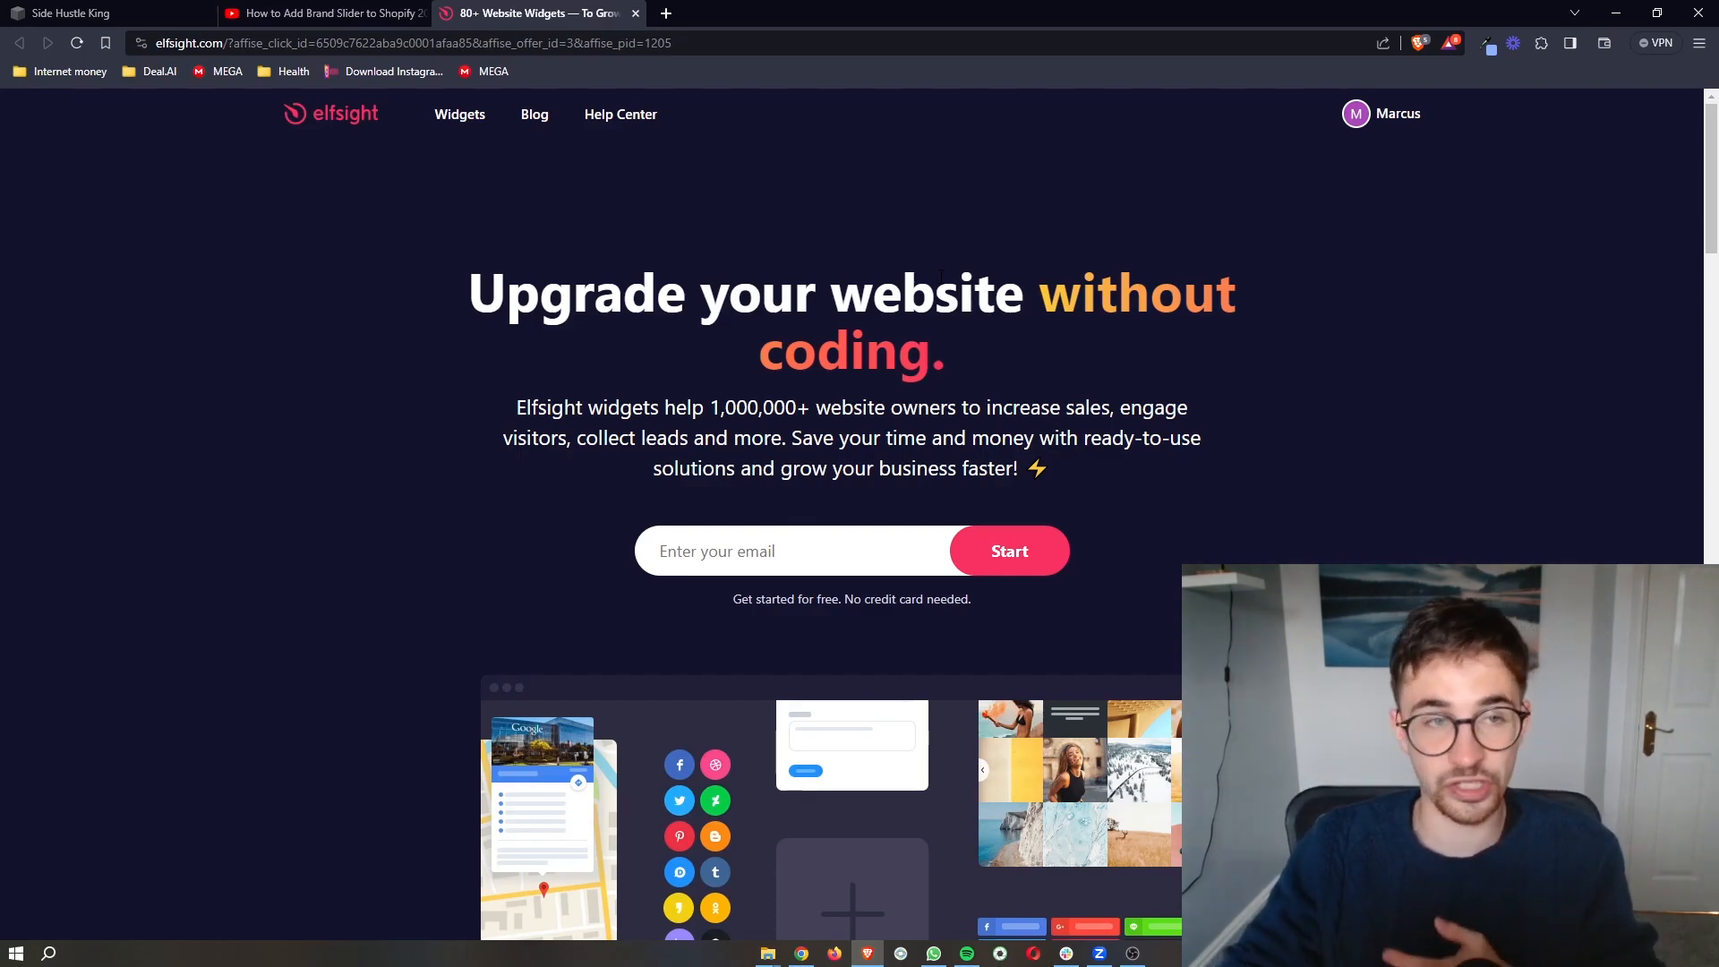
Open the Widgets menu in Elfsight's top navigation to see widget categories.
left_click(72, 13)
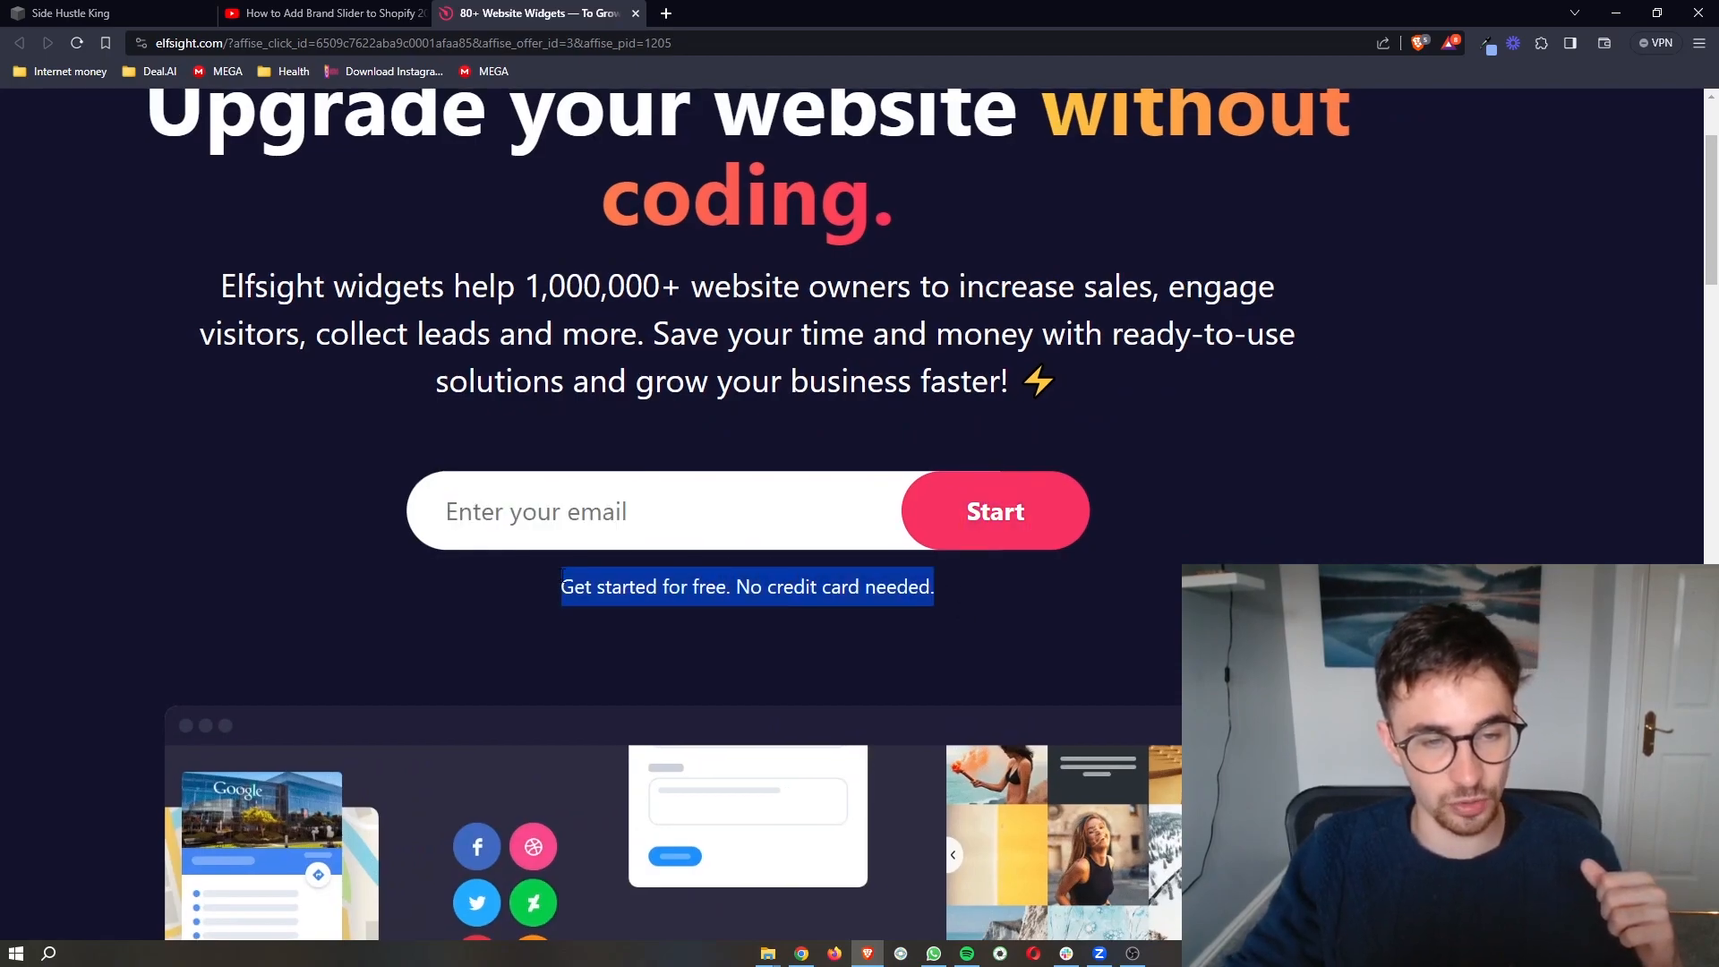
scroll("up", 3)
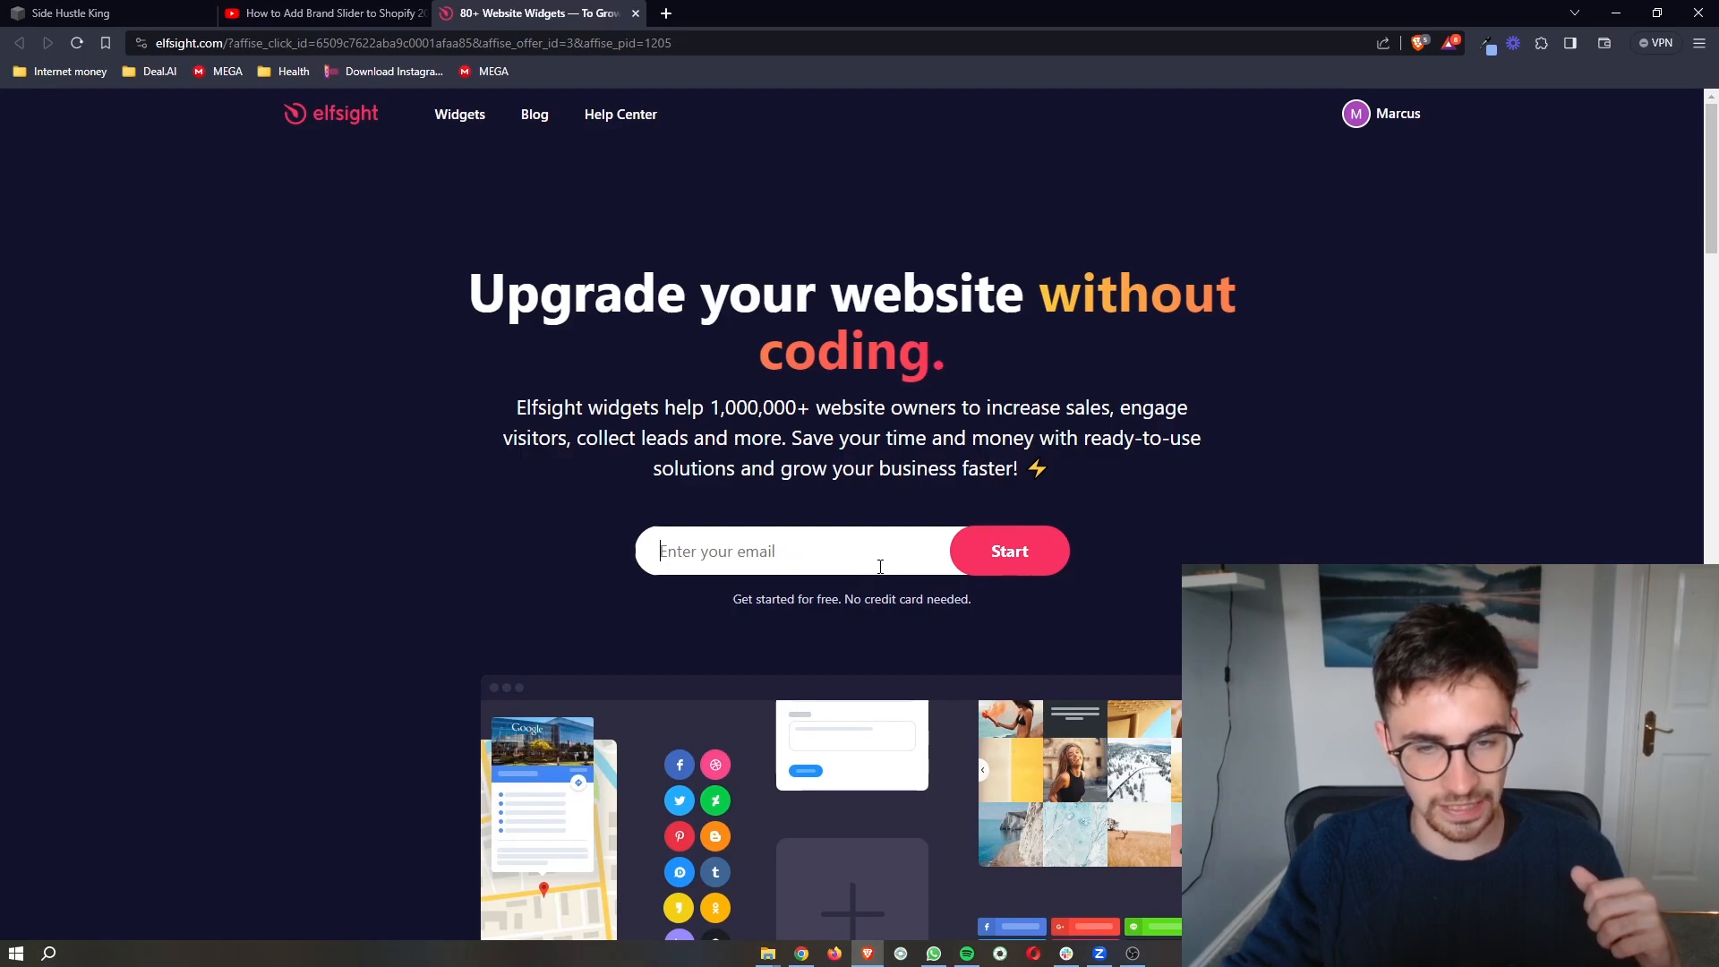
mouse_move(1125, 610)
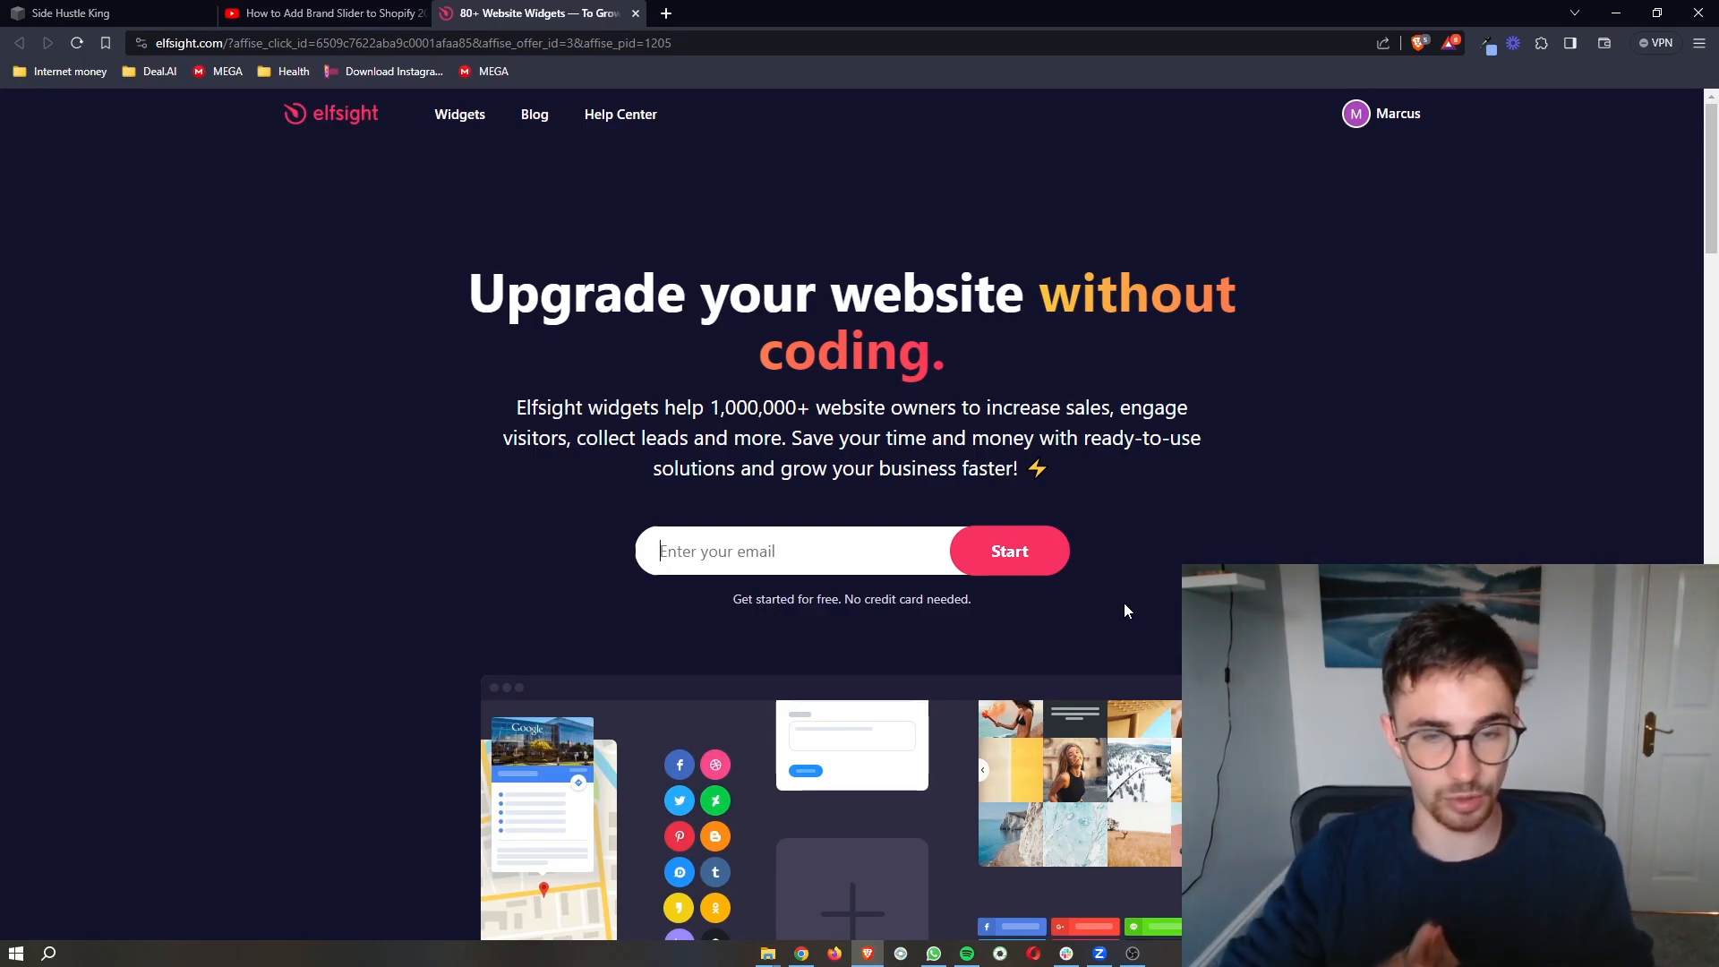
left_click(459, 113)
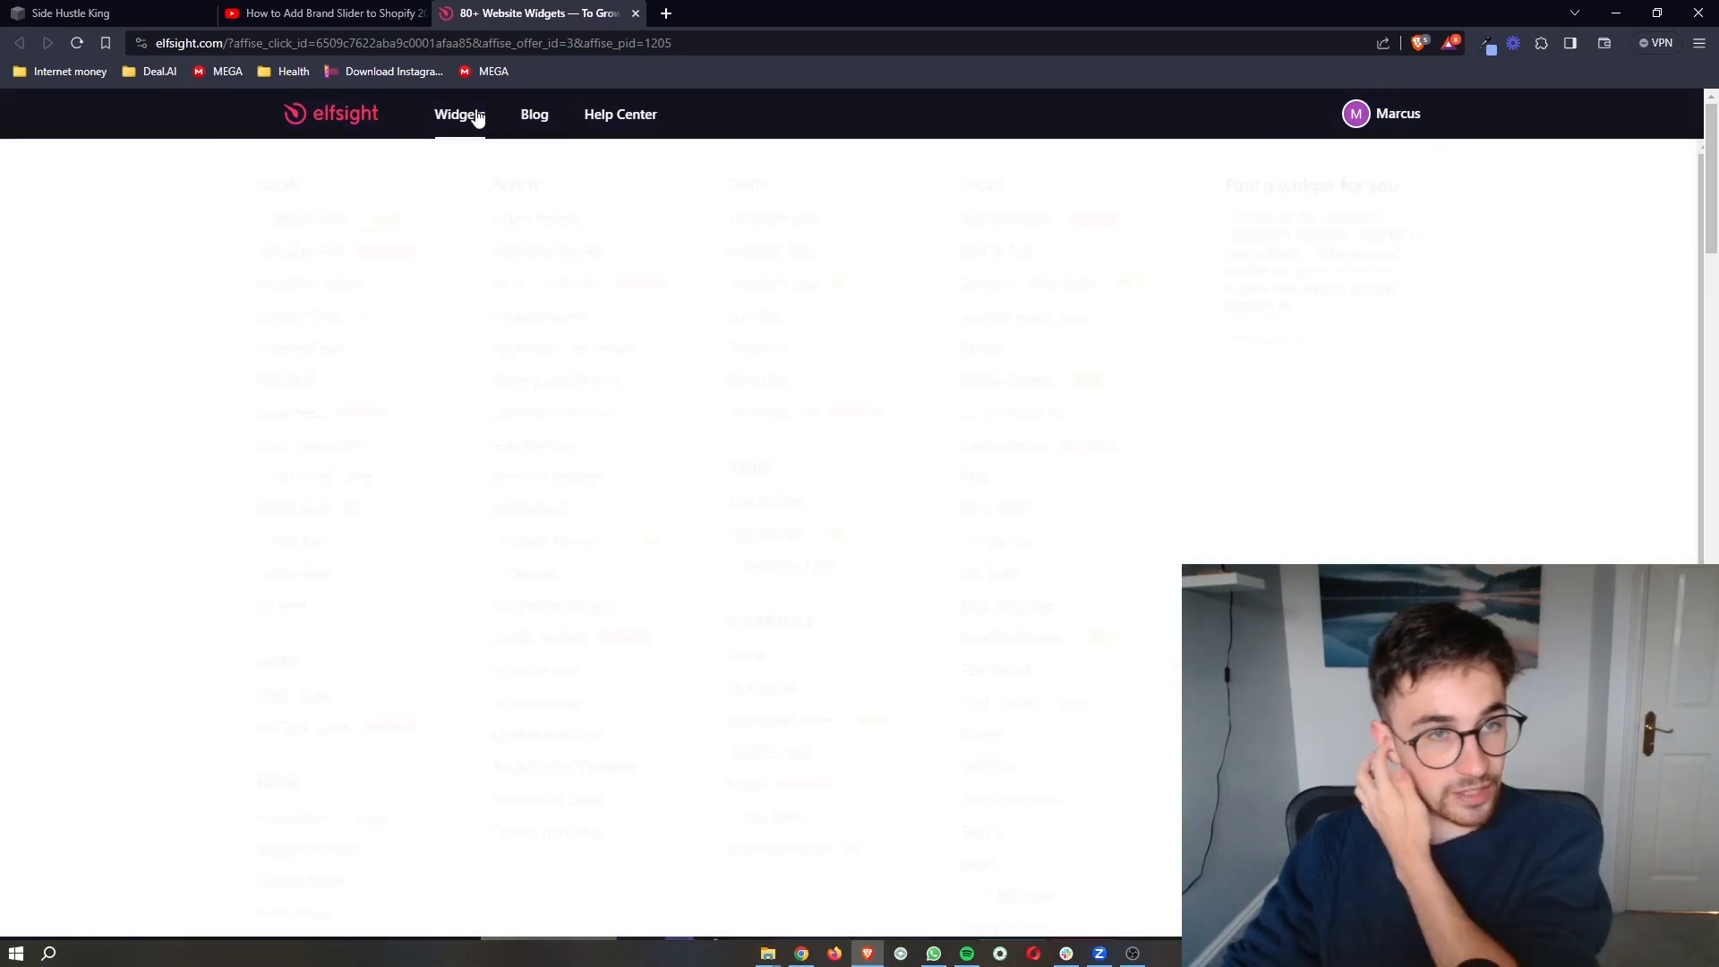
Browse the widget catalogue, search 'facebook', and open the Facebook Feed widget.
left_click(459, 113)
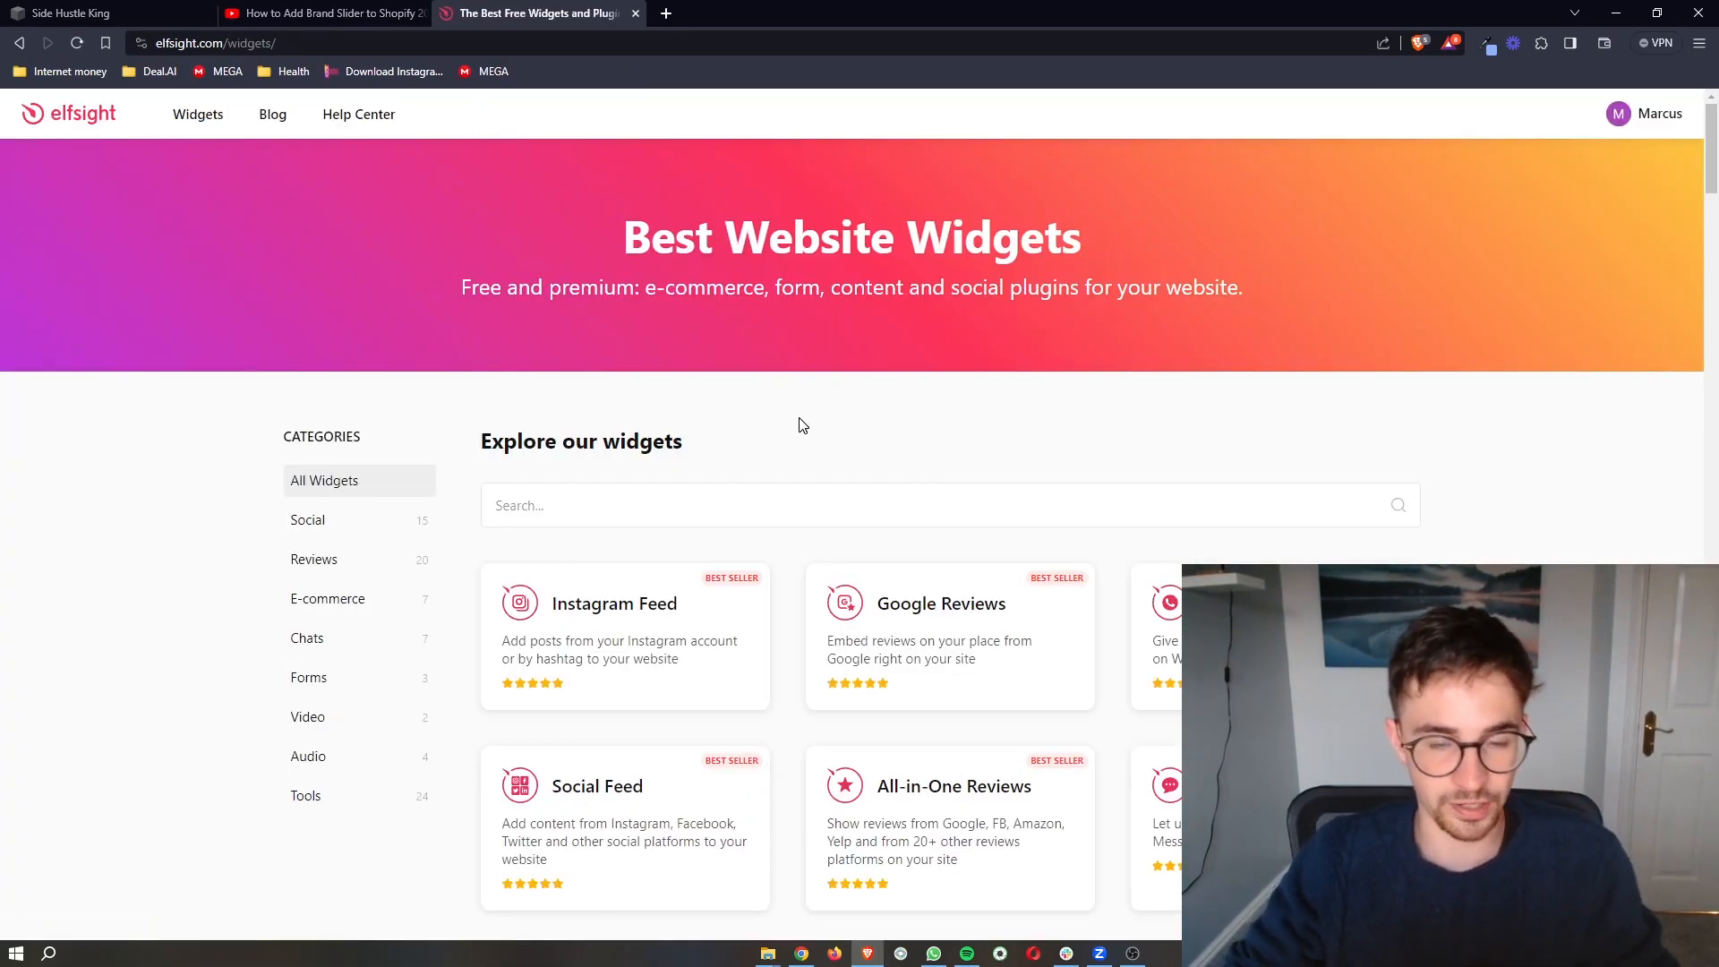
scroll("down", 3)
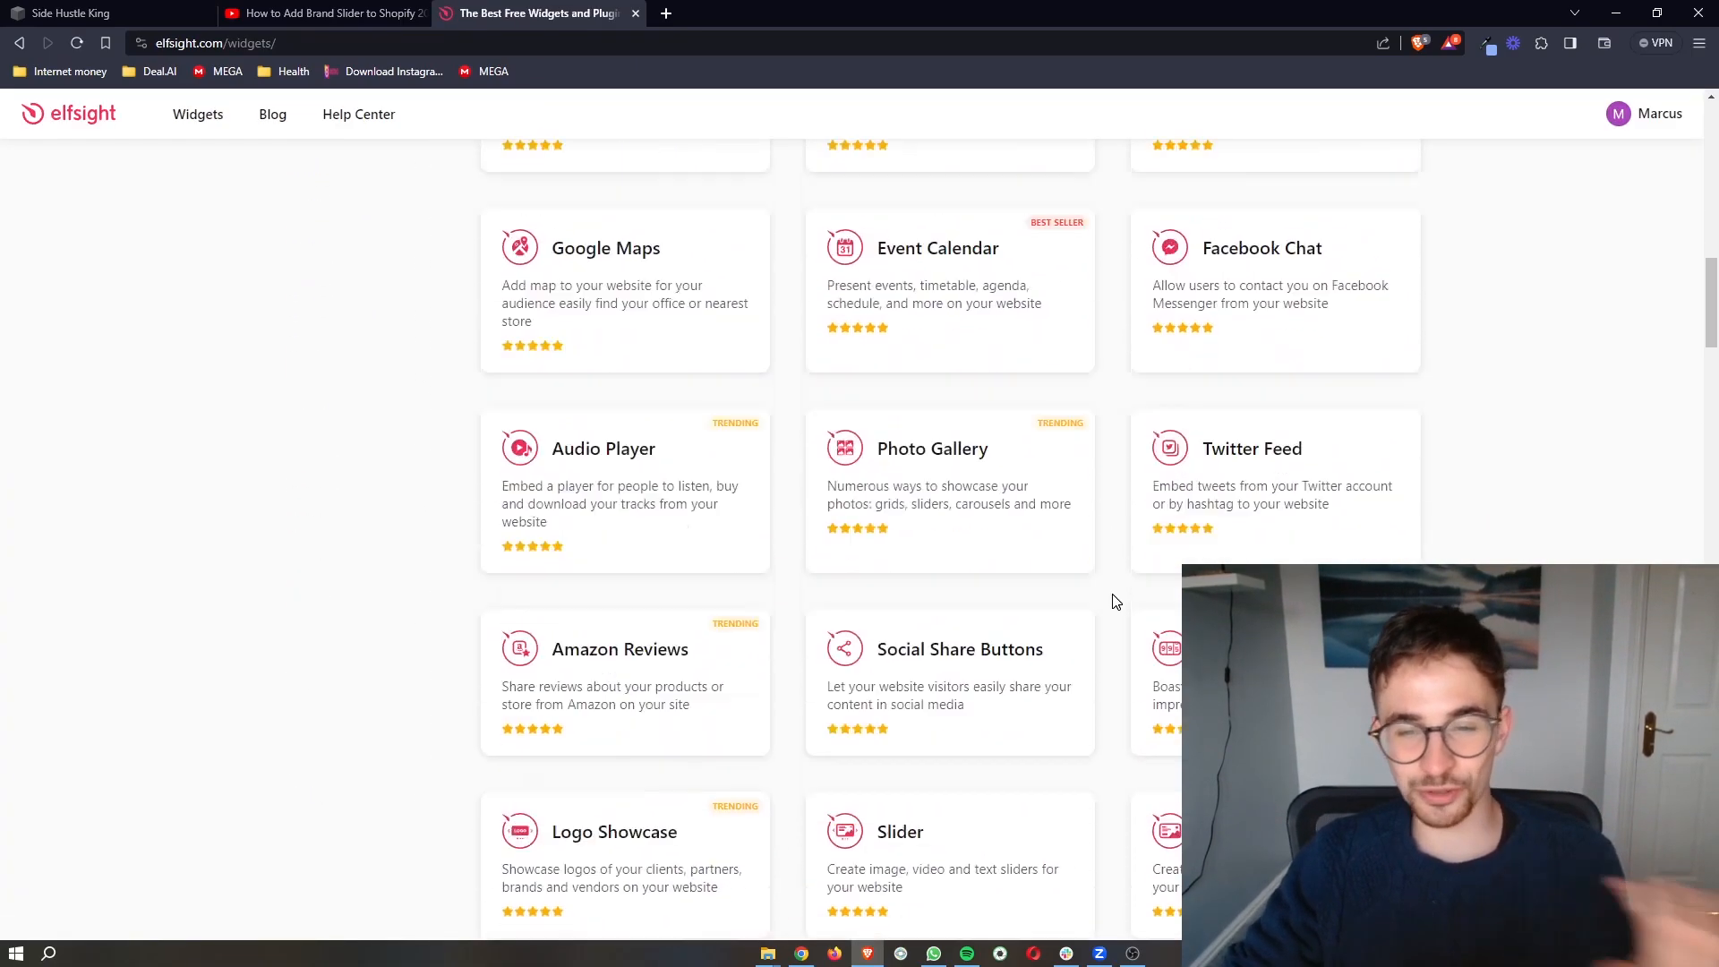
scroll("down", 3)
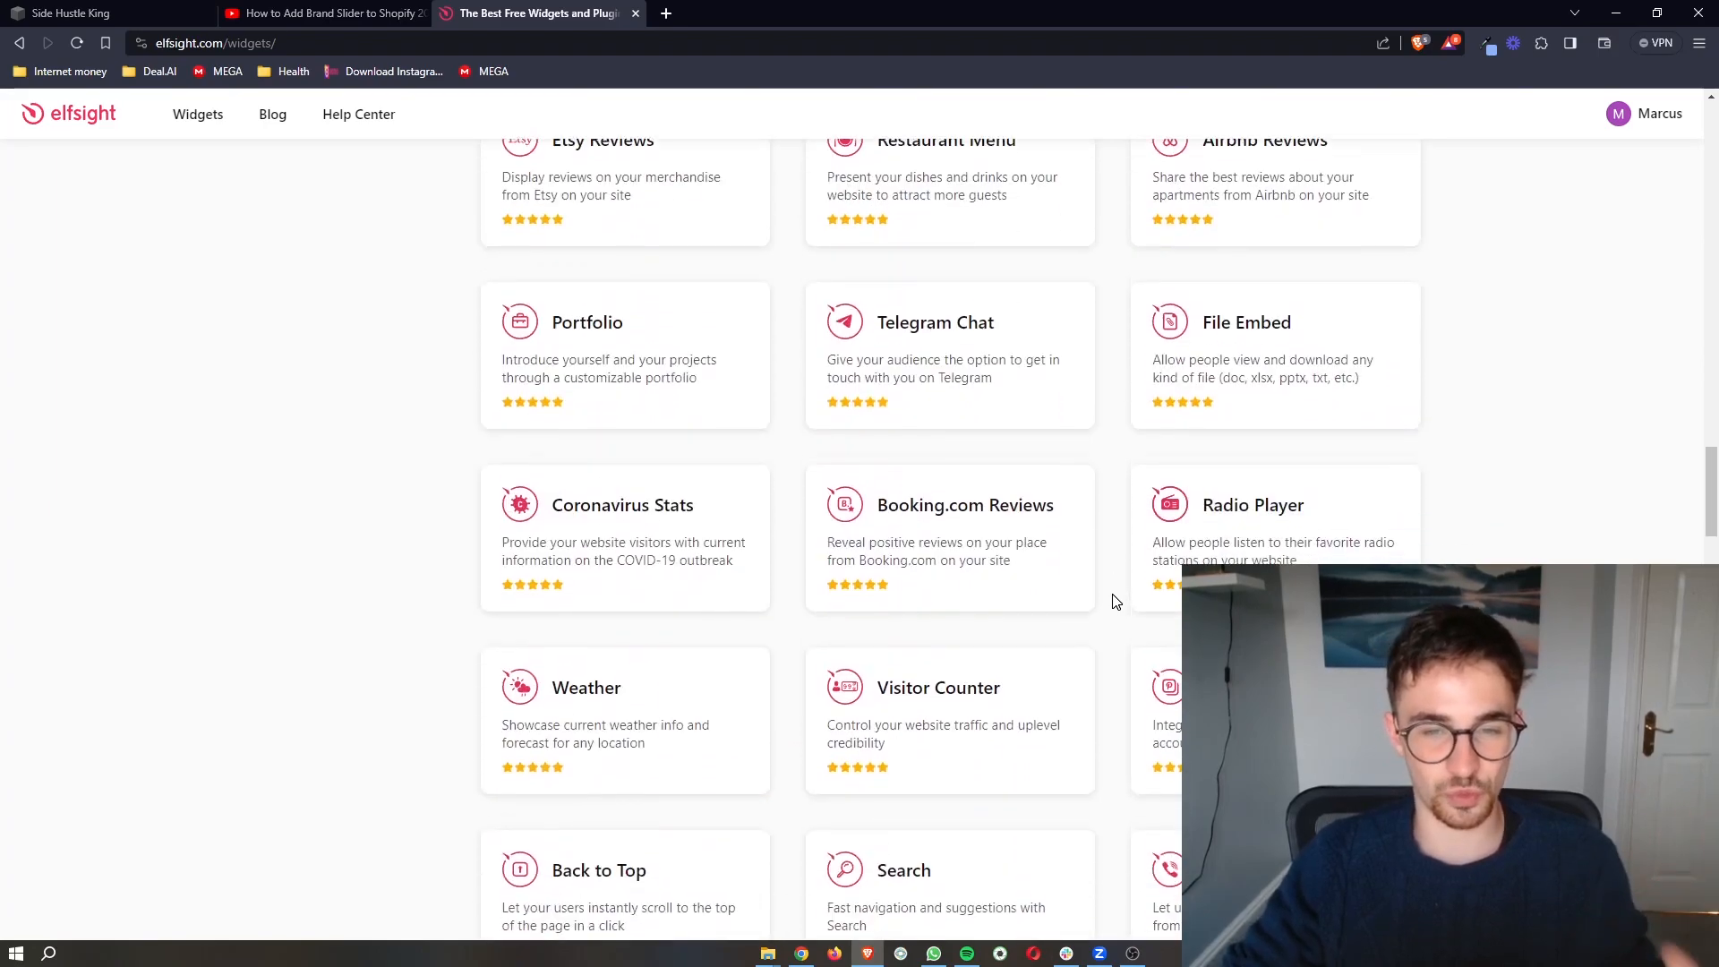
scroll("down", 3)
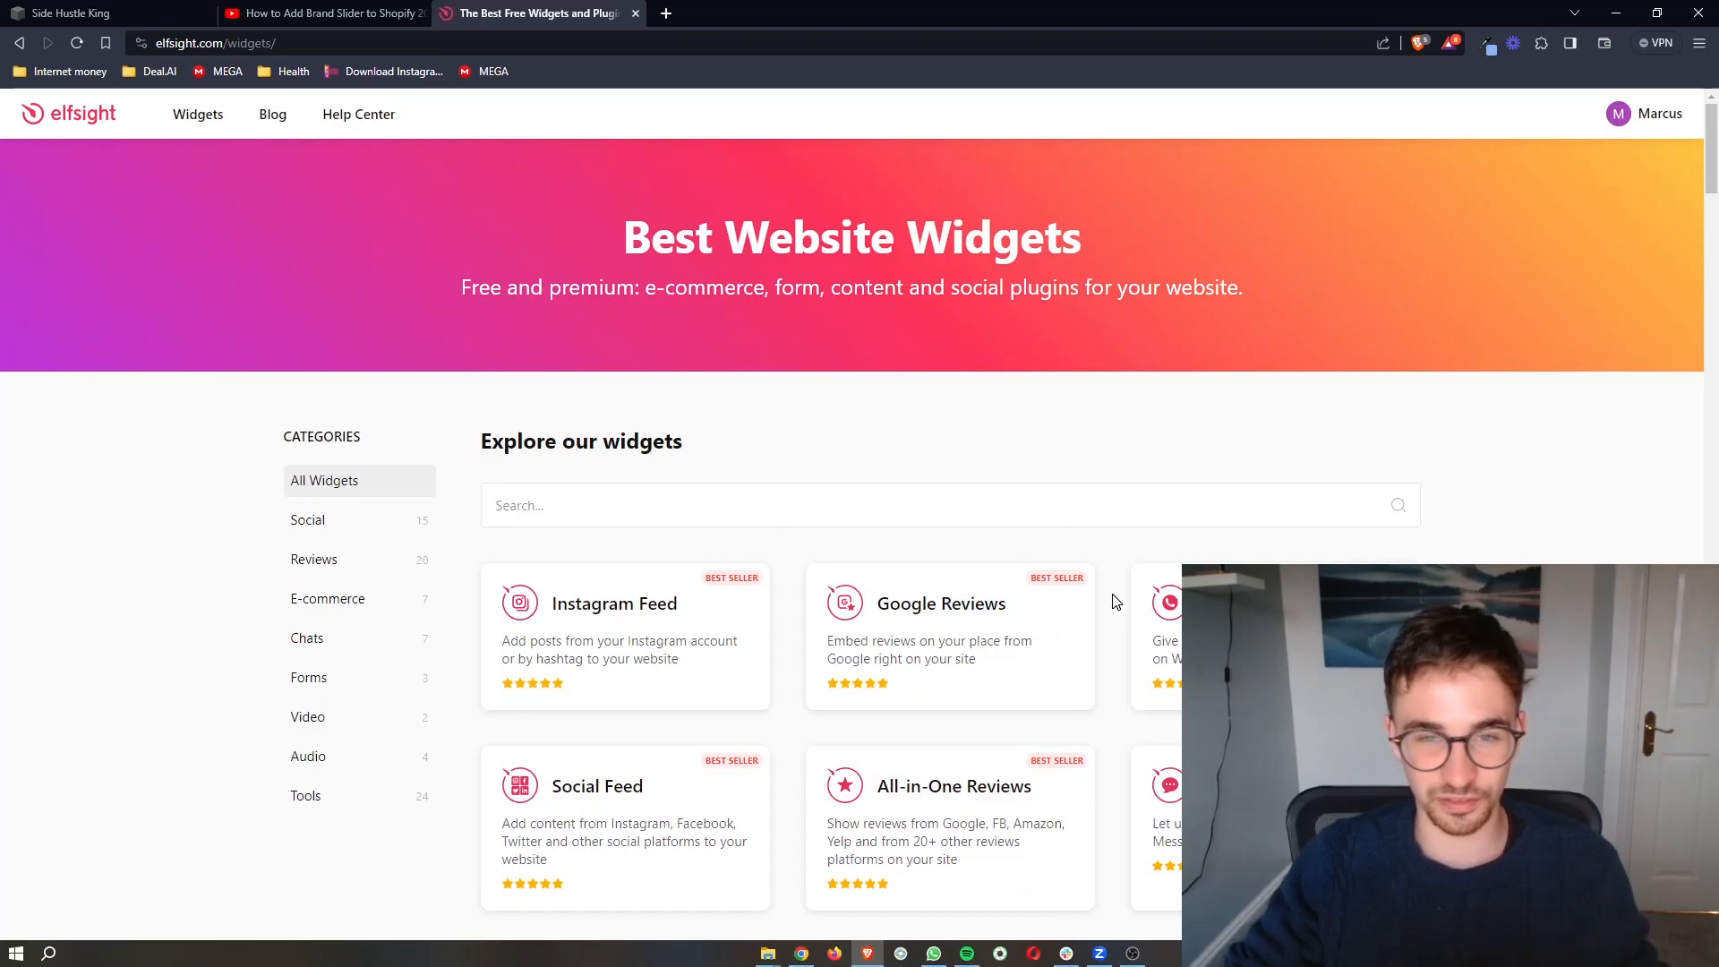
type("facebook")
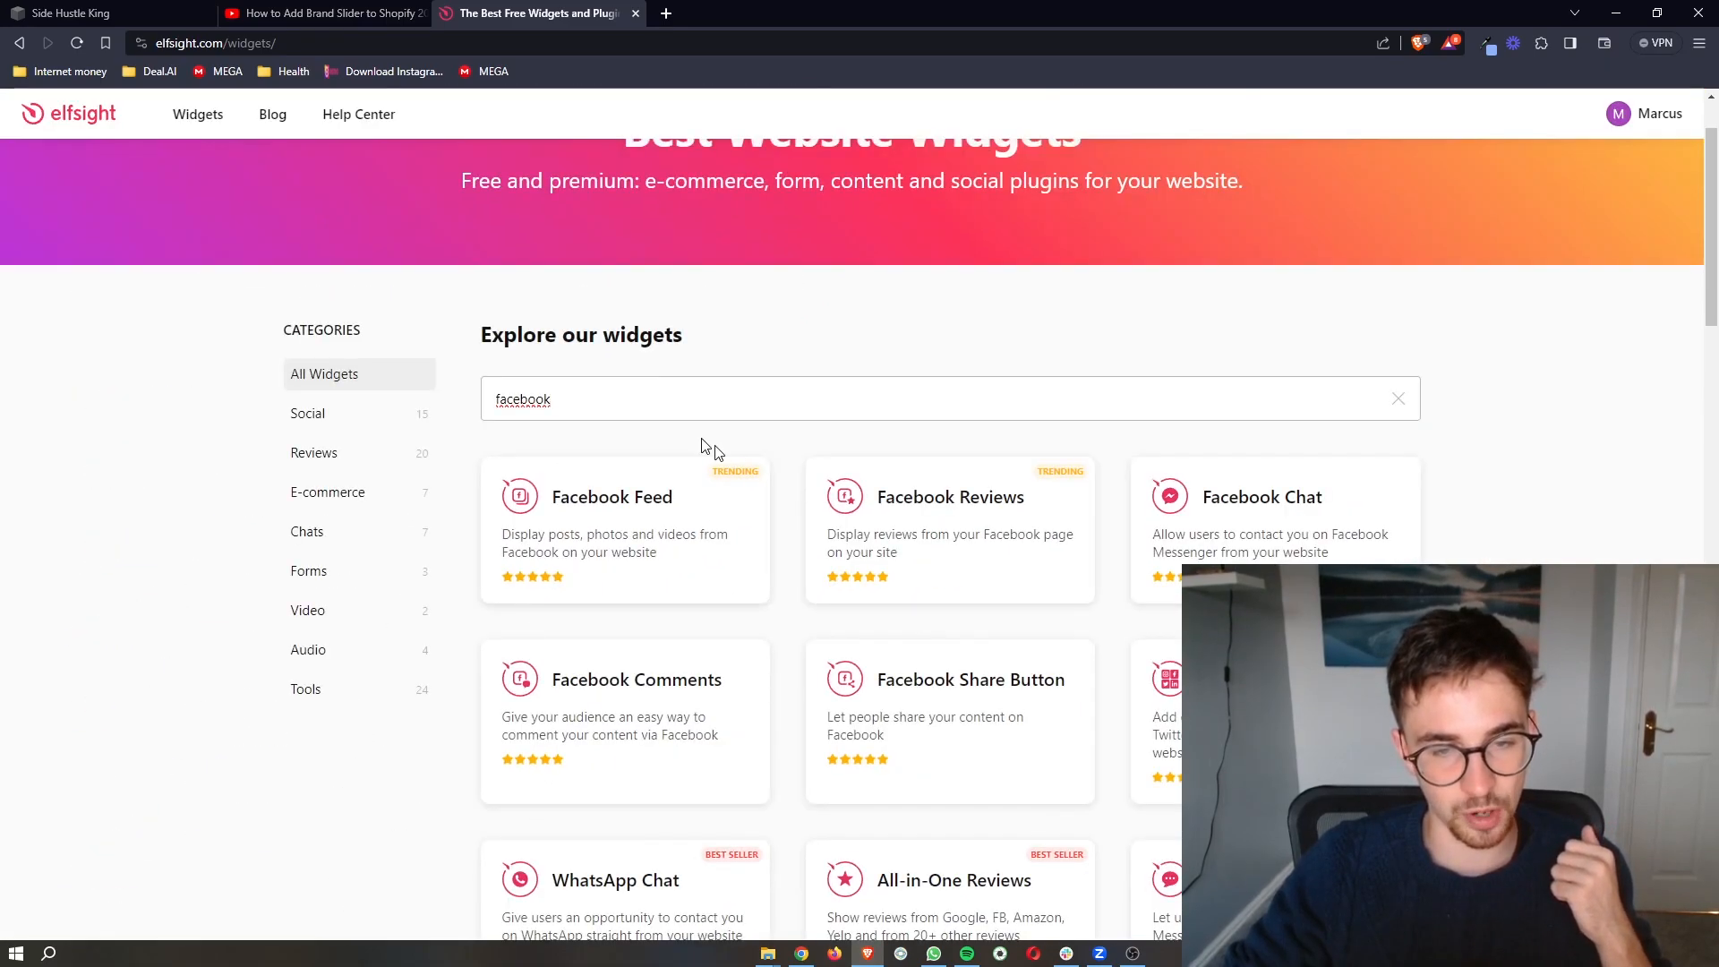
mouse_move(640, 501)
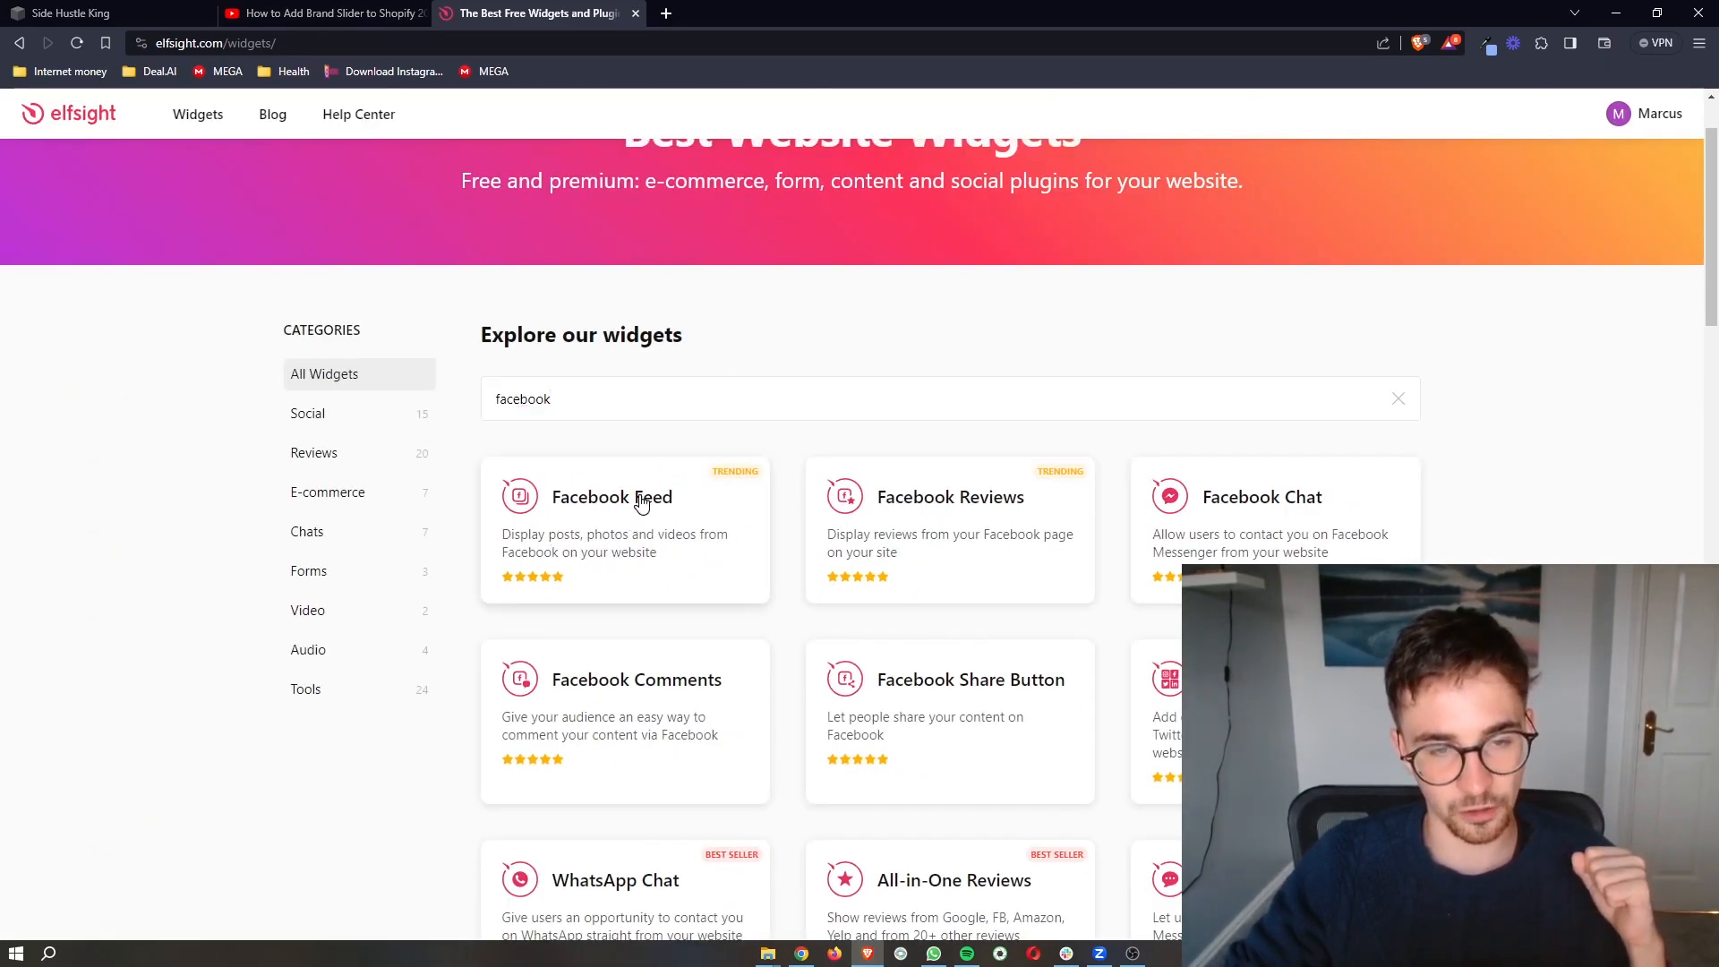
left_click(611, 496)
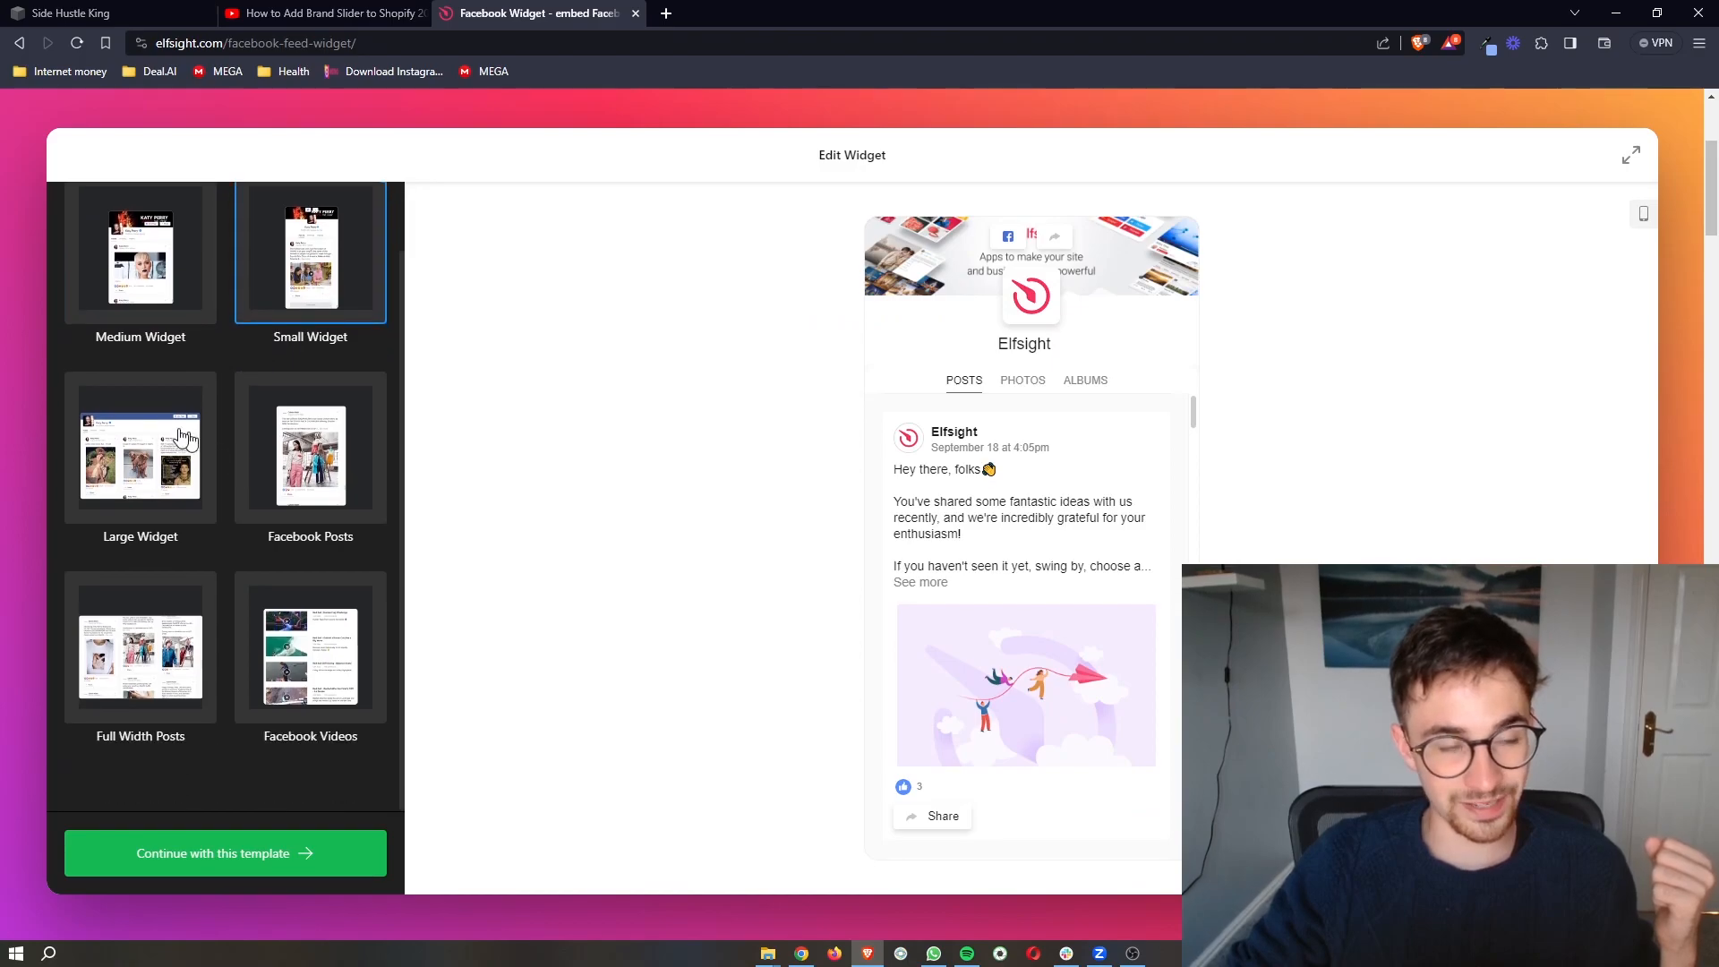
Compare Facebook Posts, Medium and Small templates, then continue with Medium Widget.
left_click(310, 487)
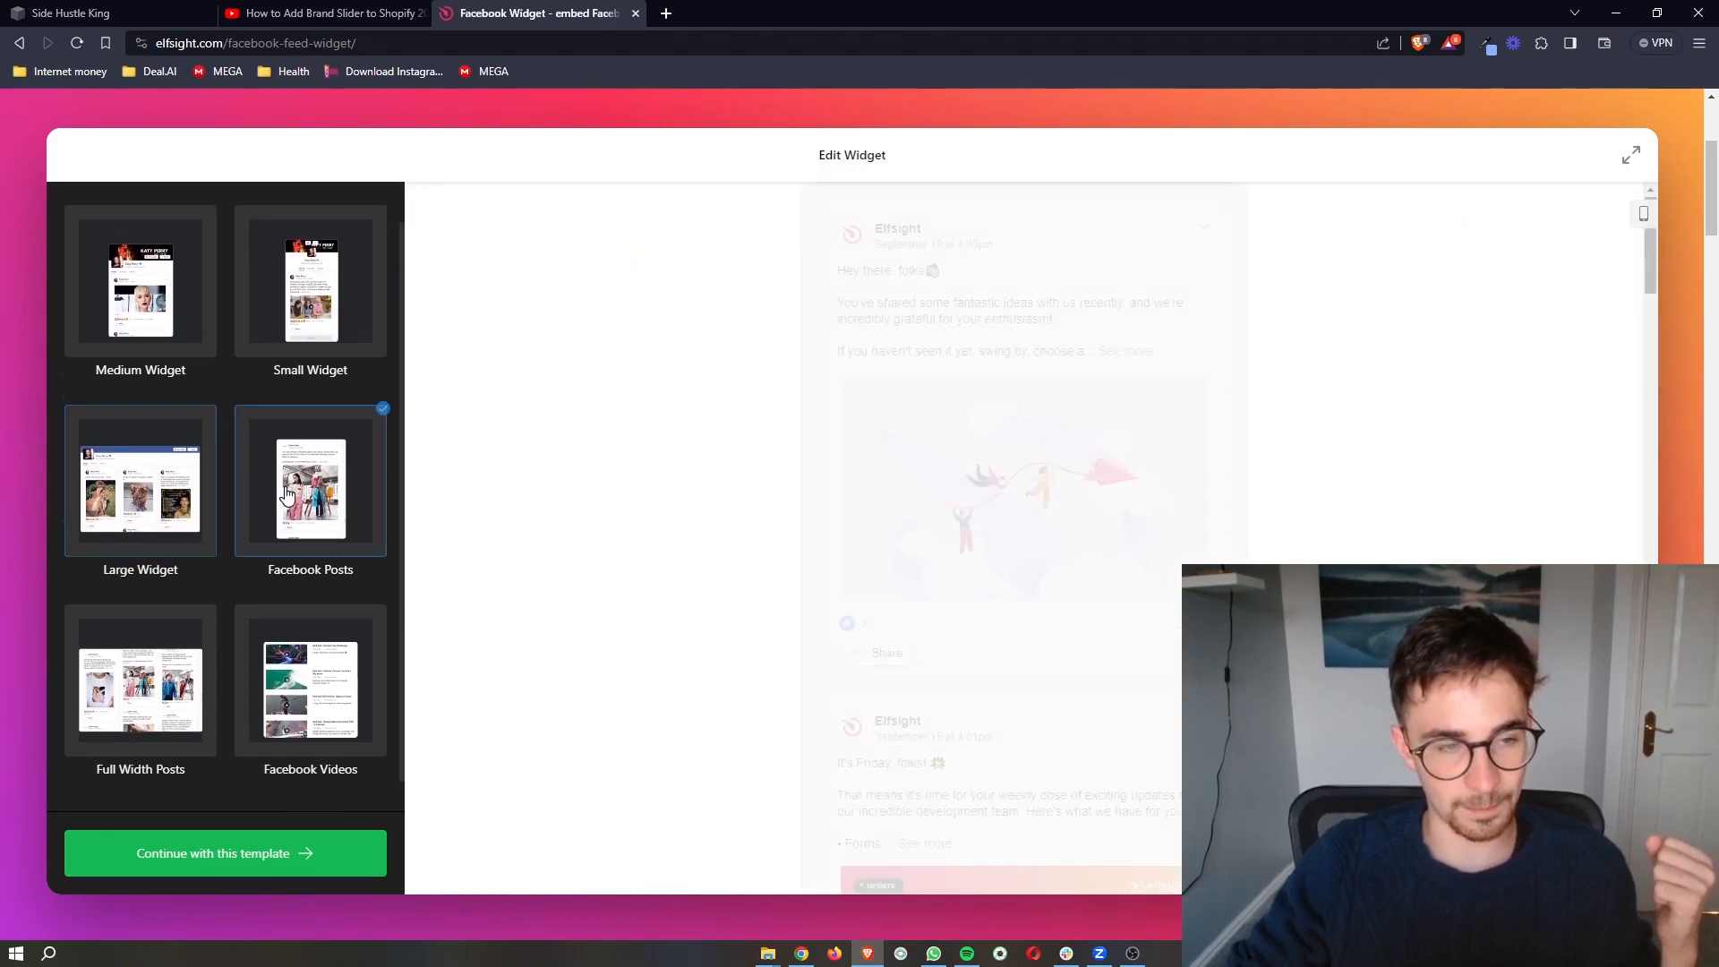
left_click(141, 285)
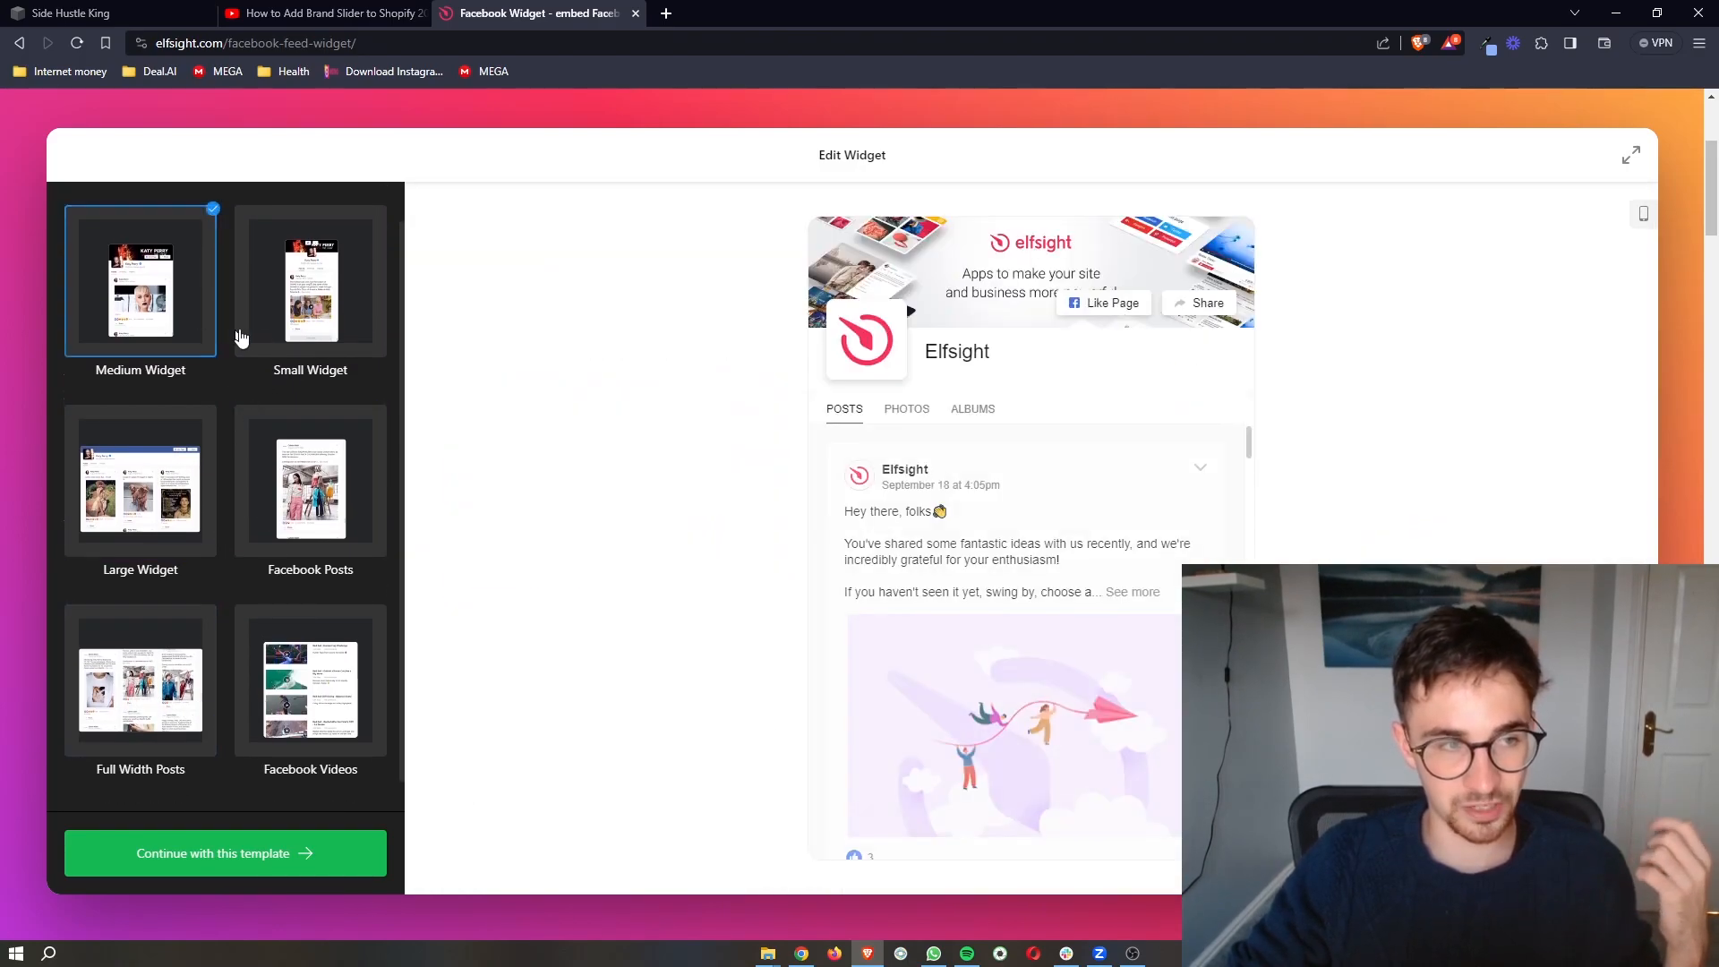
left_click(310, 285)
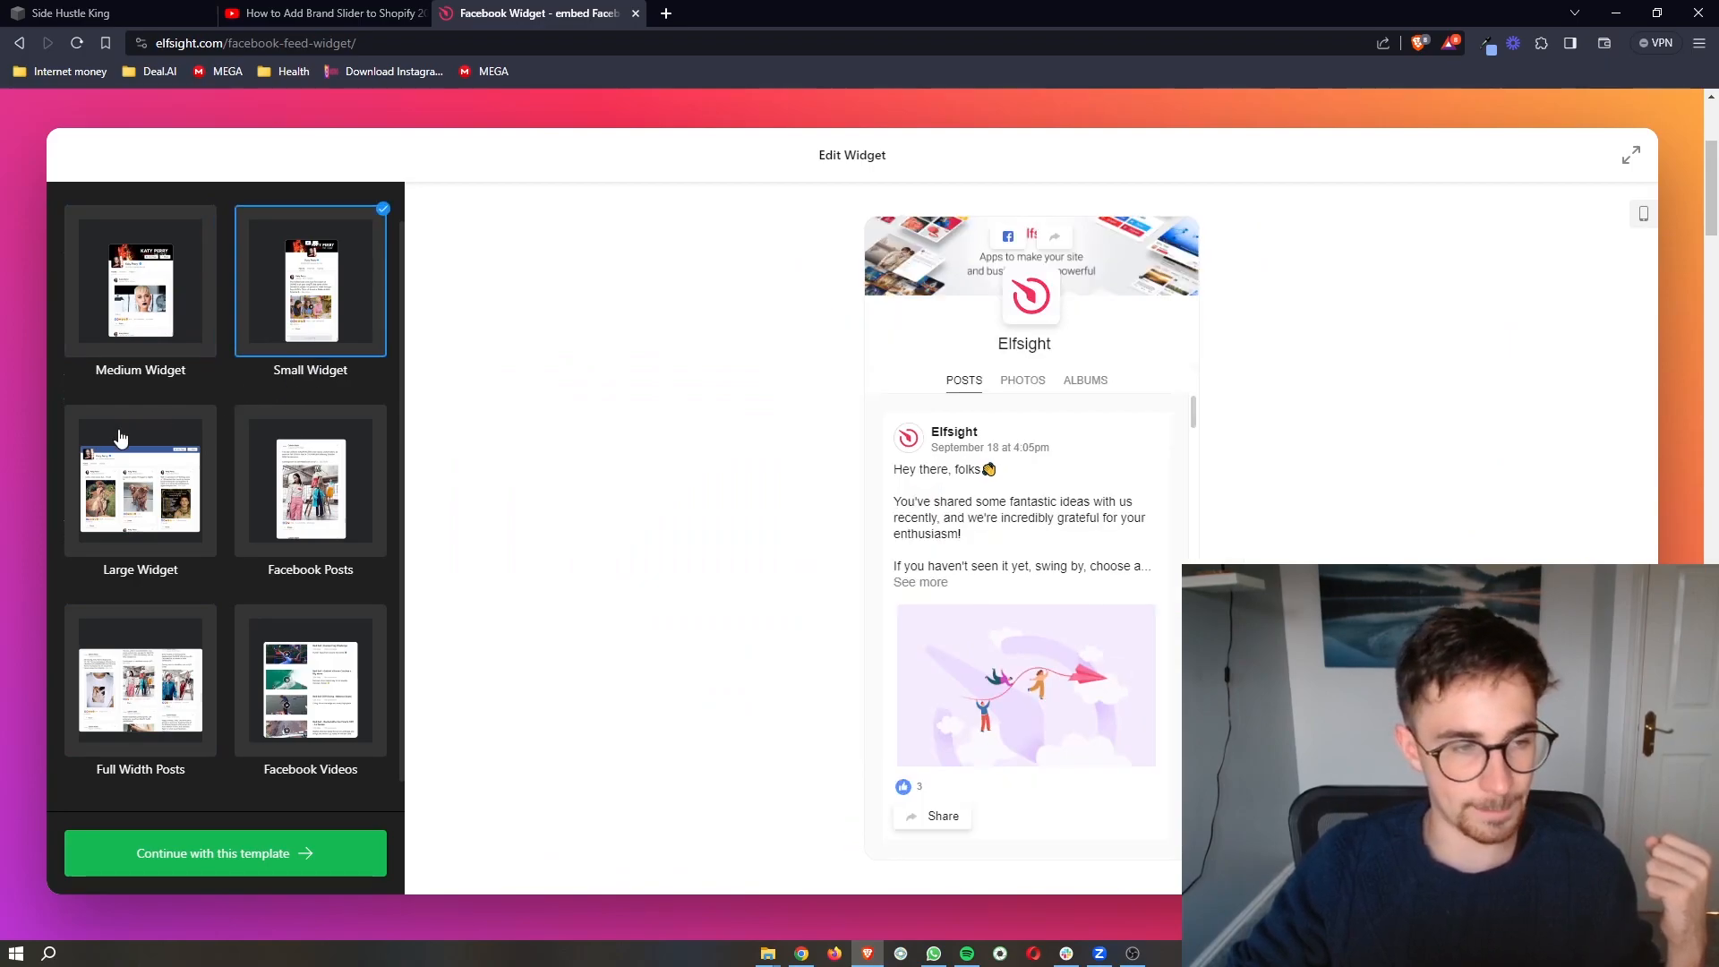
left_click(141, 287)
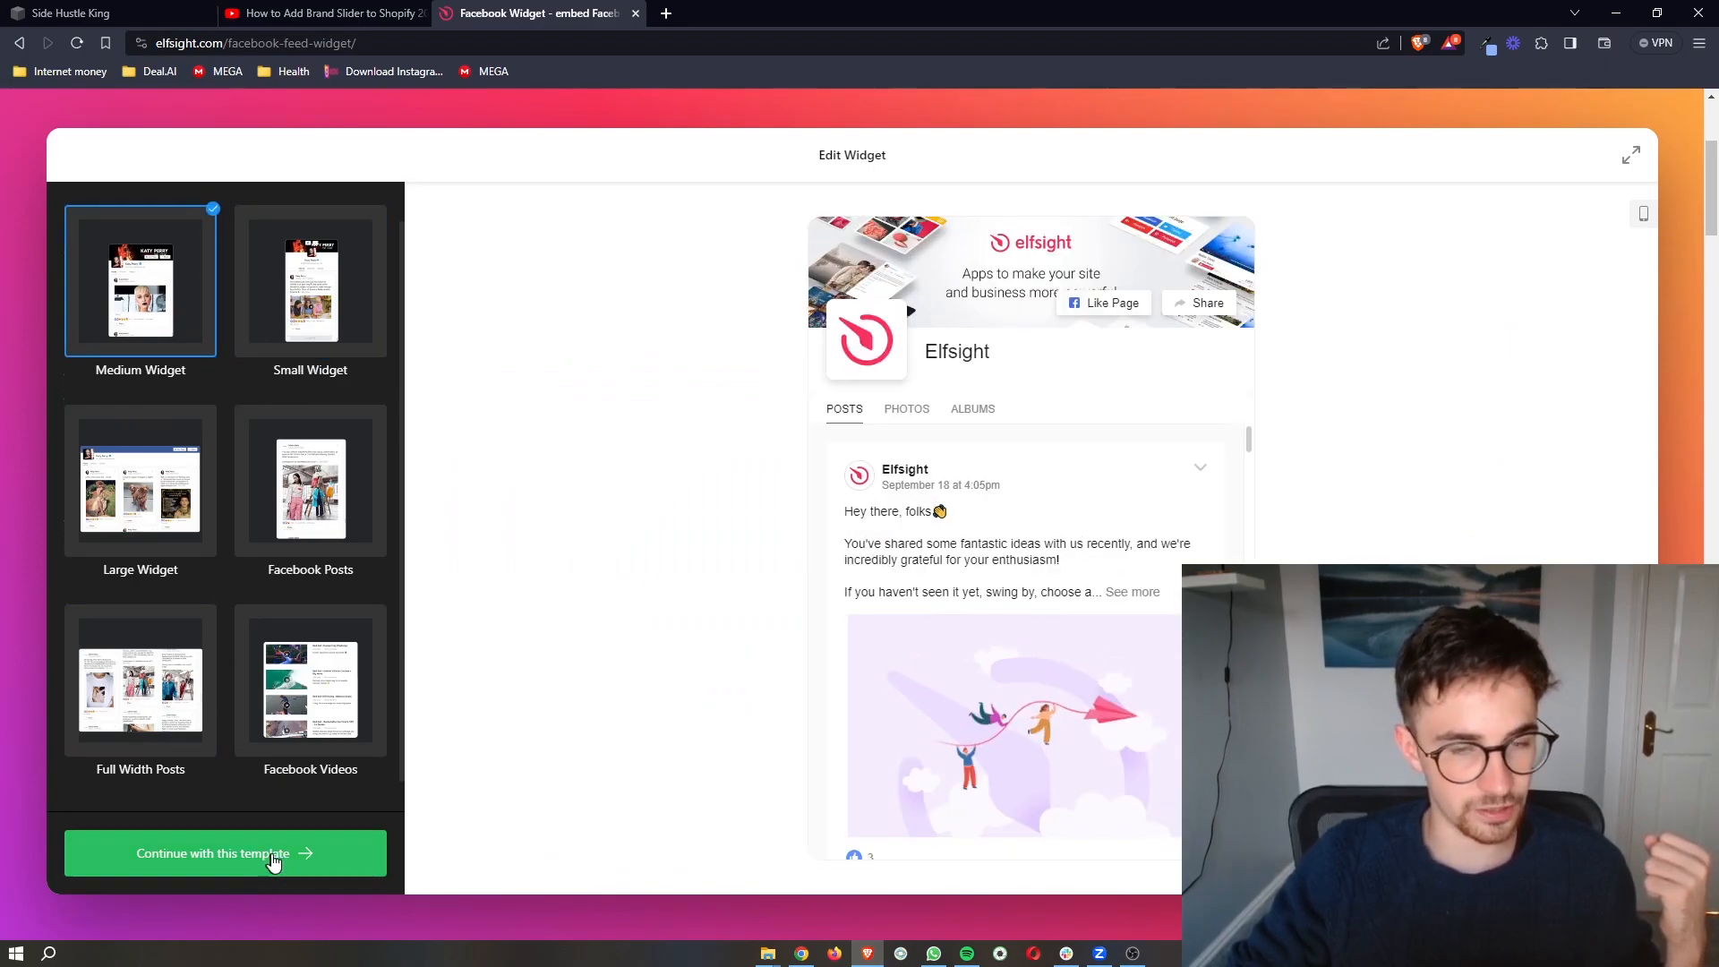
mouse_move(233, 853)
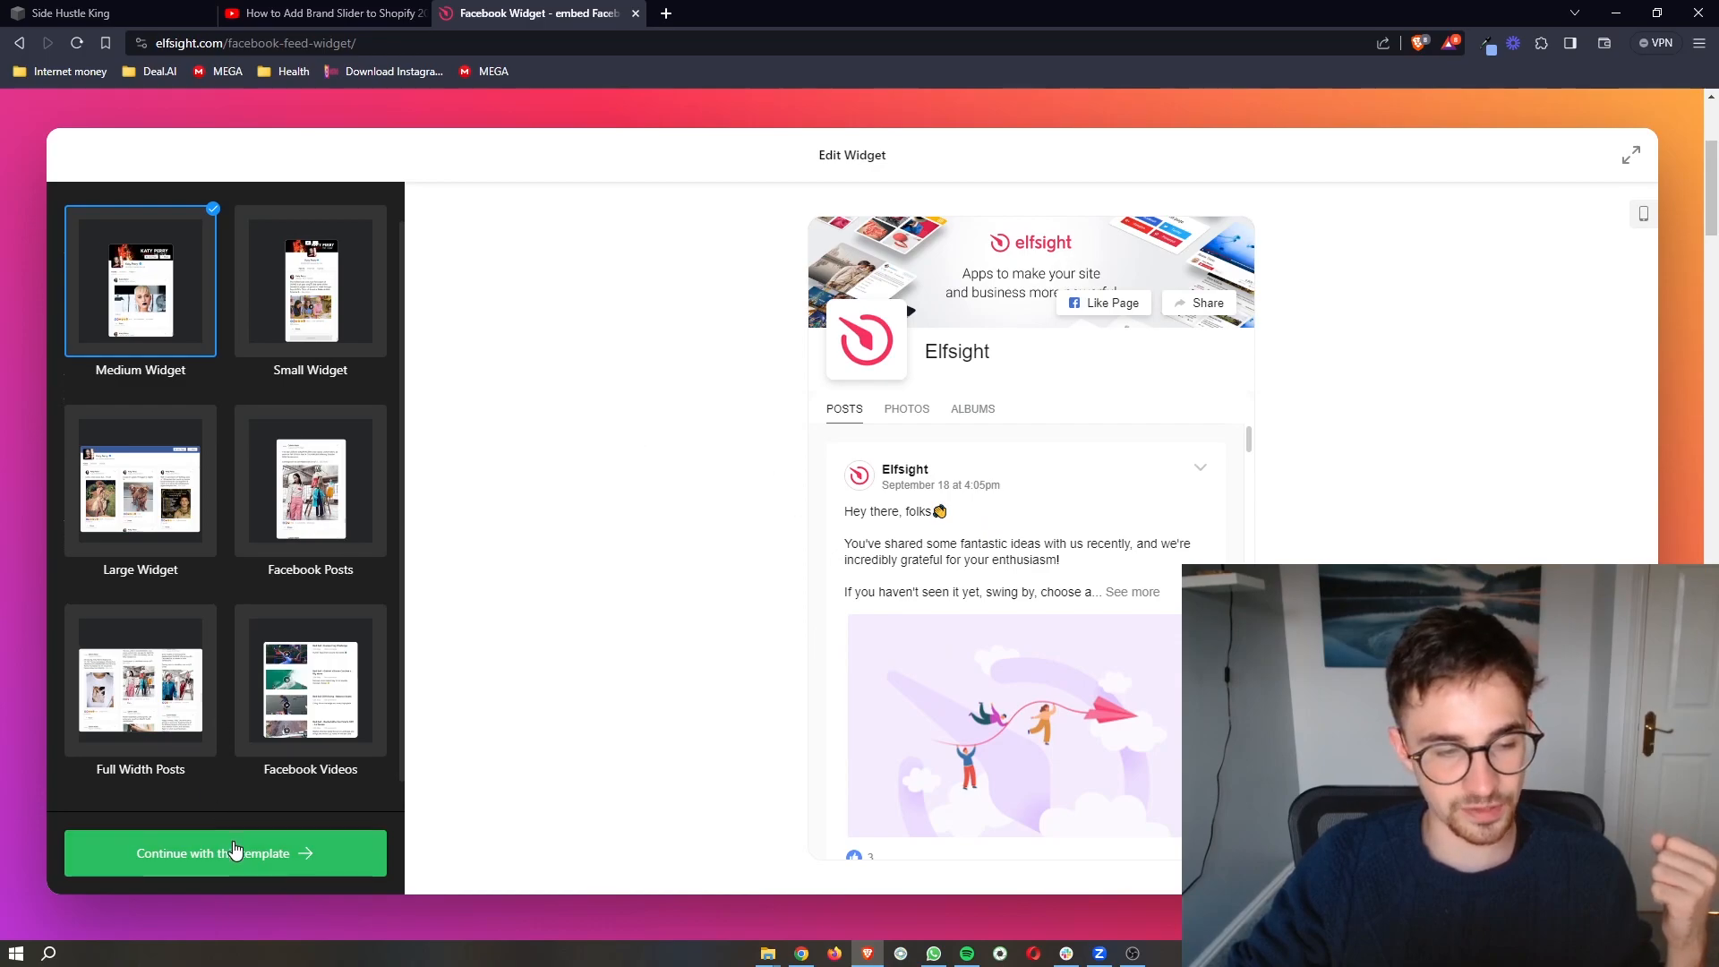
left_click(224, 853)
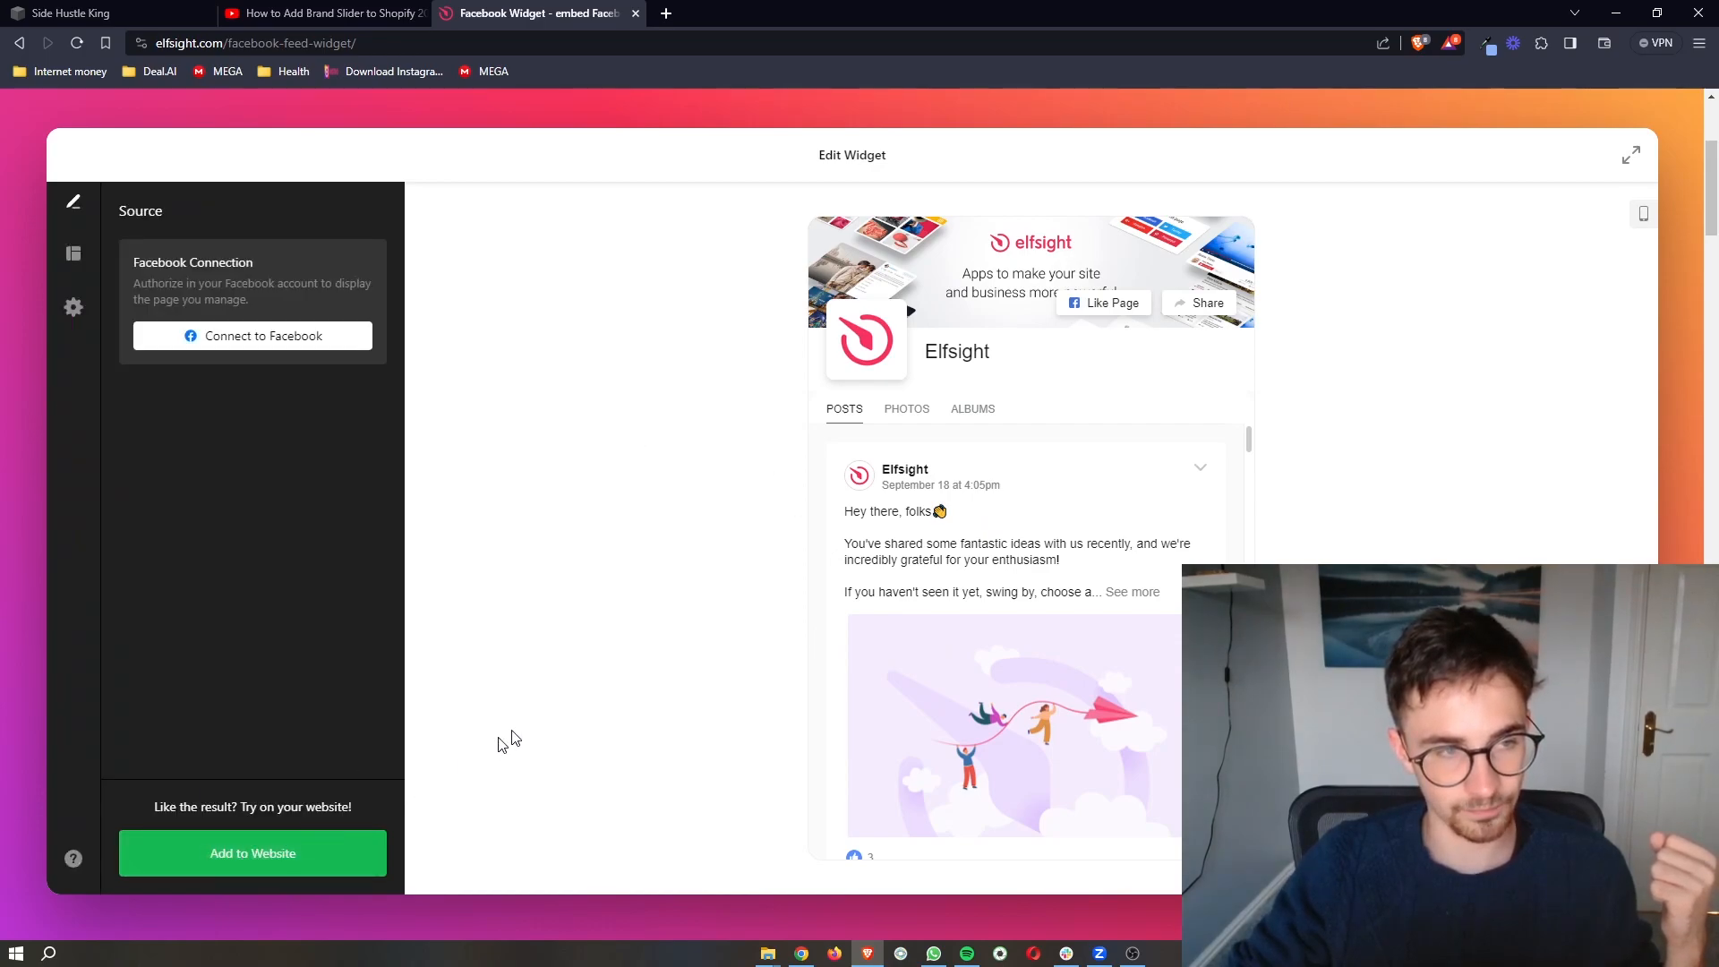
Start a Facebook connection, close the login popup, and add the widget to the website.
left_click_drag(133, 262, 338, 283)
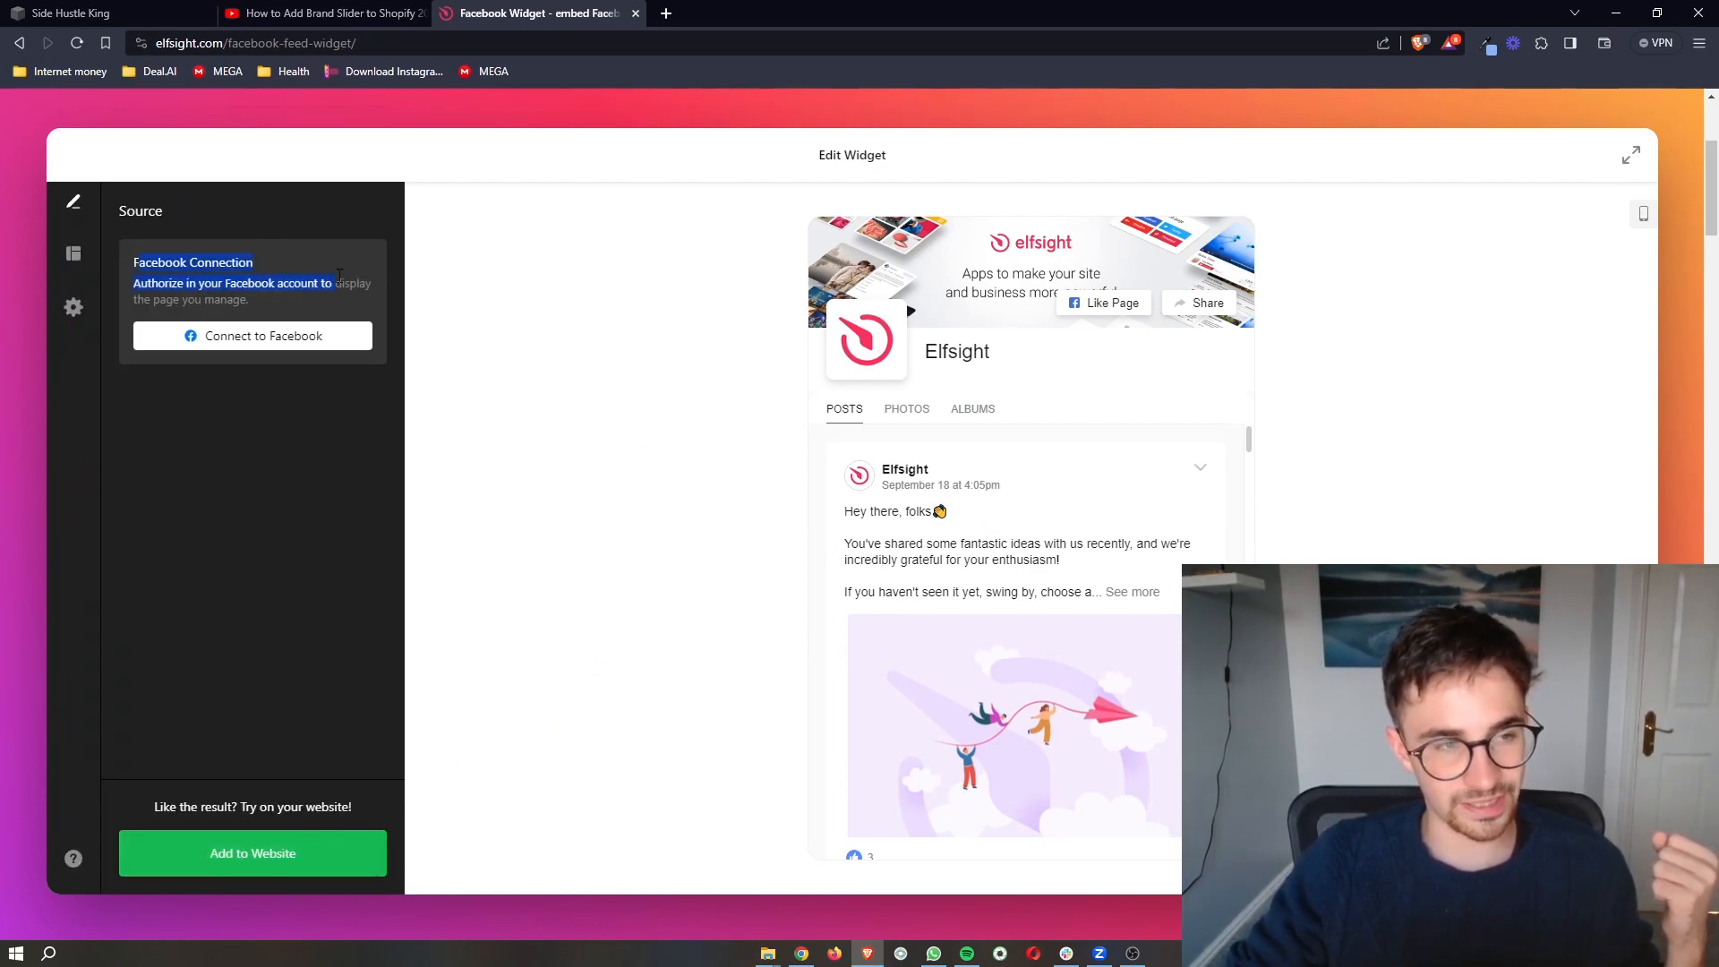
left_click(253, 335)
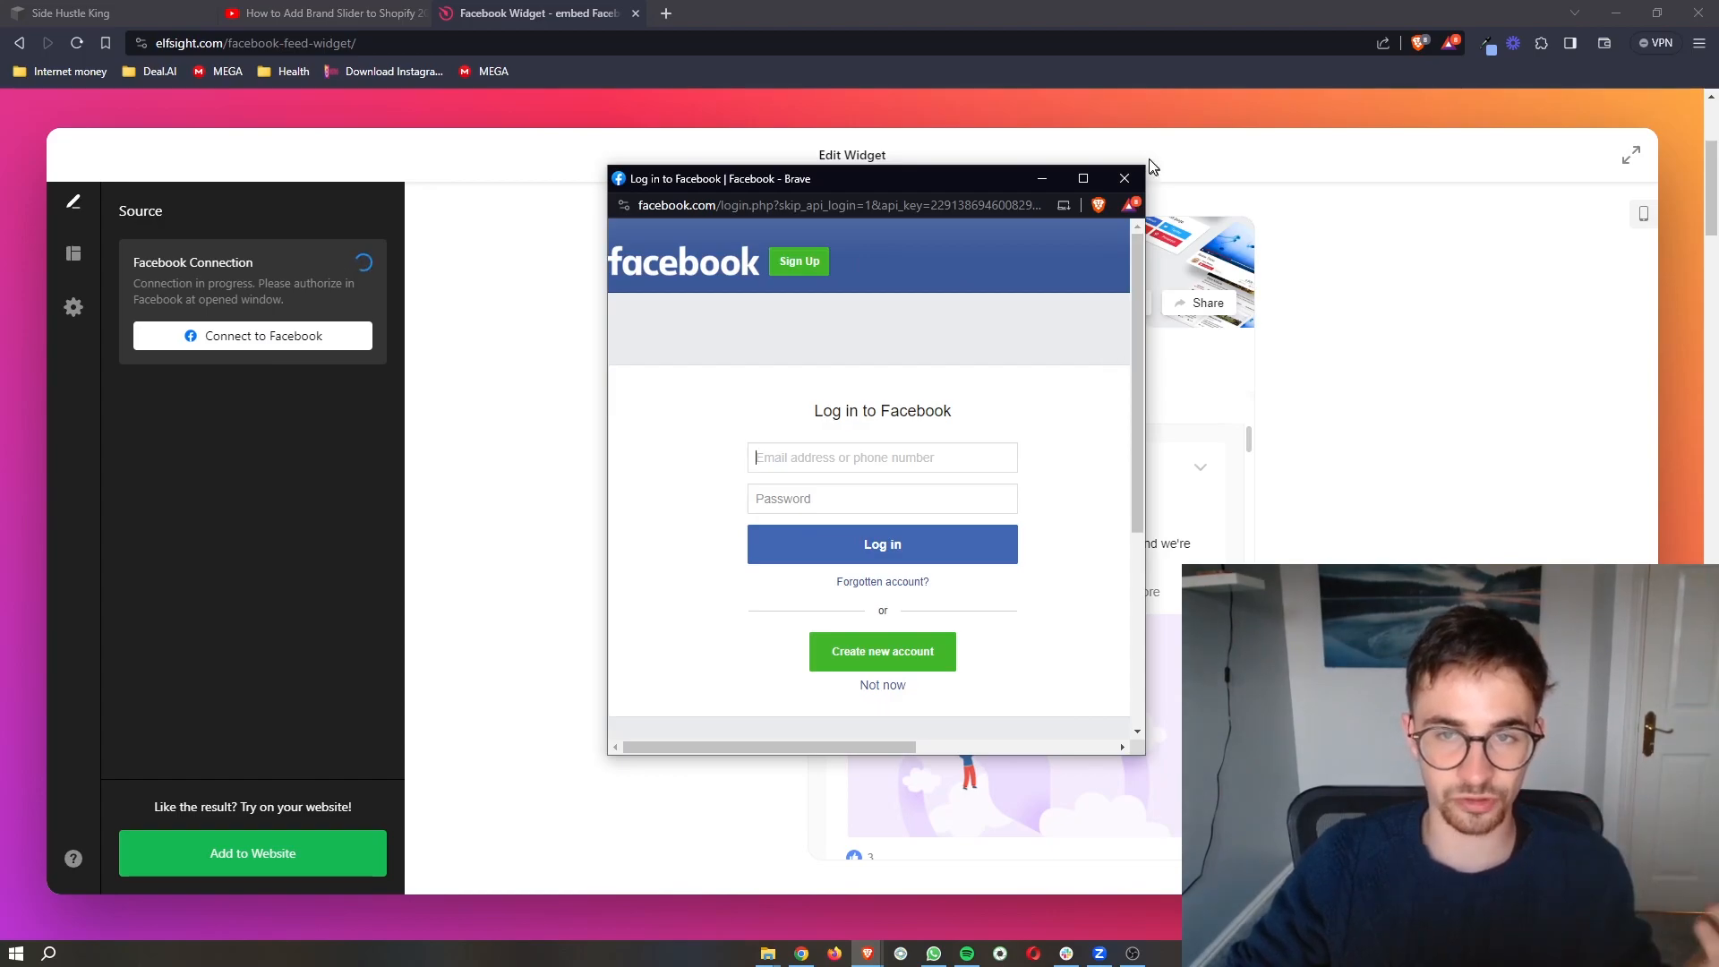
left_click(1122, 178)
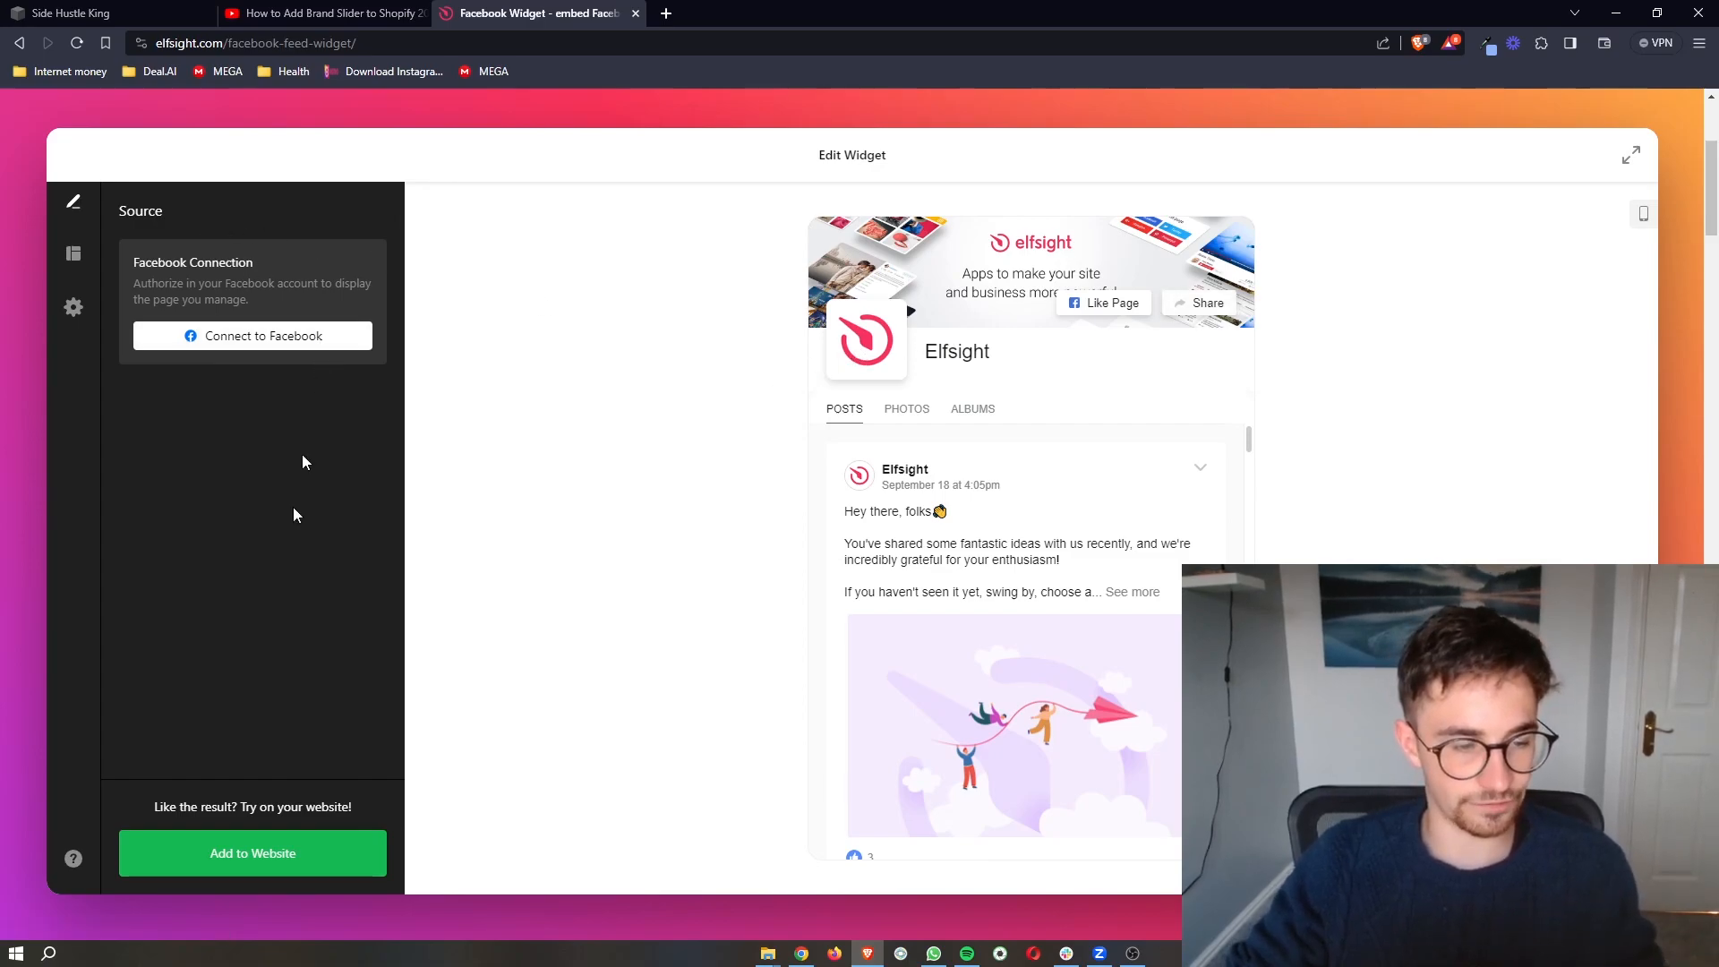
mouse_move(277, 867)
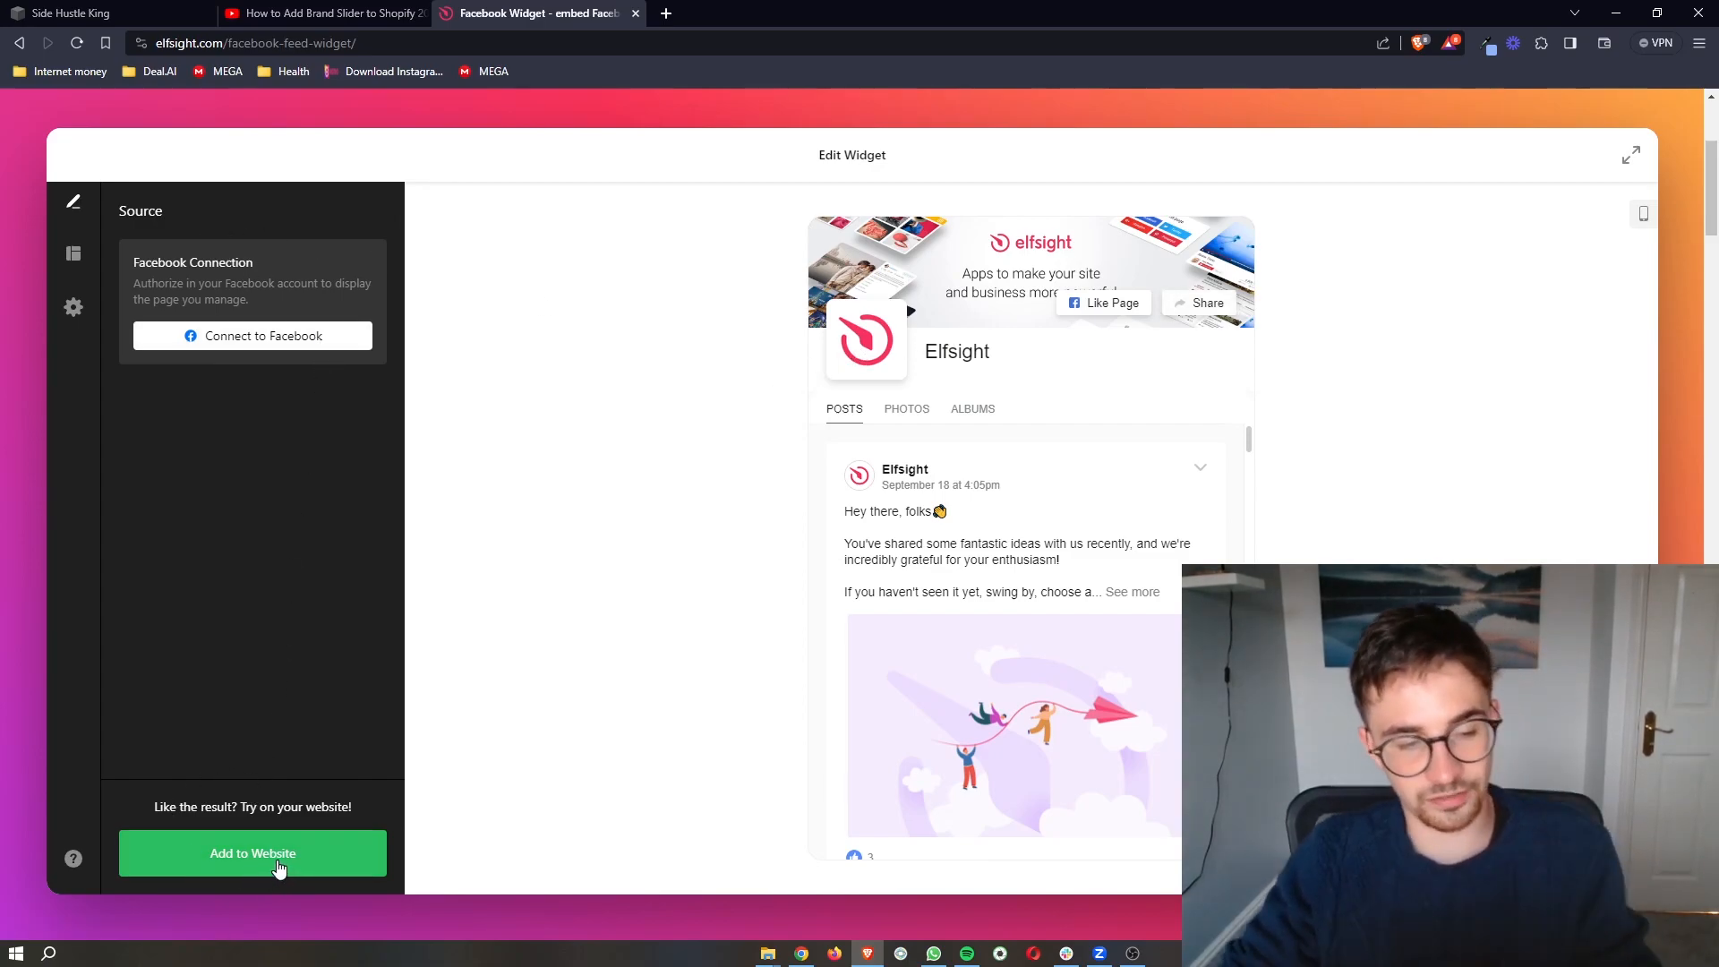
left_click(252, 854)
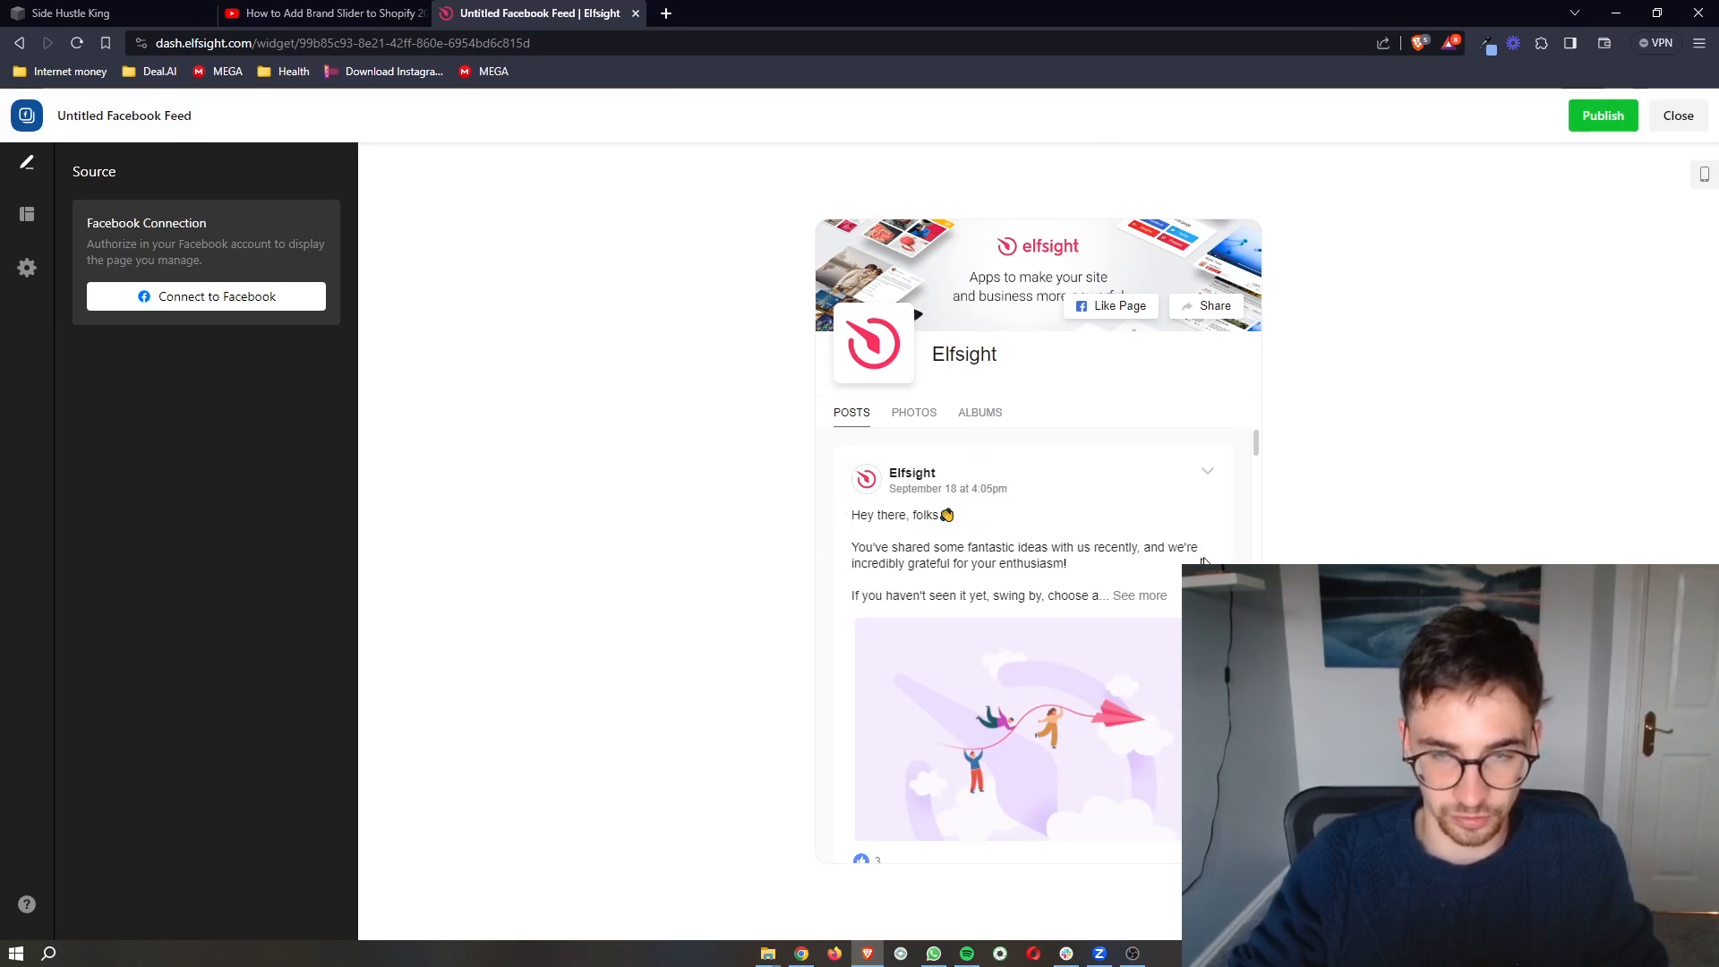
mouse_move(1432, 255)
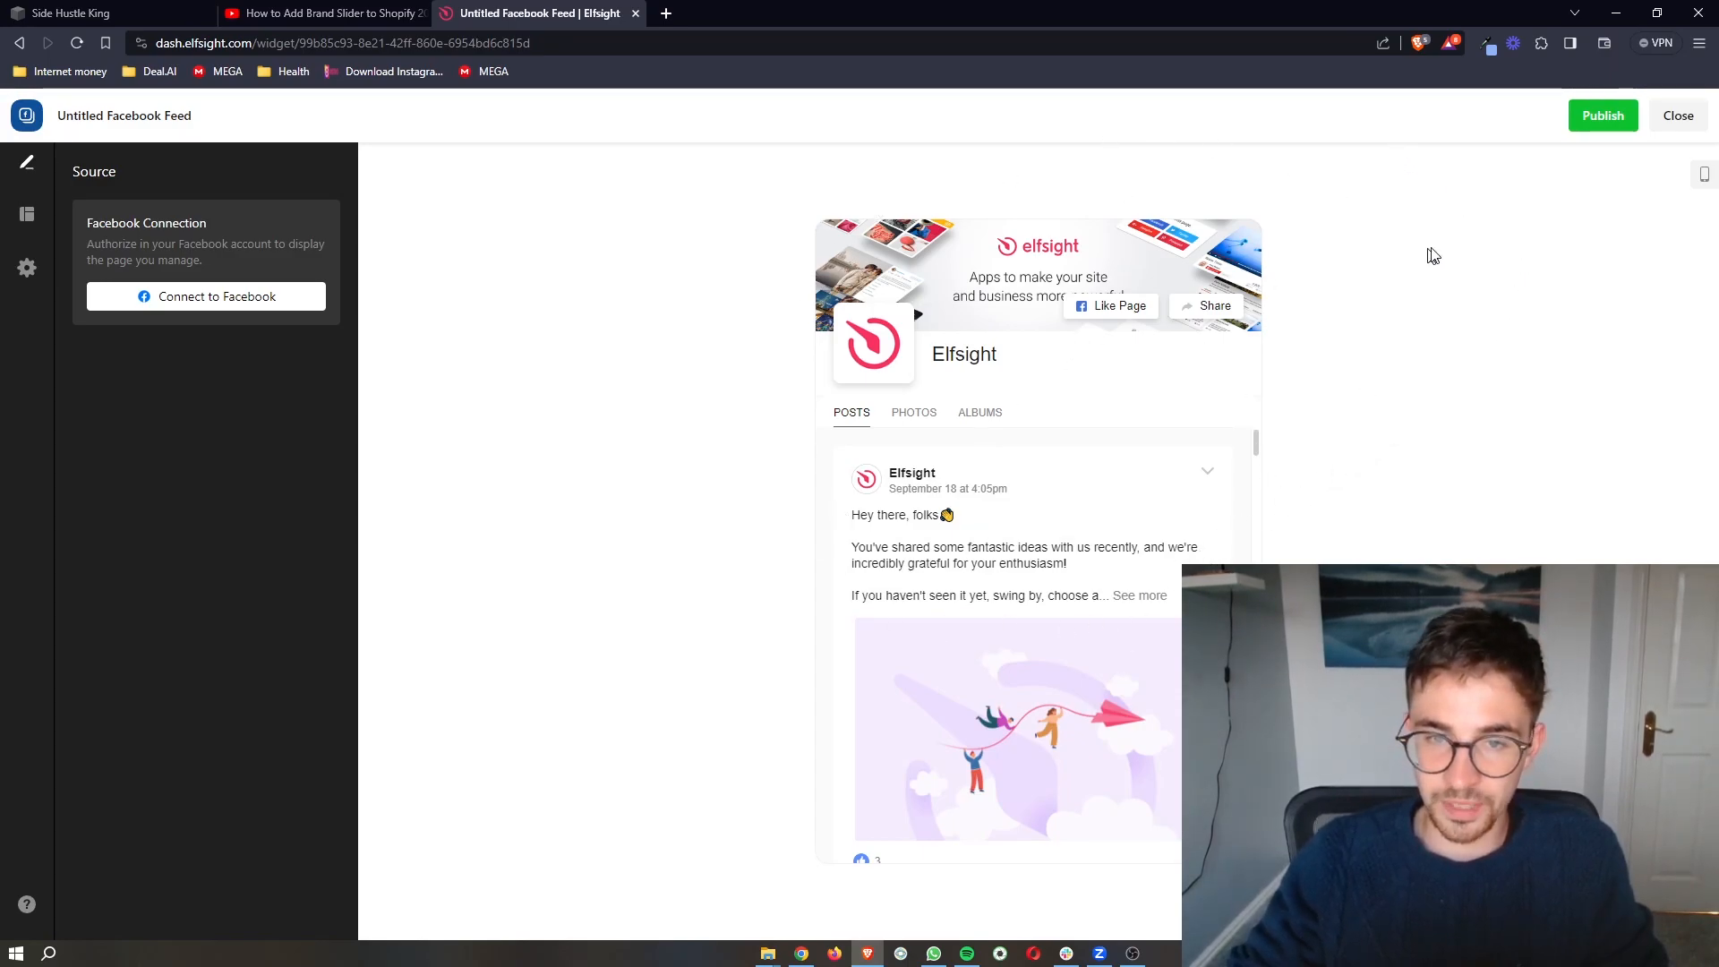
Publish the Facebook Feed widget to reach the plan selection page.
left_click(1601, 115)
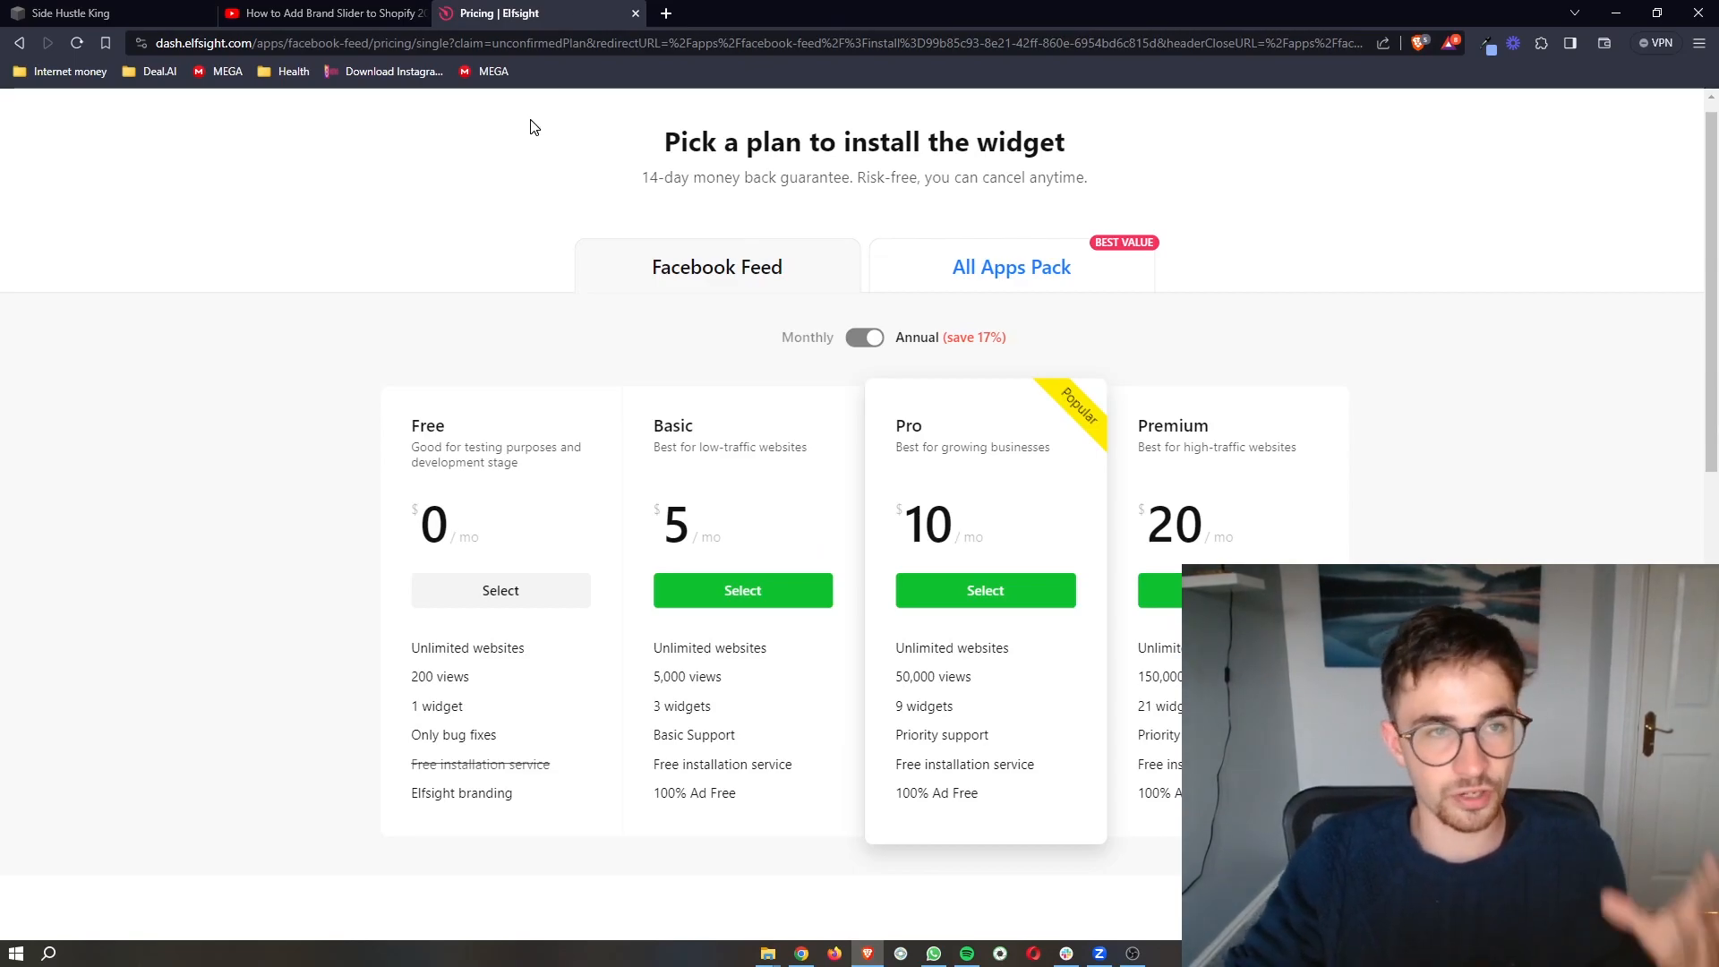
Copy the Facebook Feed widget's embed code from the Free plan install.
scroll("down", 3)
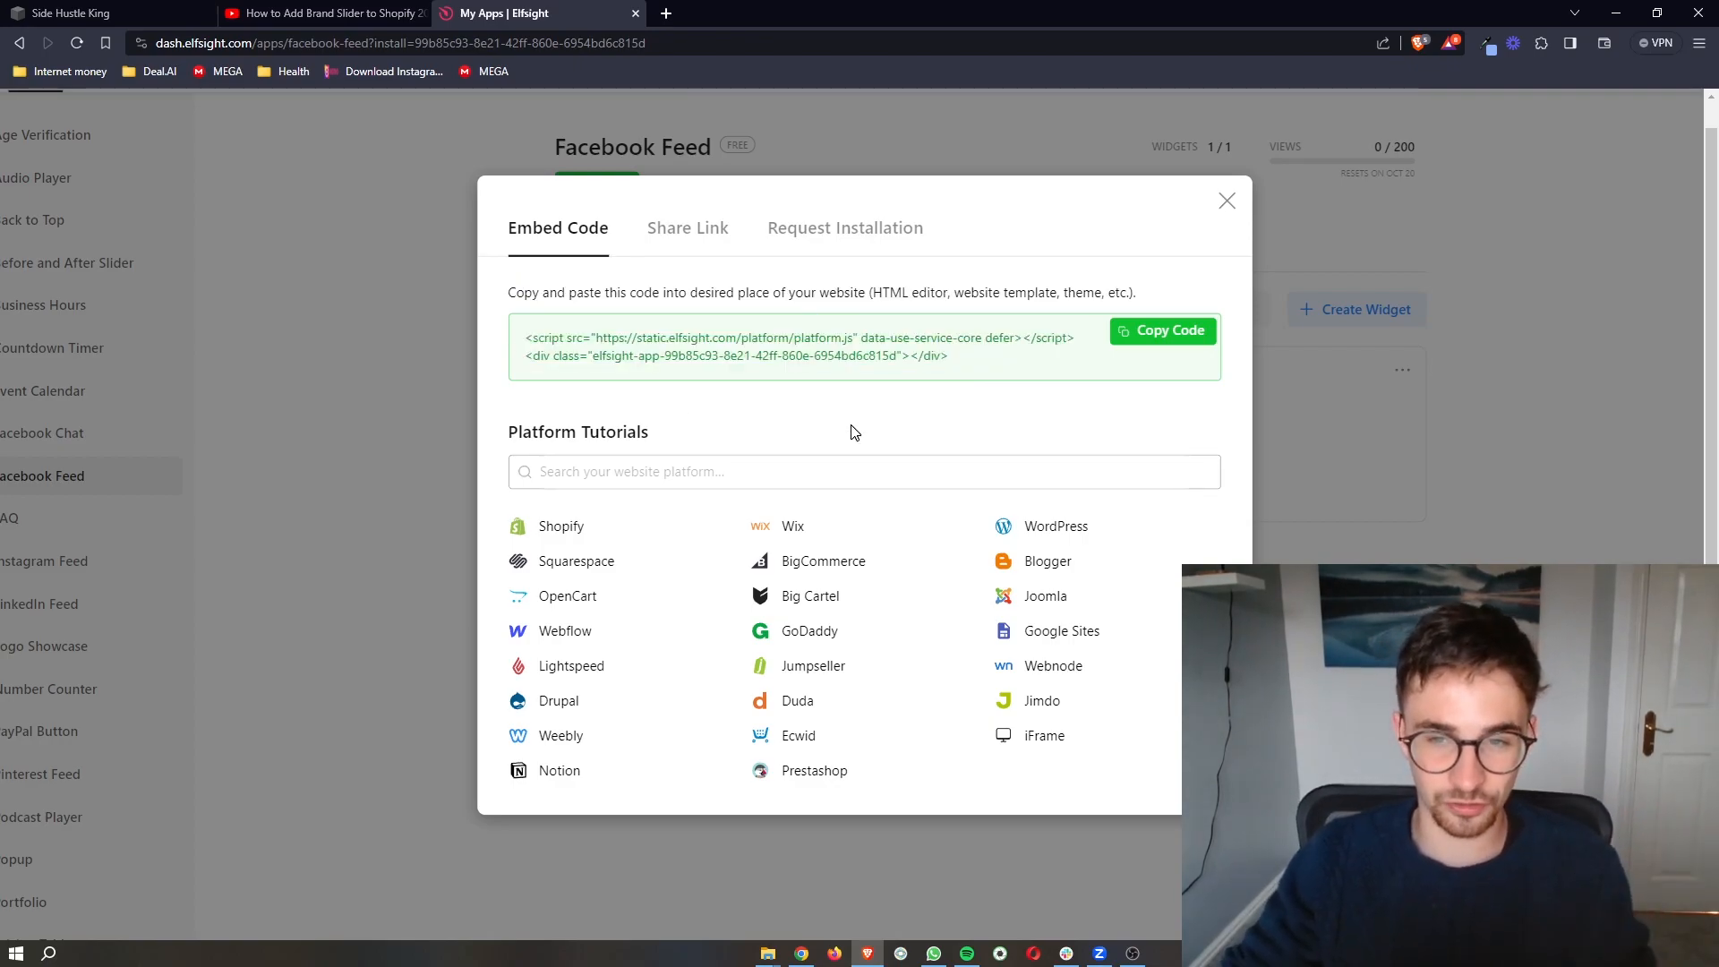
left_click(1161, 331)
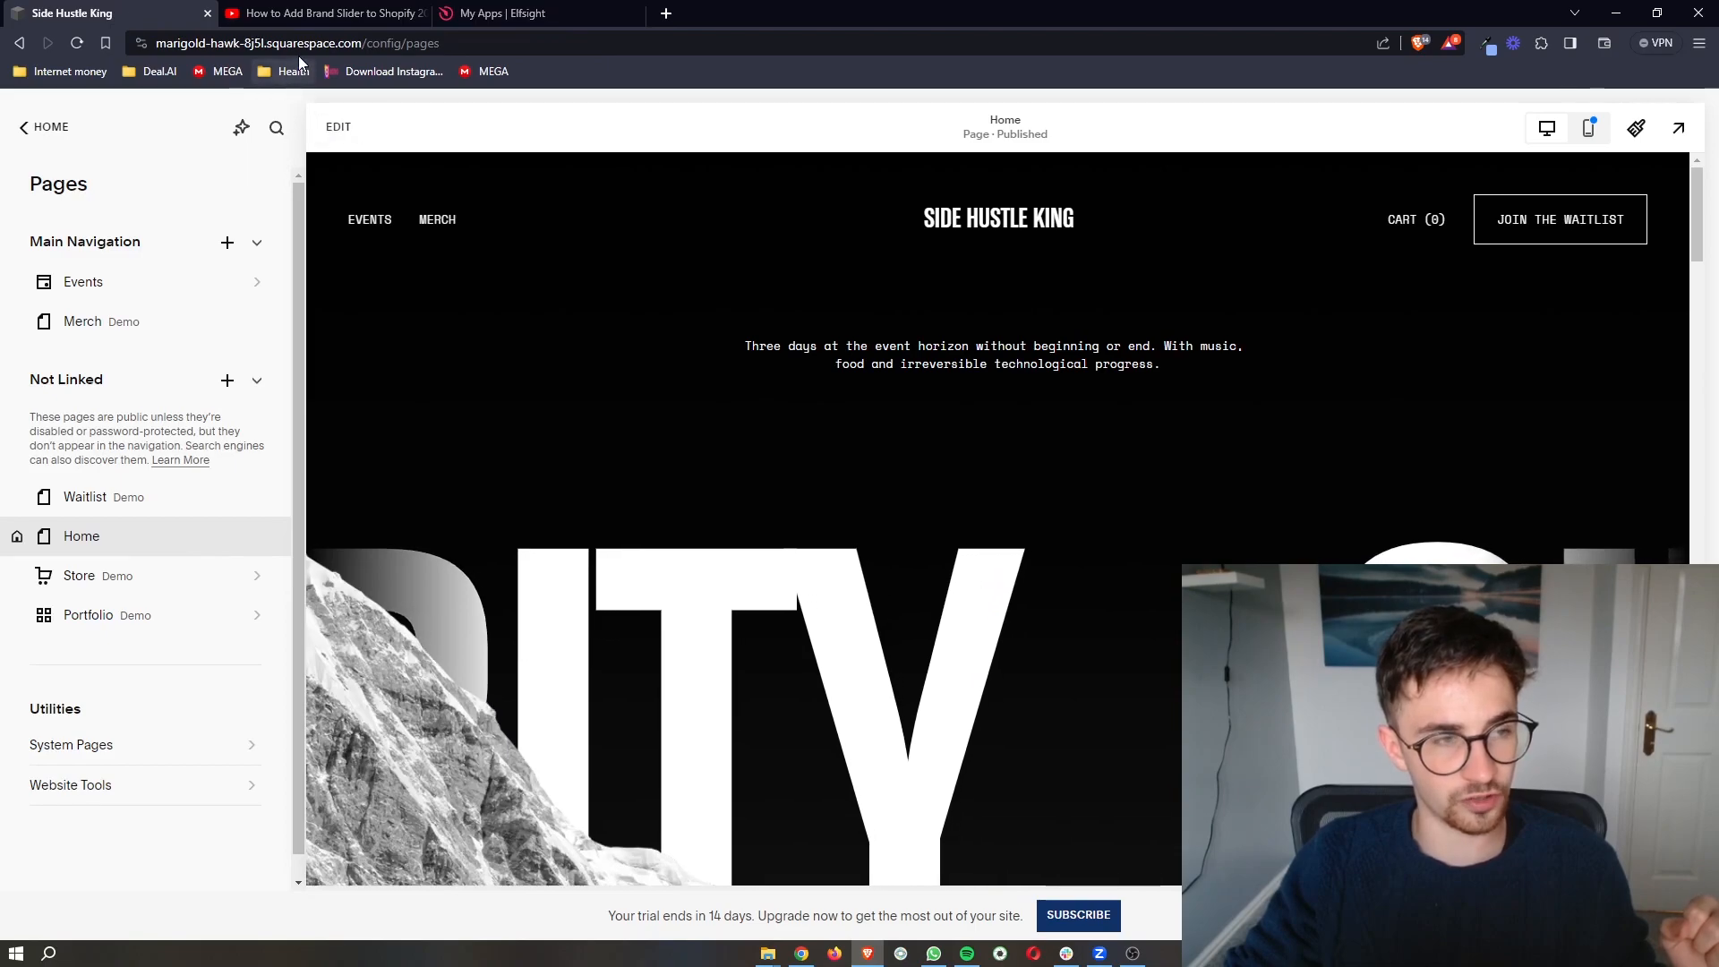
Edit the Home page and insert a blank section below Join the Waitlist.
left_click(338, 126)
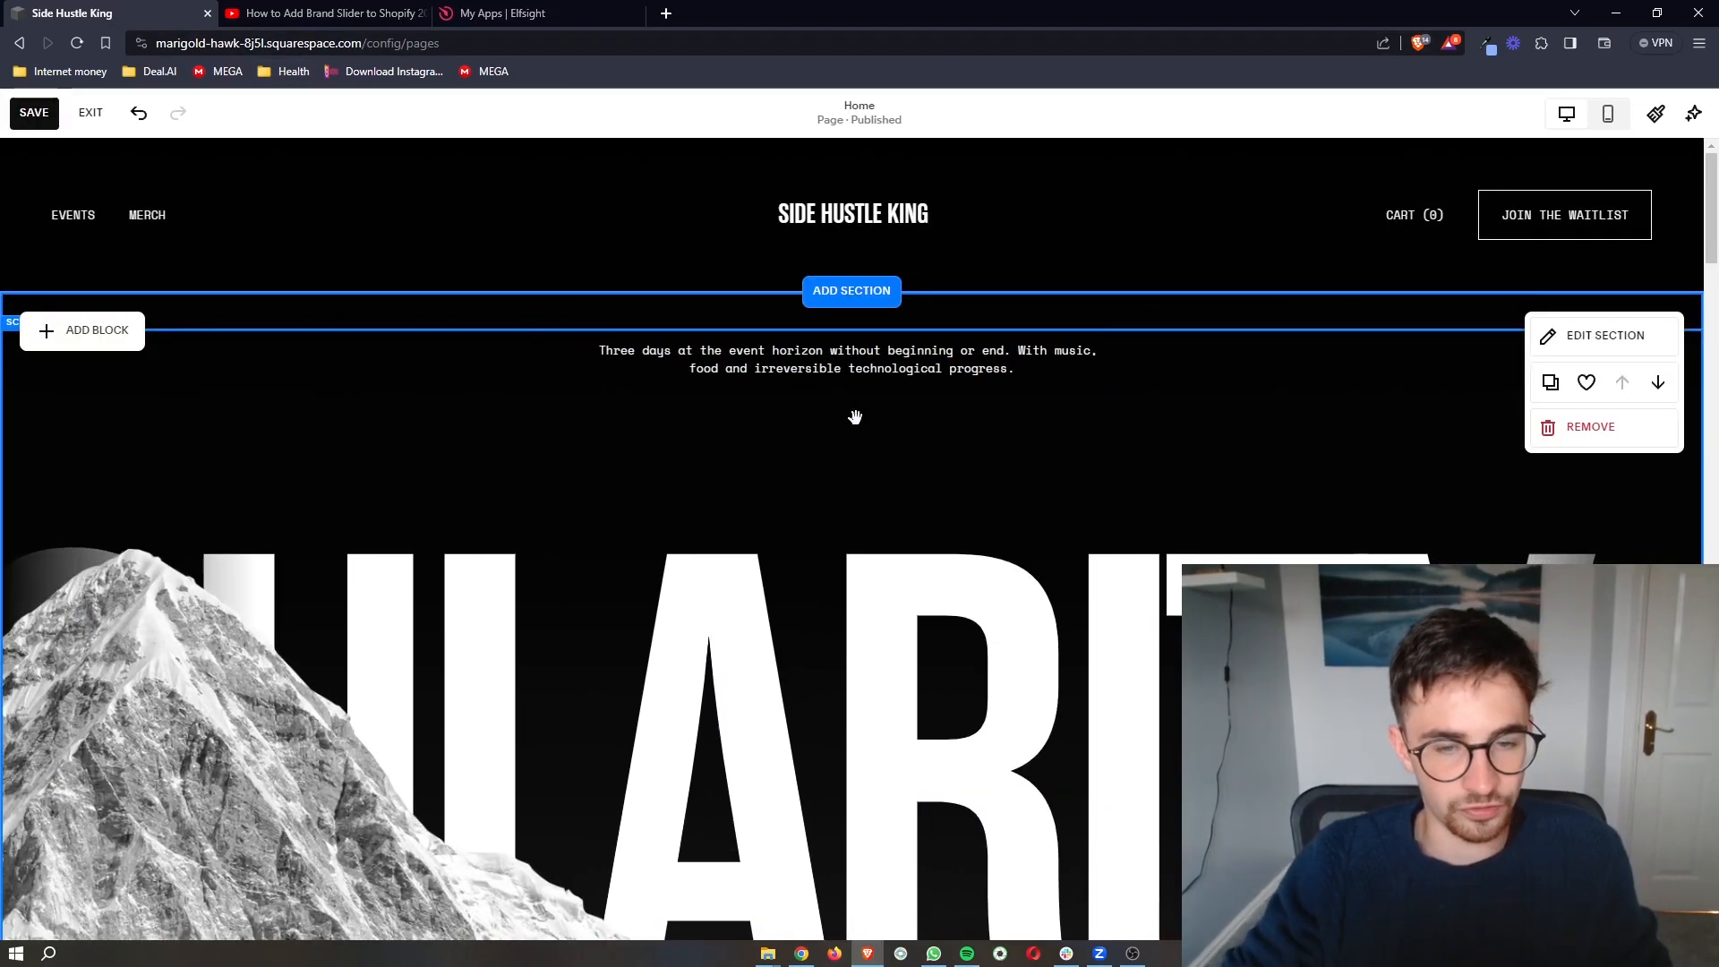
scroll("down", 3)
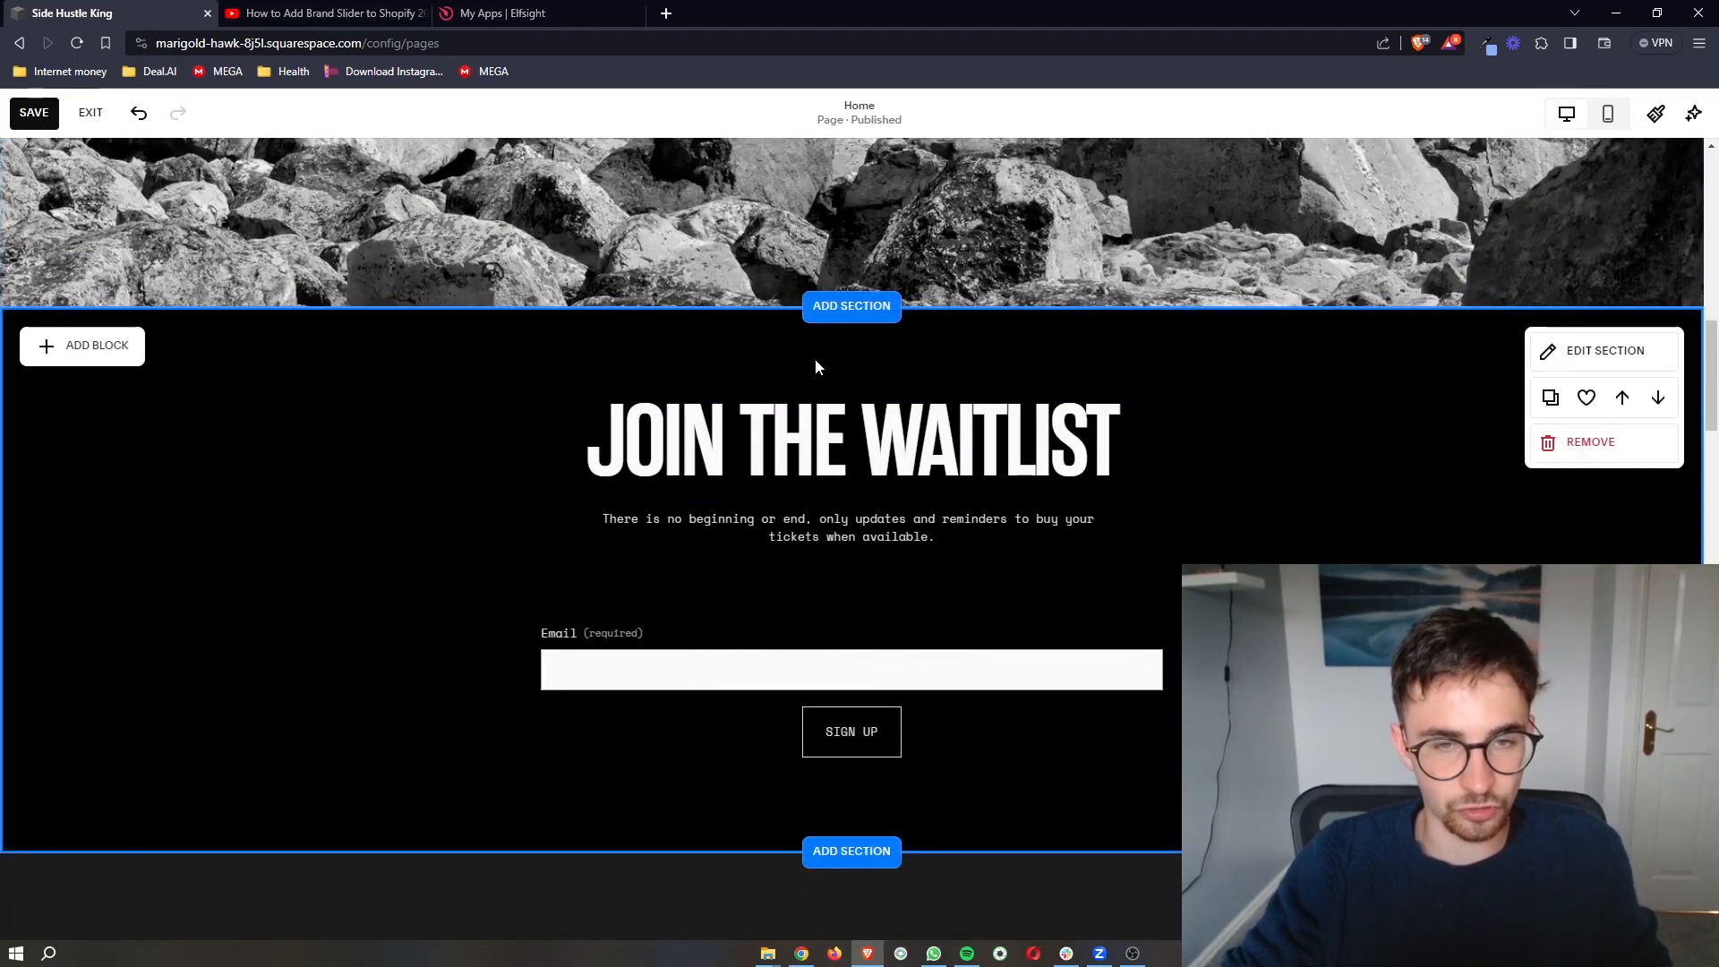
scroll("down", 3)
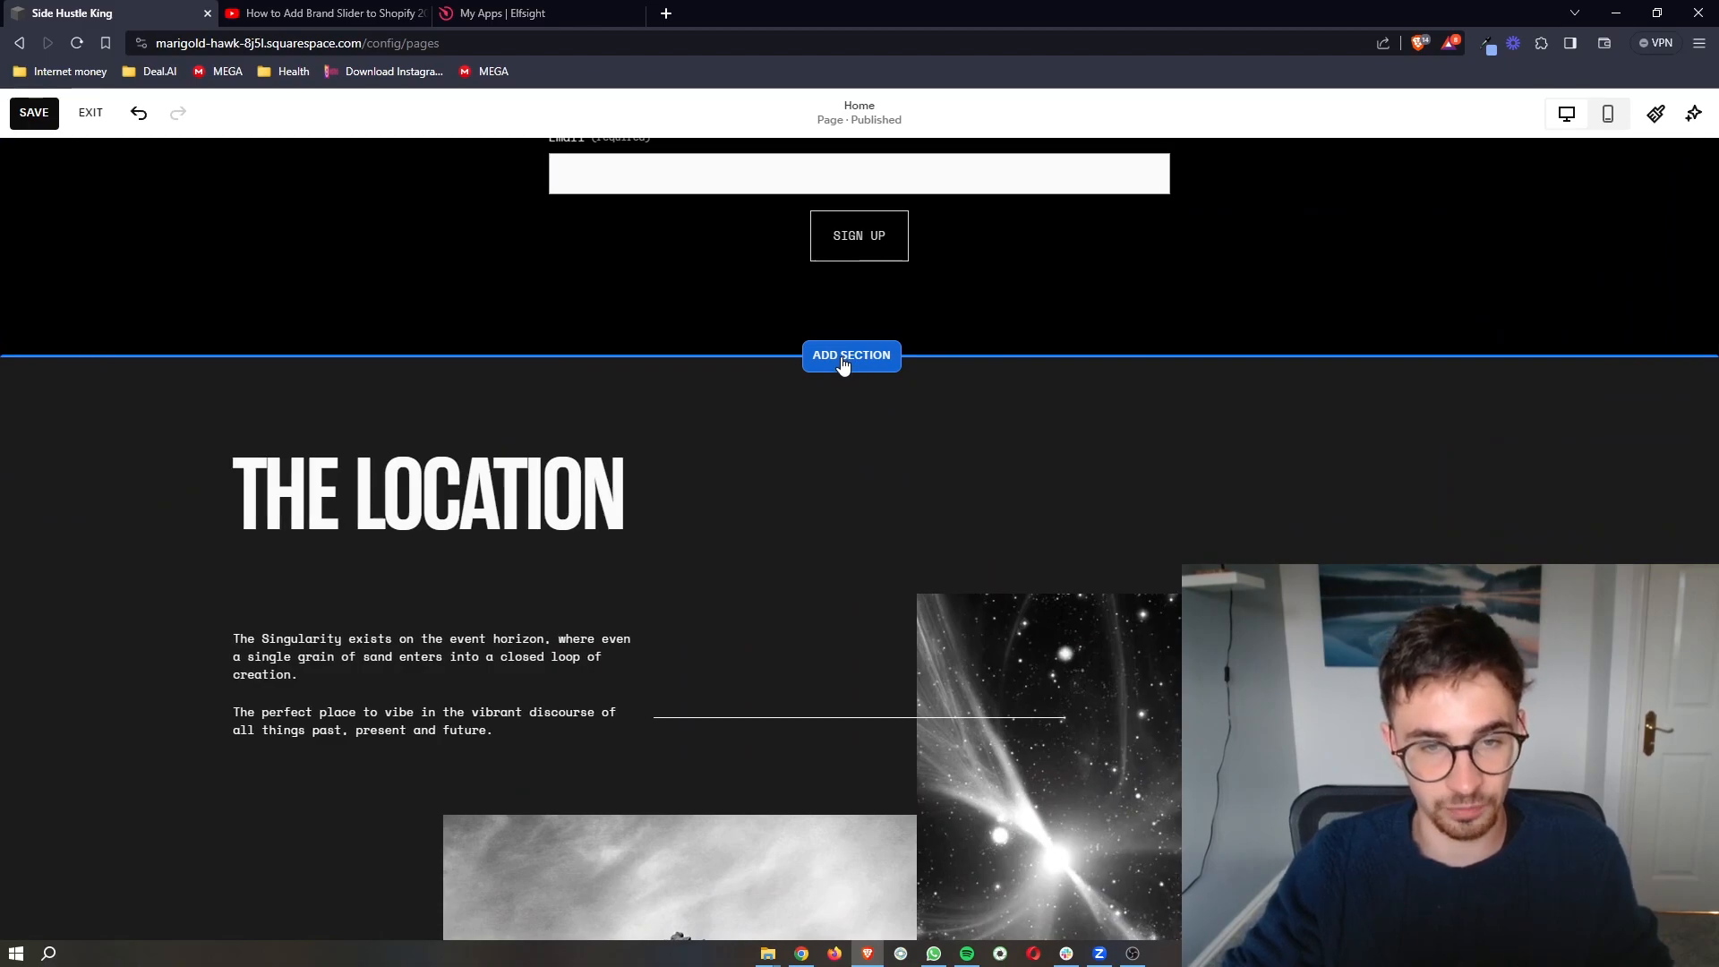
left_click(850, 355)
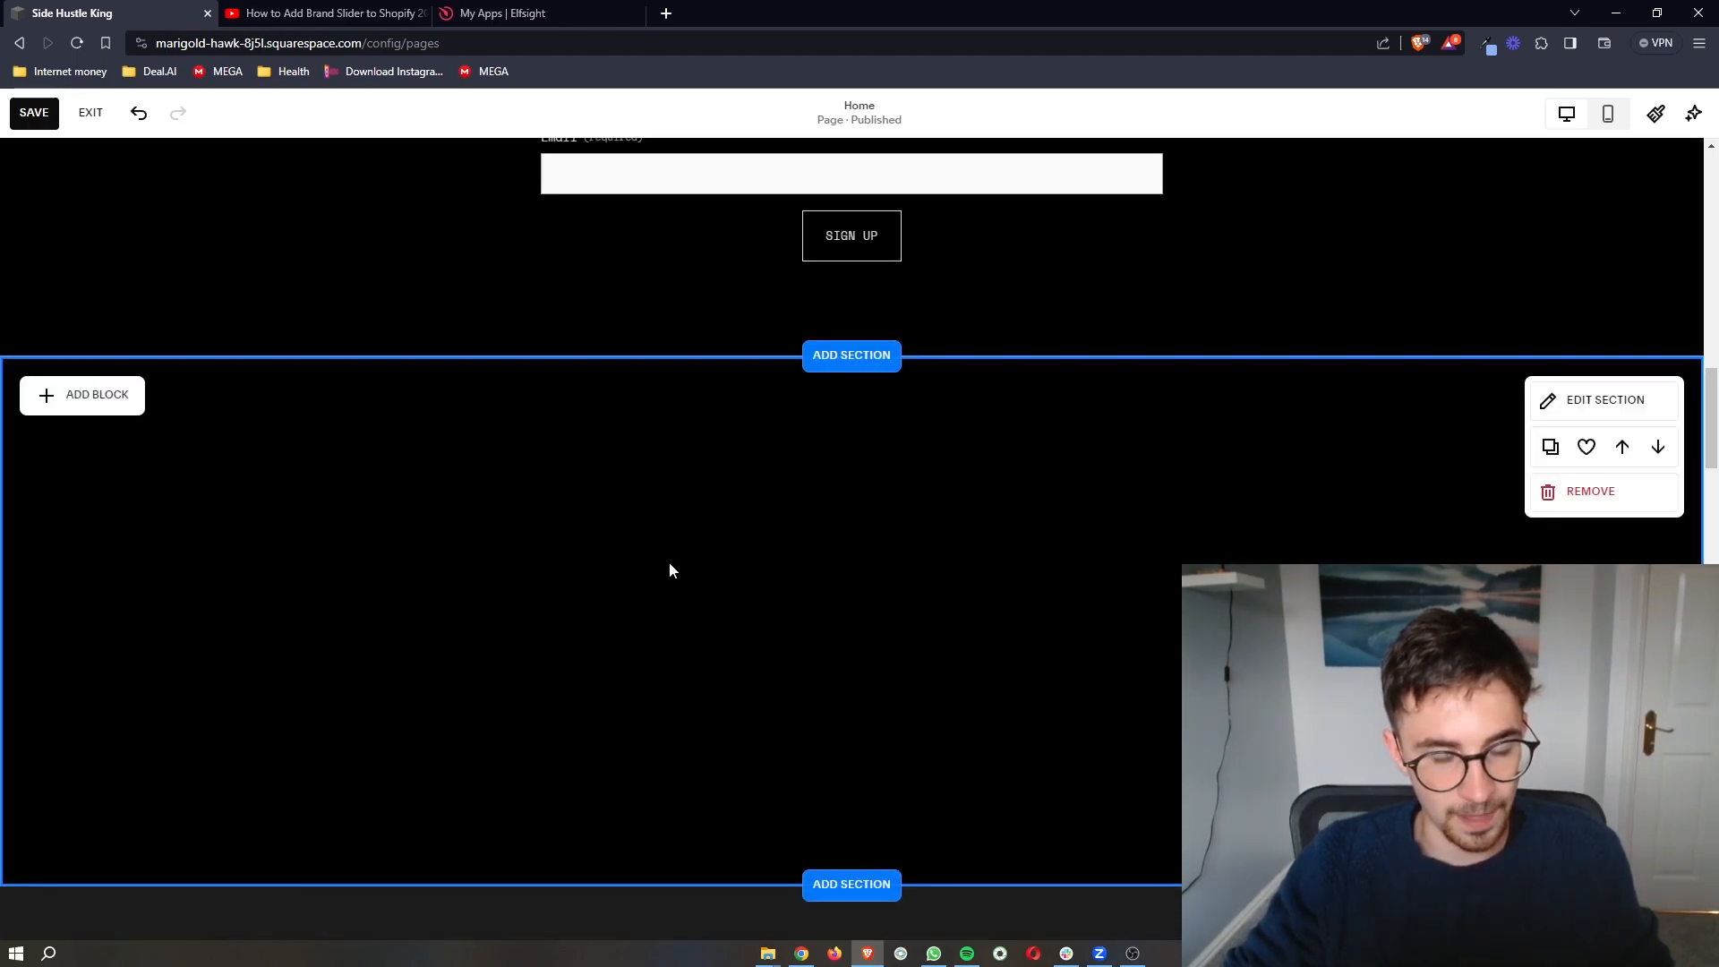
mouse_move(1105, 646)
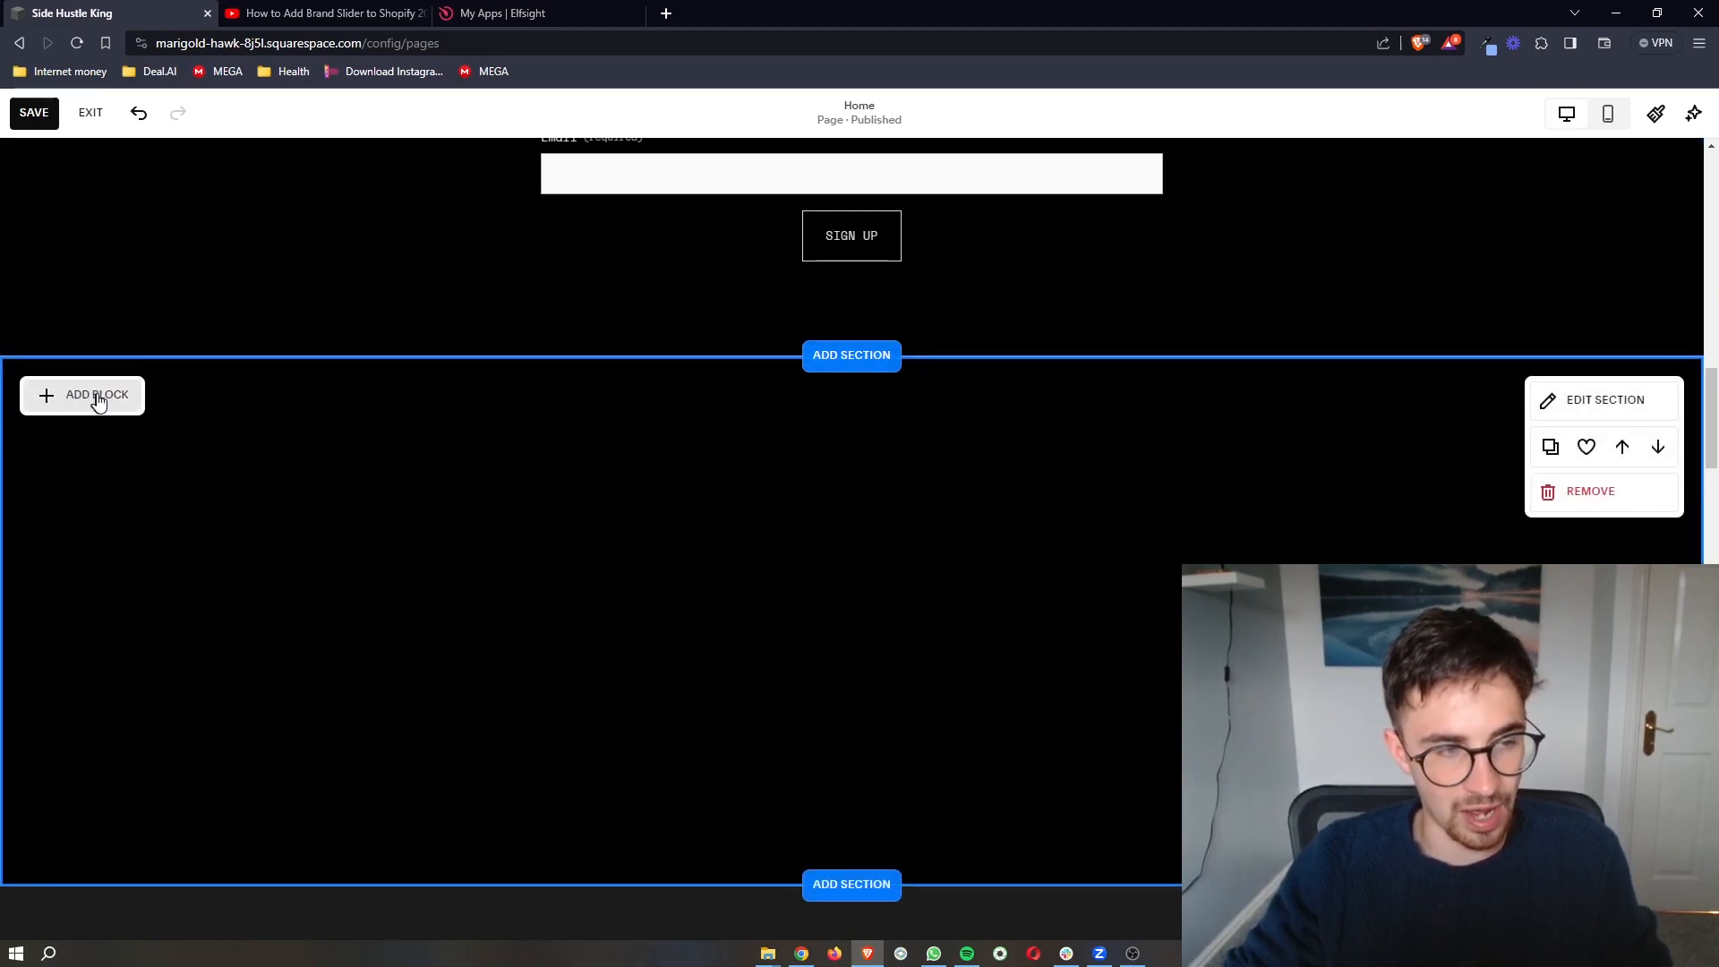
Add a Code block from Basic blocks and open its editor.
left_click(95, 395)
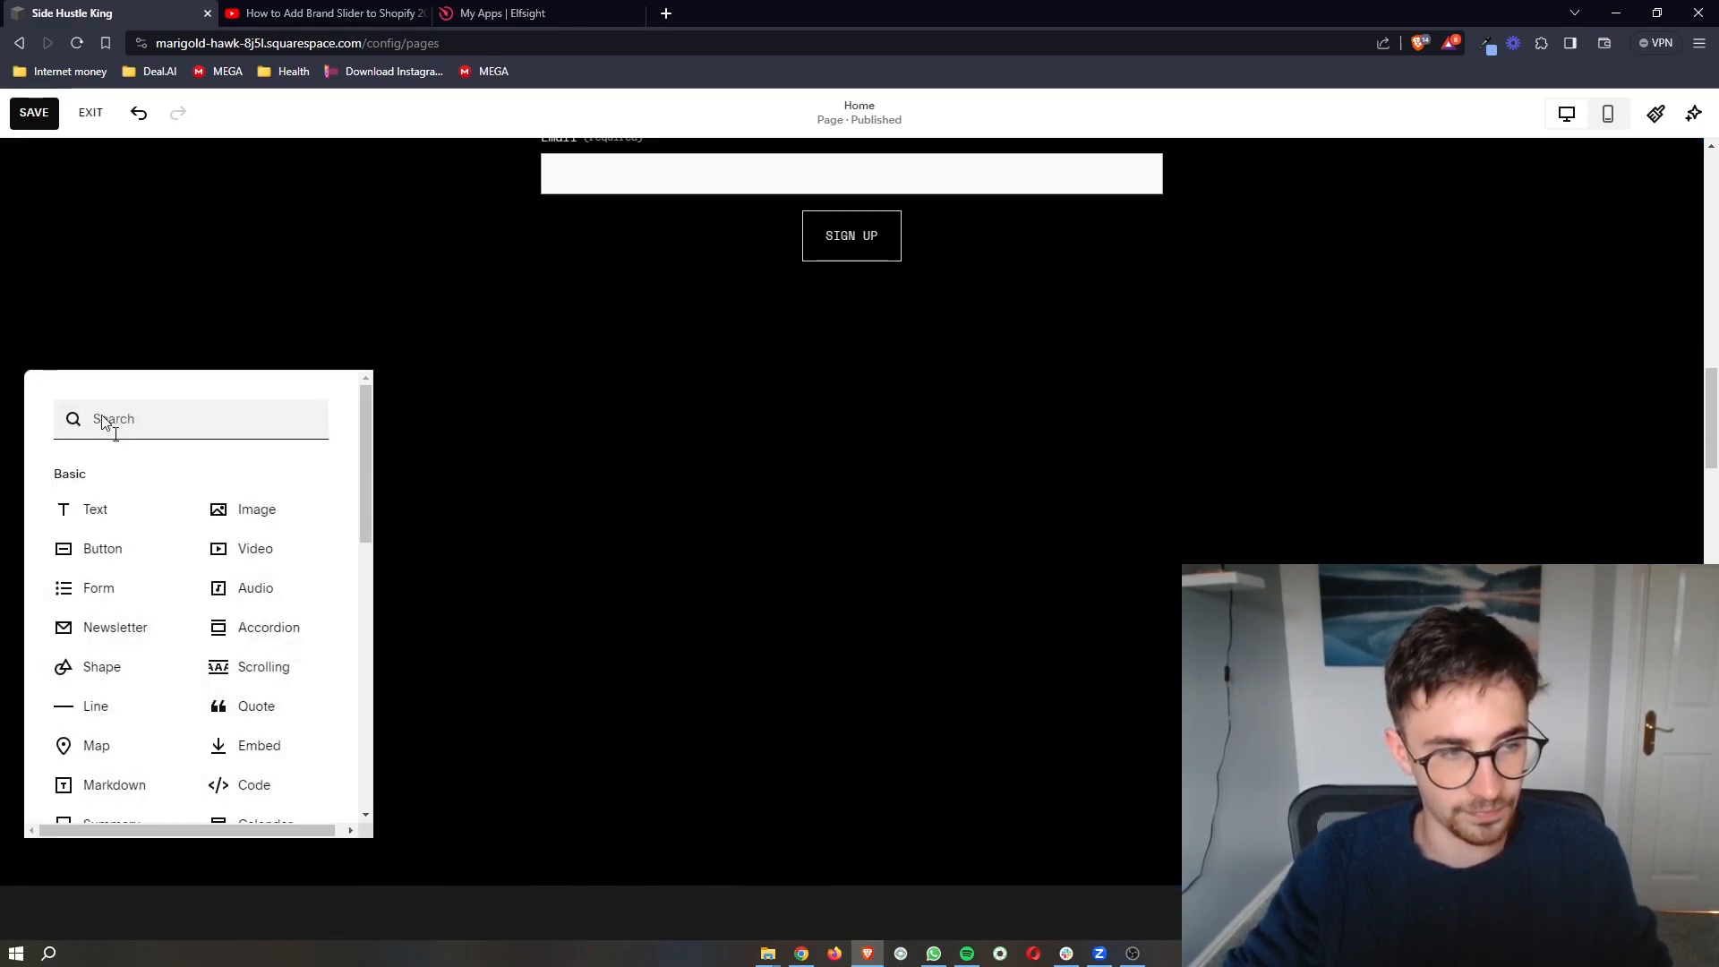
scroll("down", 3)
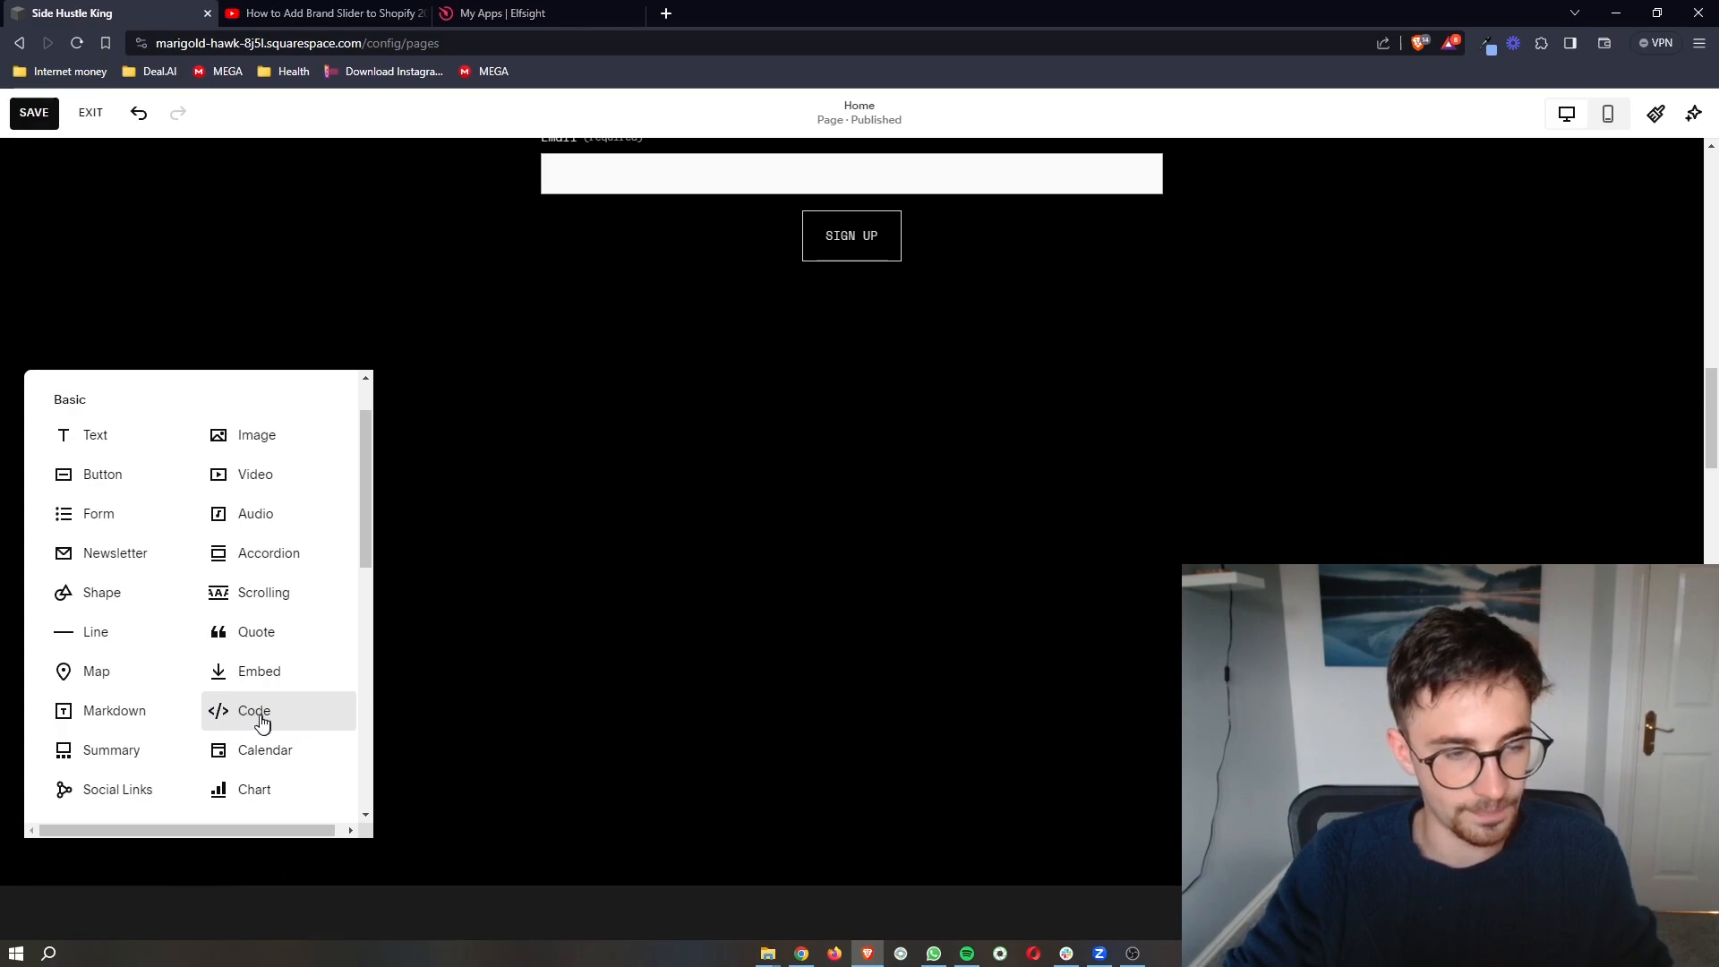
left_click(253, 710)
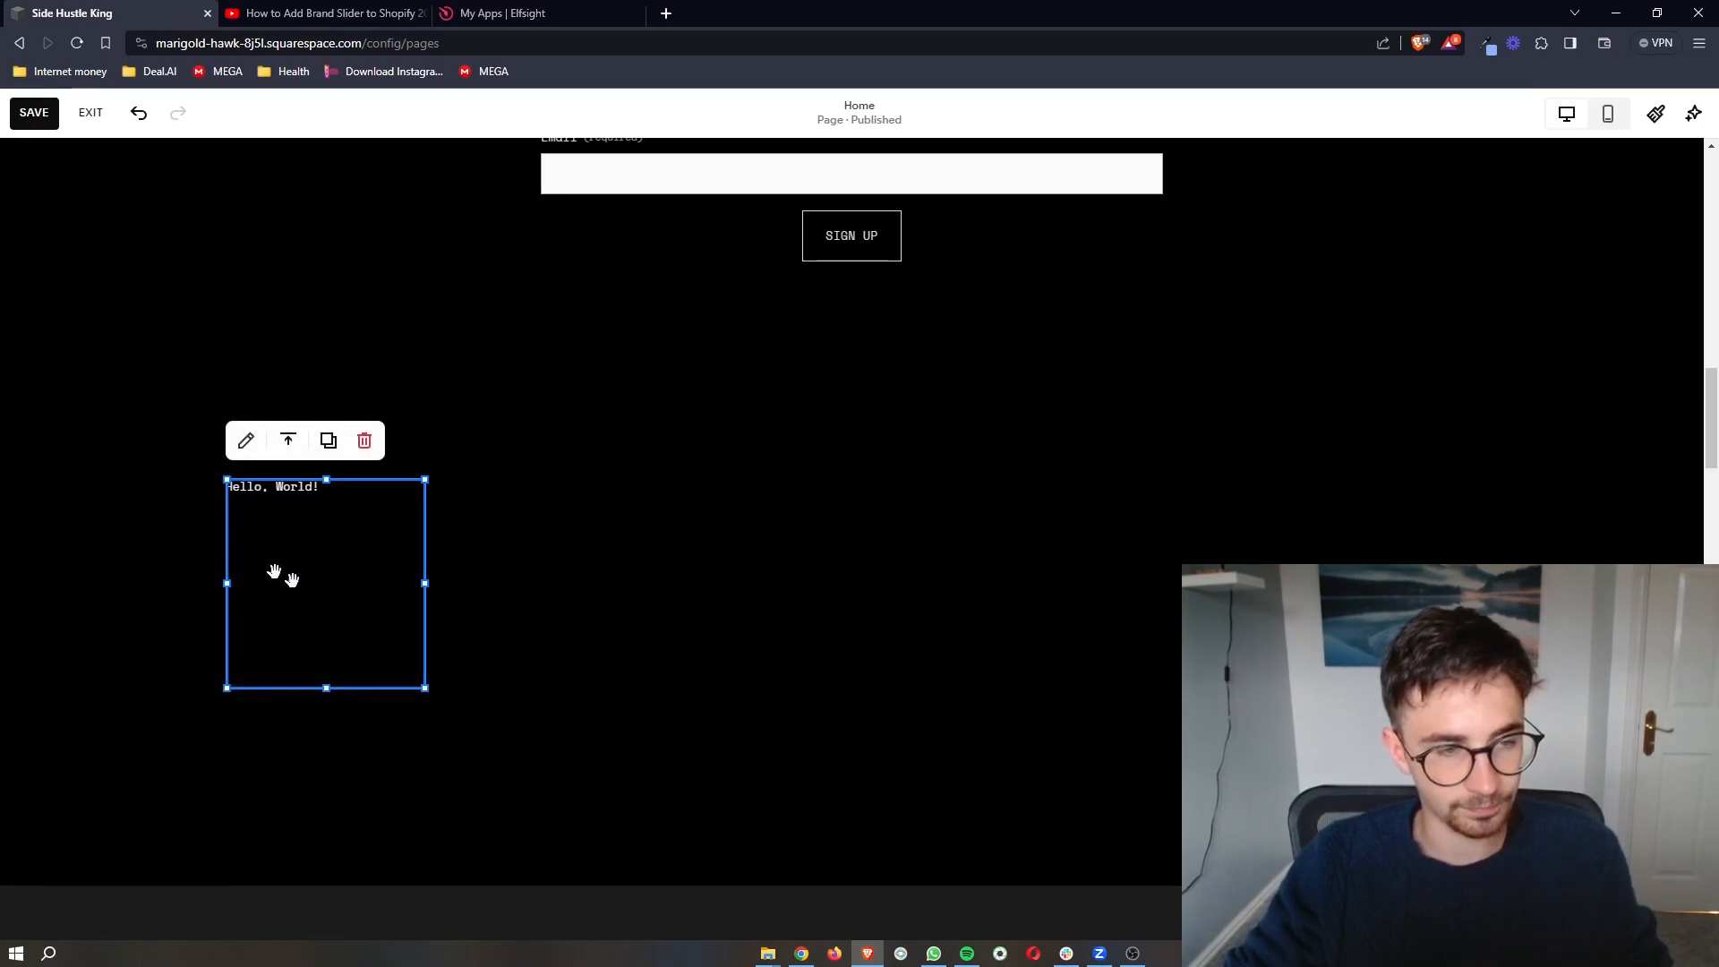
mouse_move(285, 524)
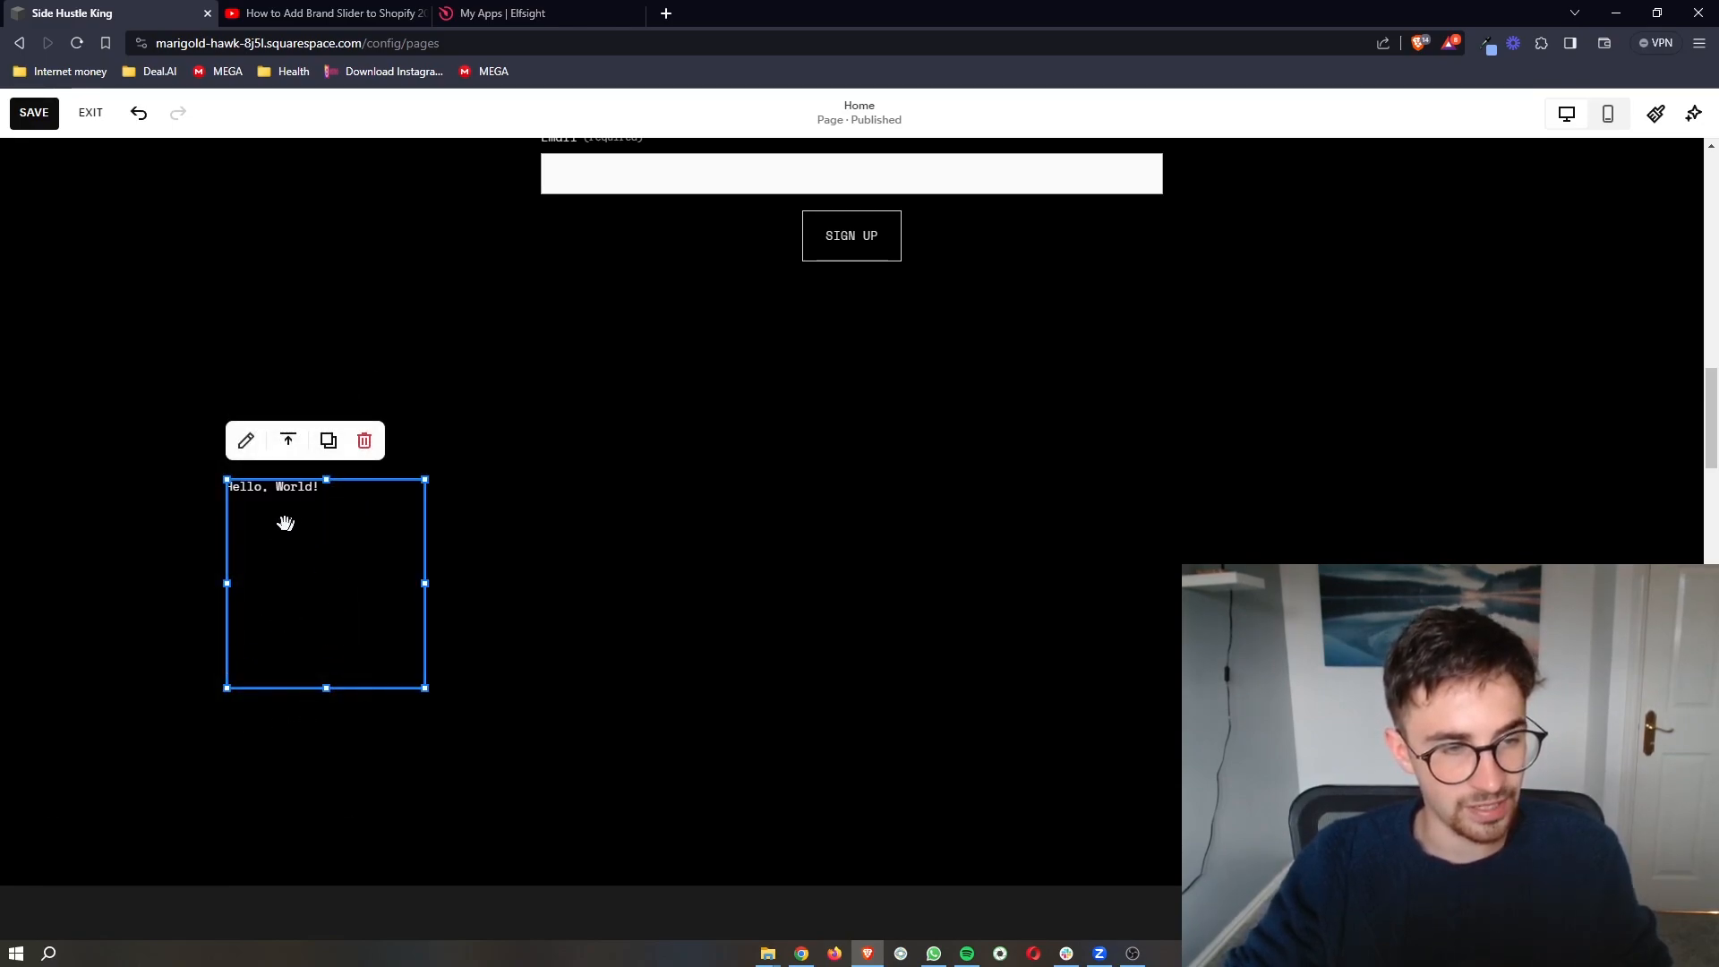
left_click(245, 439)
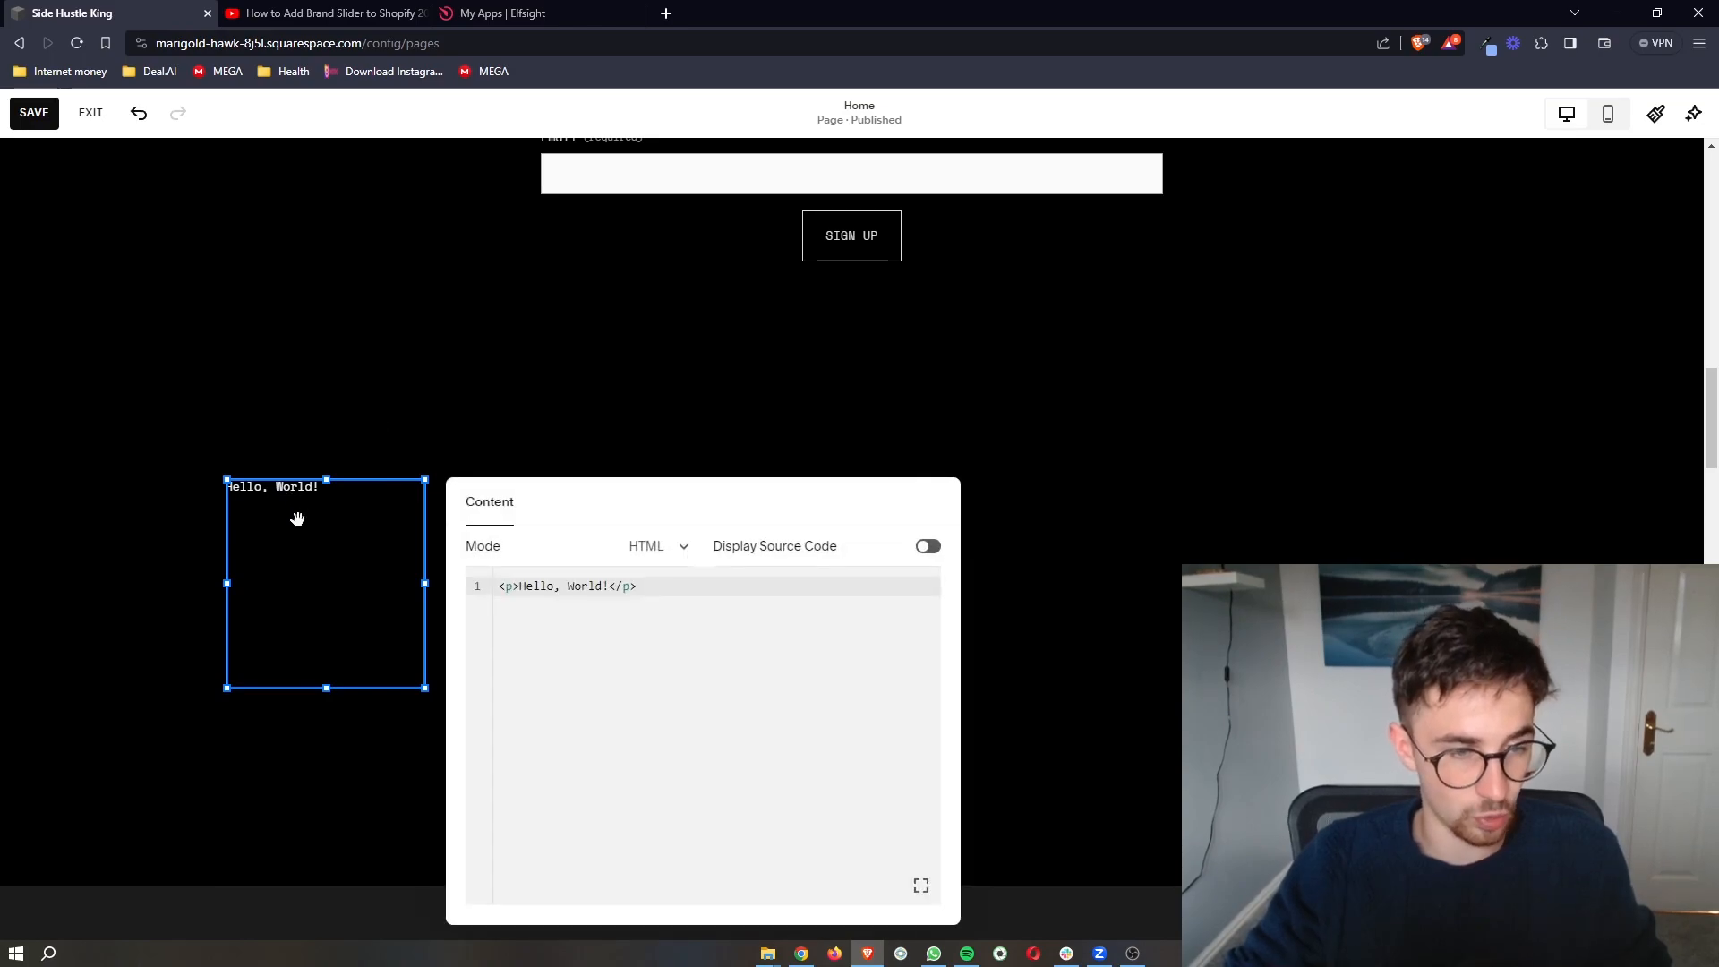
Replace the Hello, World! placeholder with the Elfsight embed code and save the page.
triple_click(565, 585)
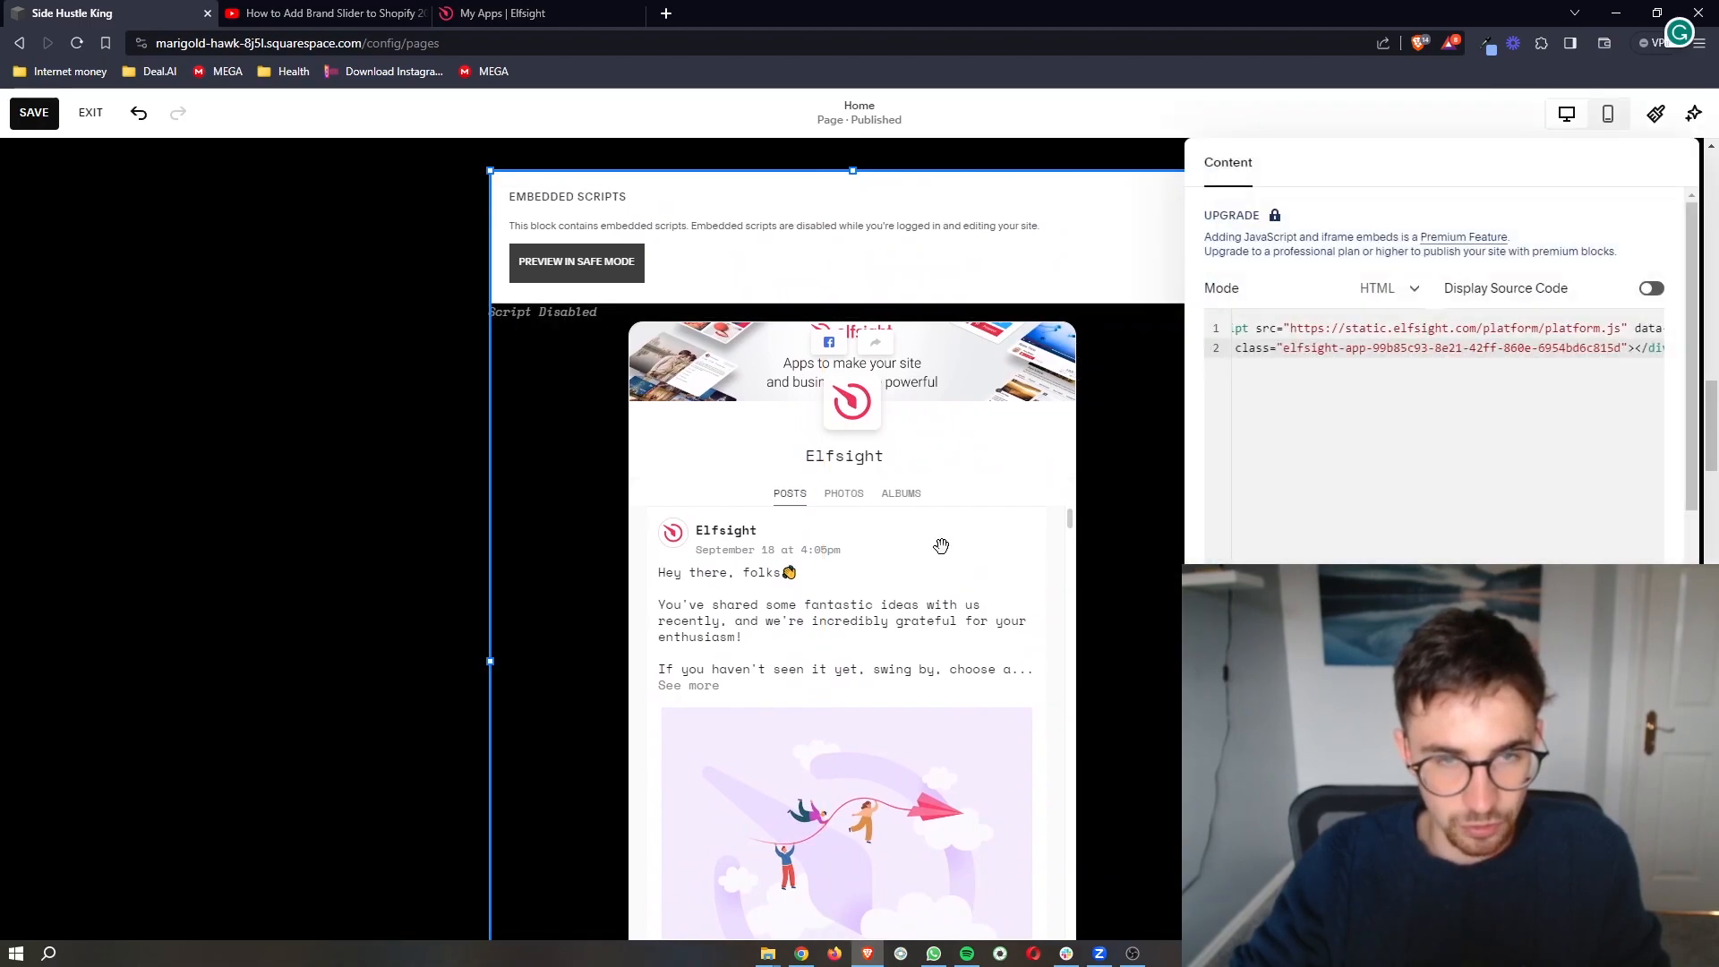
mouse_move(1556, 236)
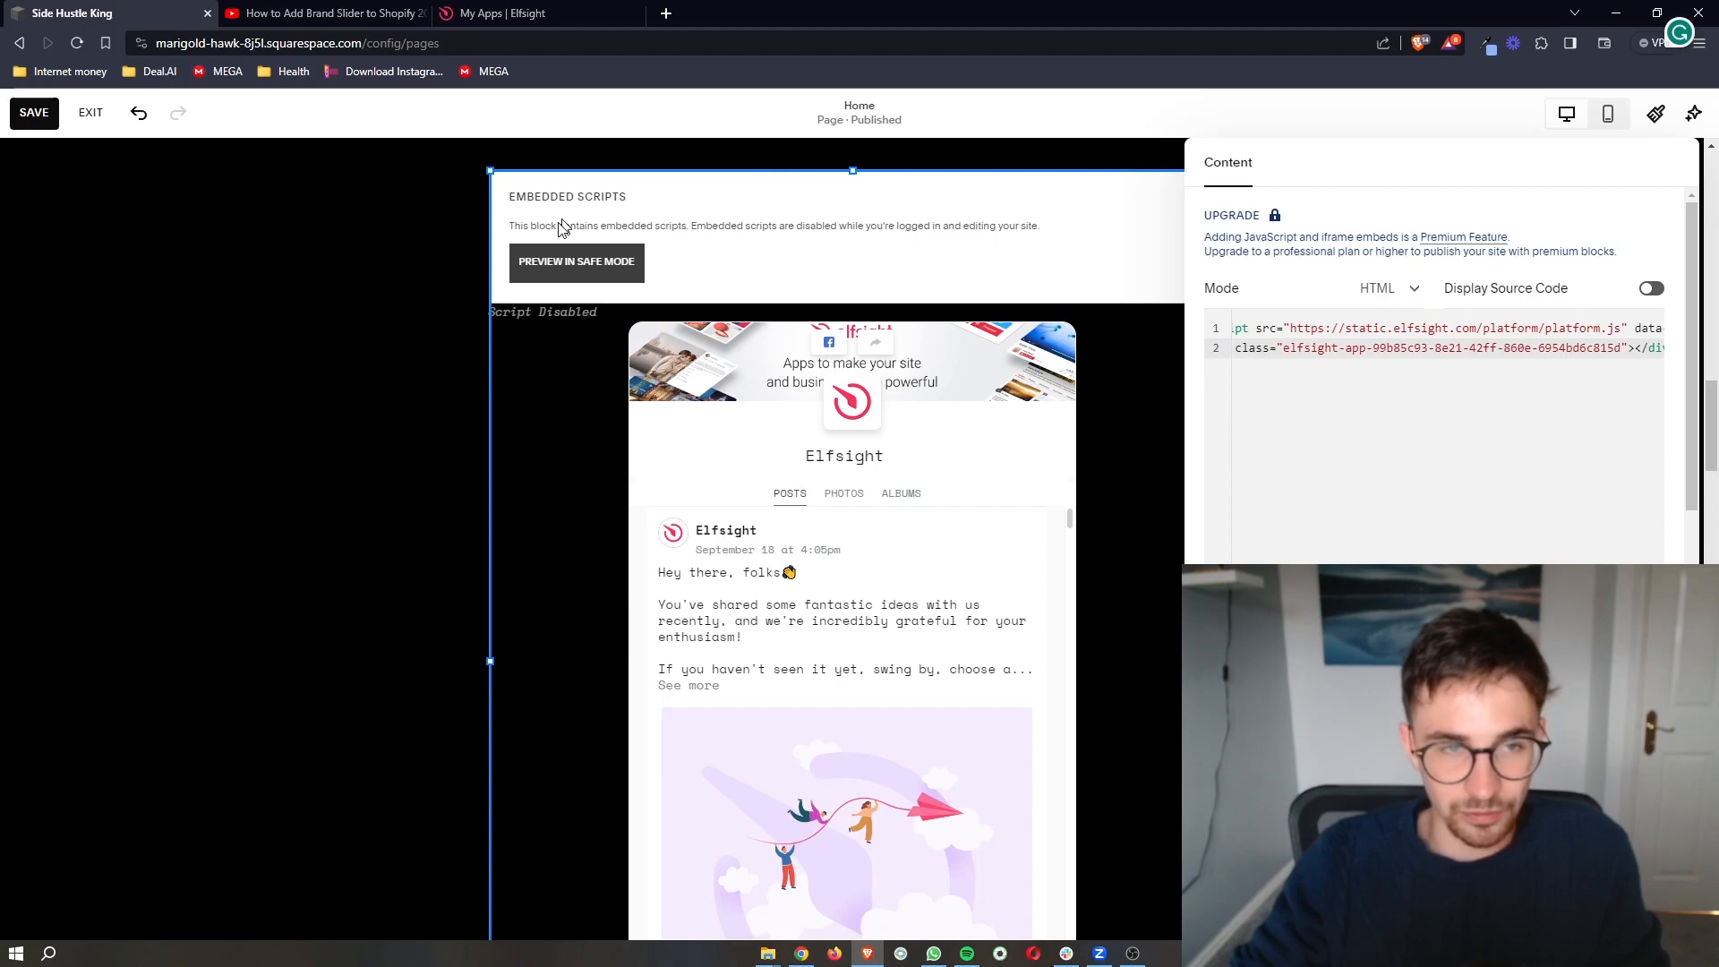
left_click(33, 111)
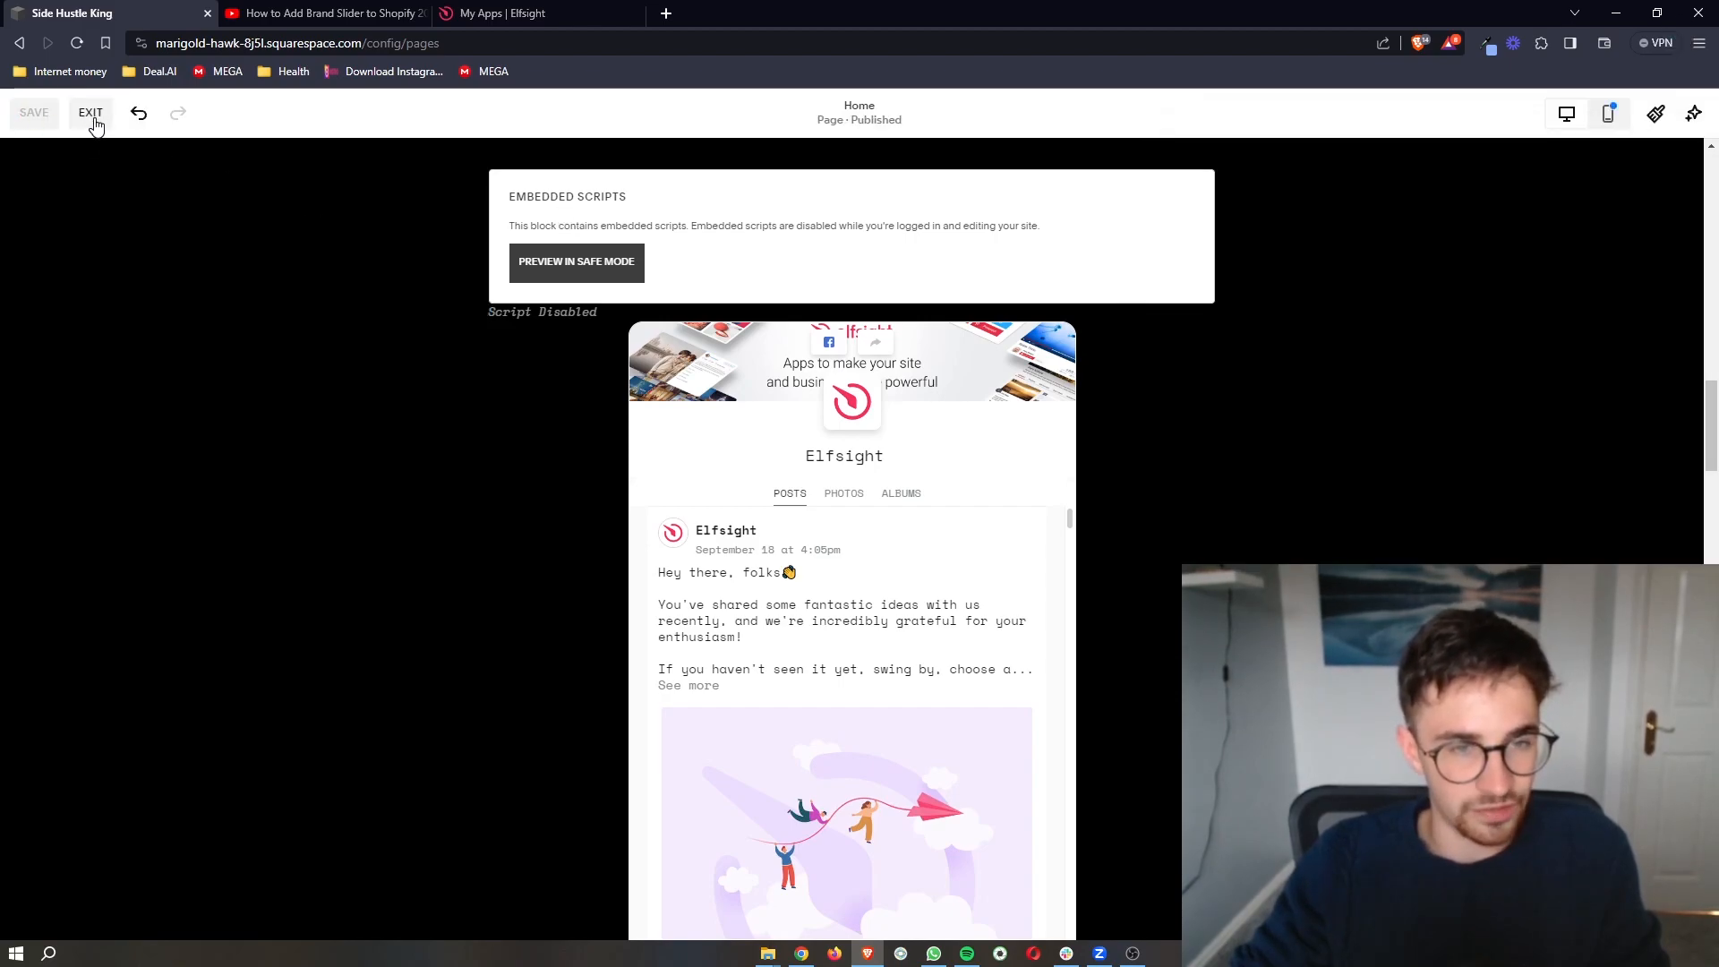
Exit the page editor, glance at the Elfsight embed code tab, then return to the home page.
left_click(89, 113)
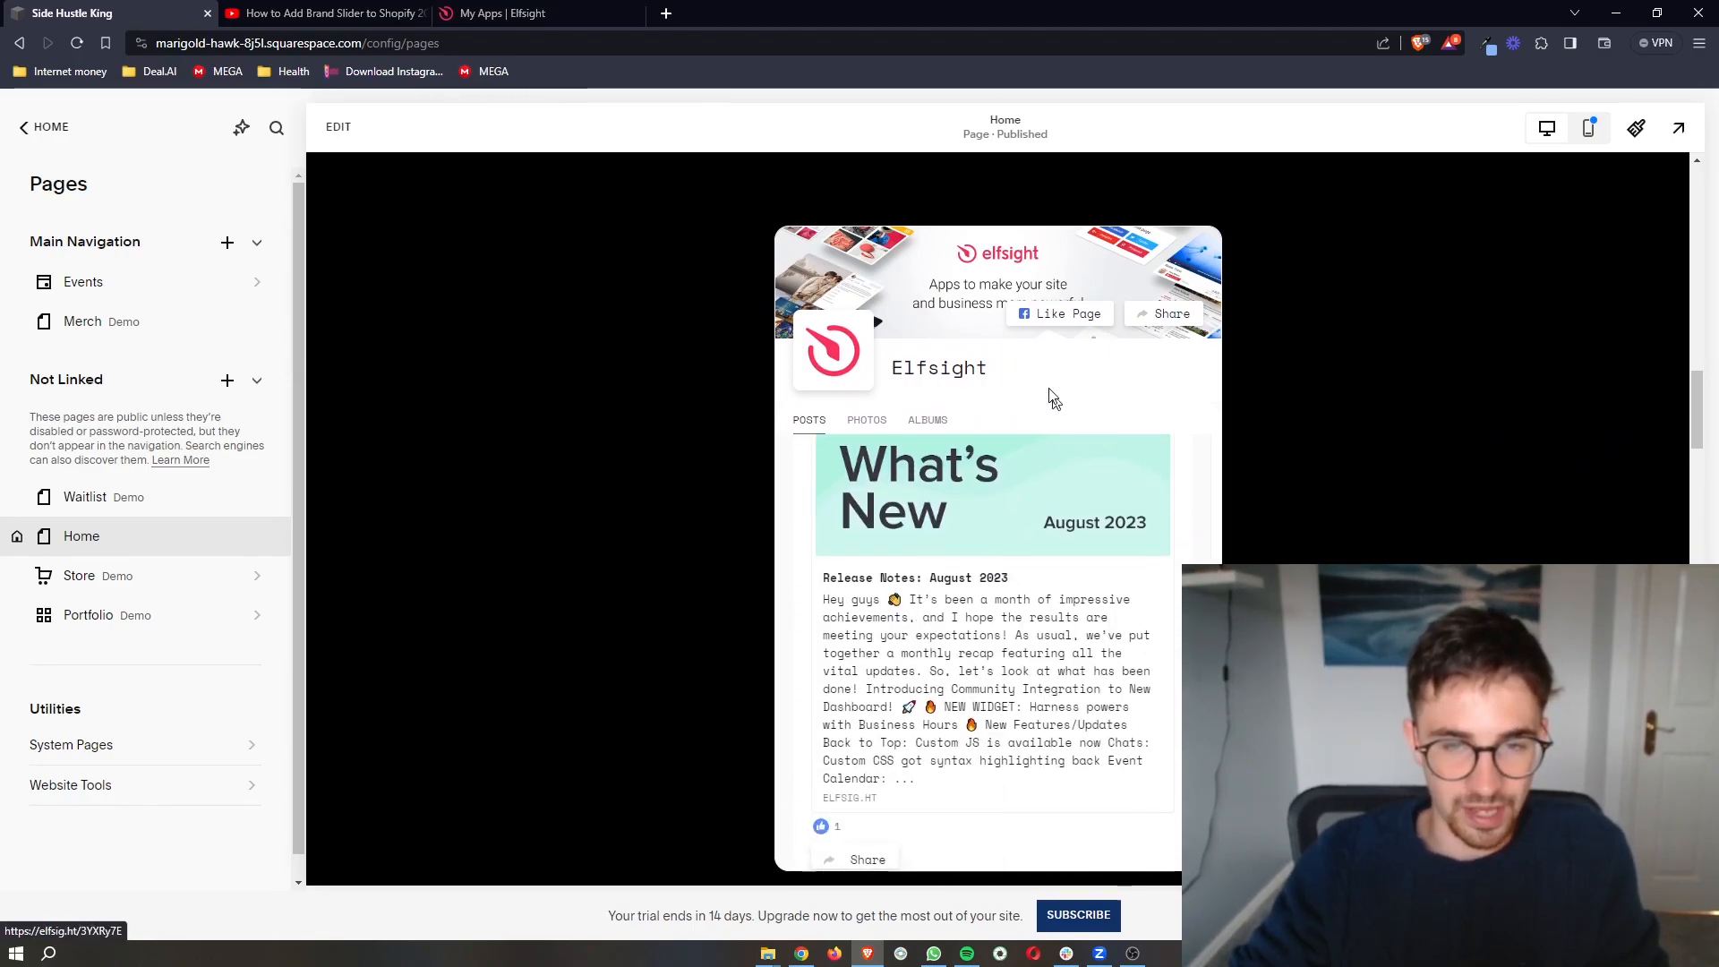
mouse_move(1065, 402)
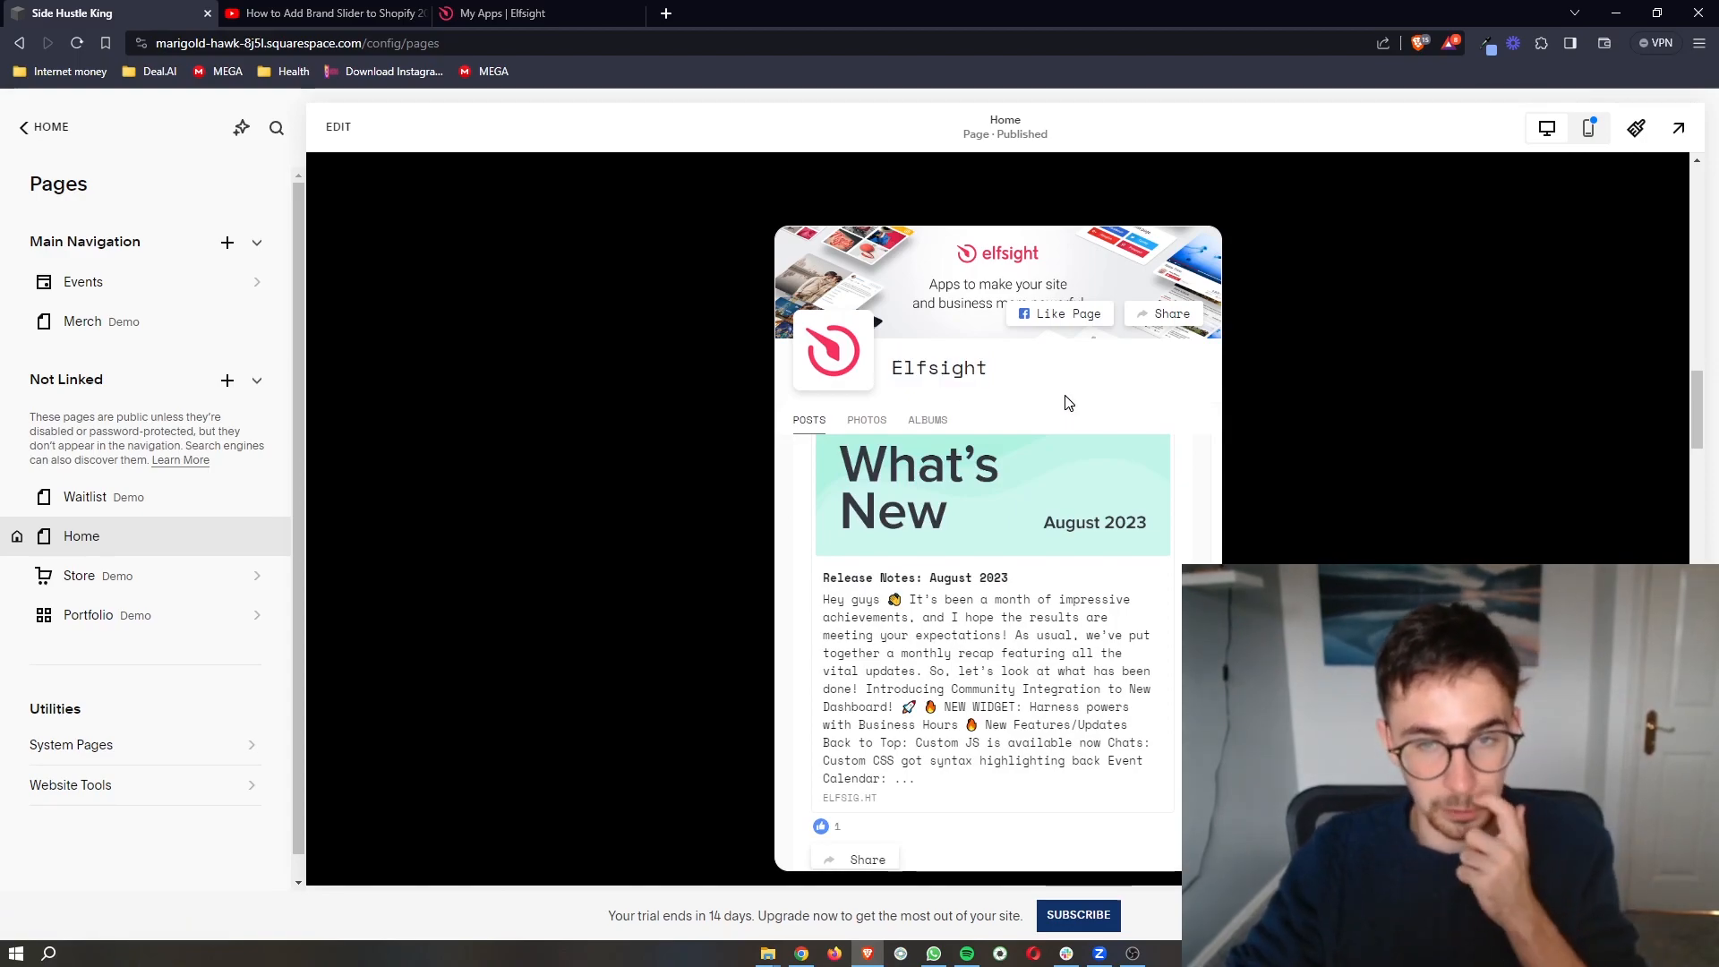
left_click(512, 14)
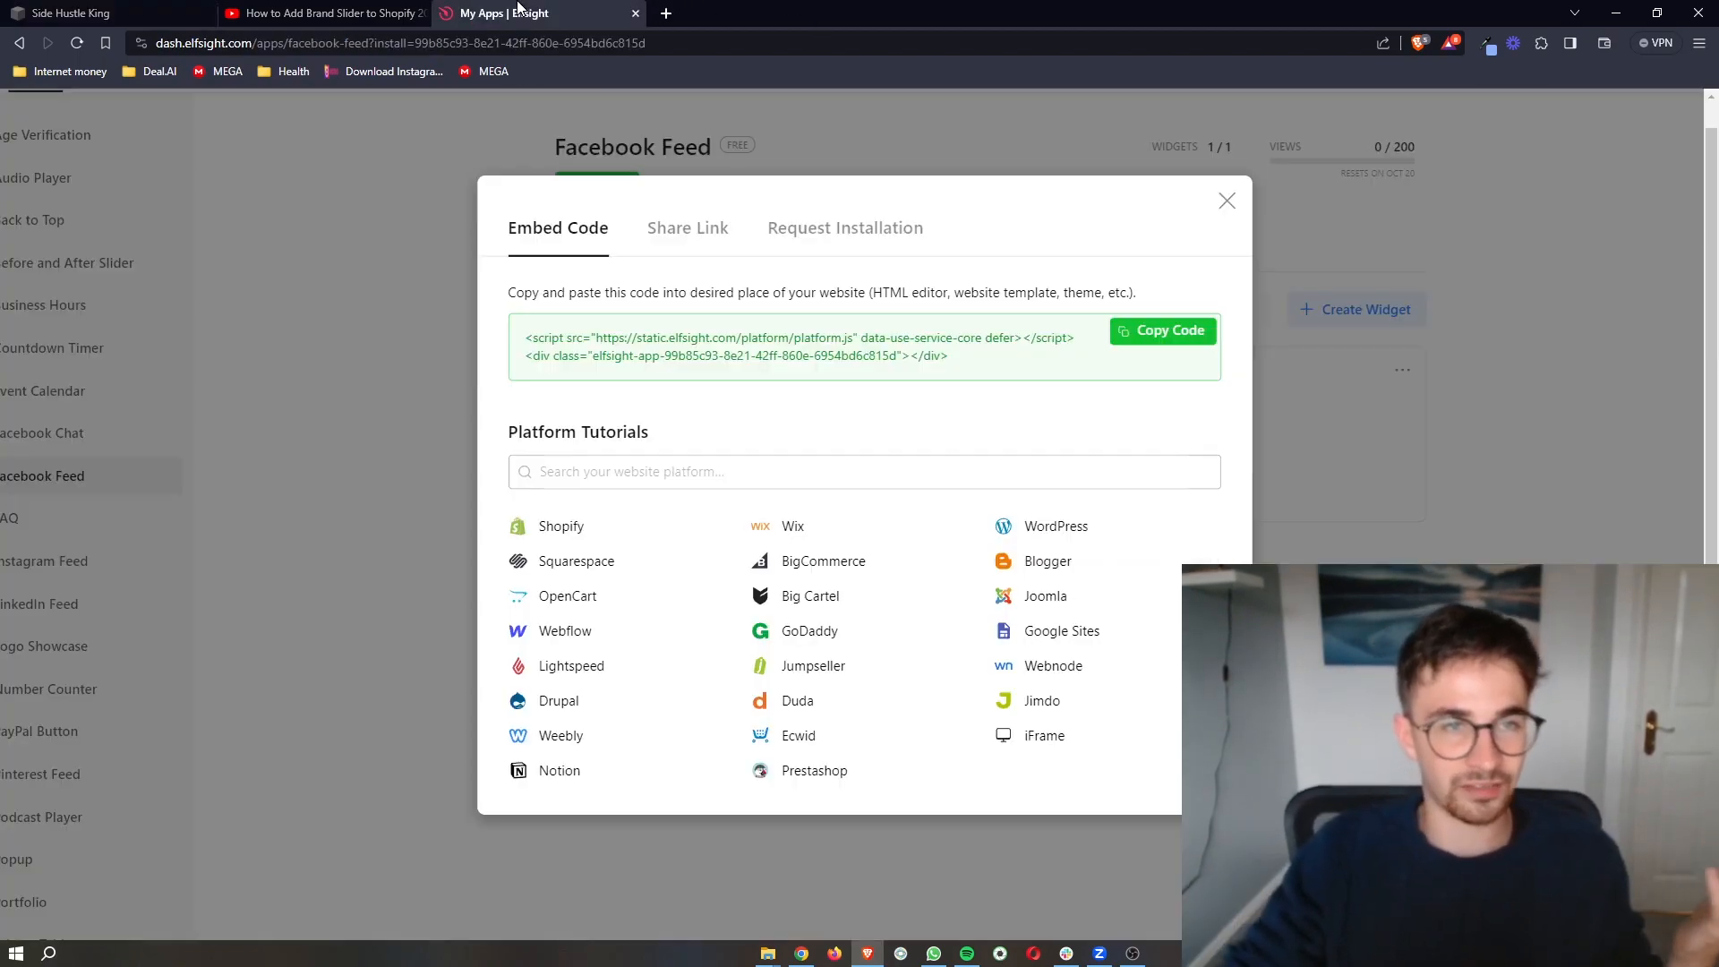
left_click(71, 12)
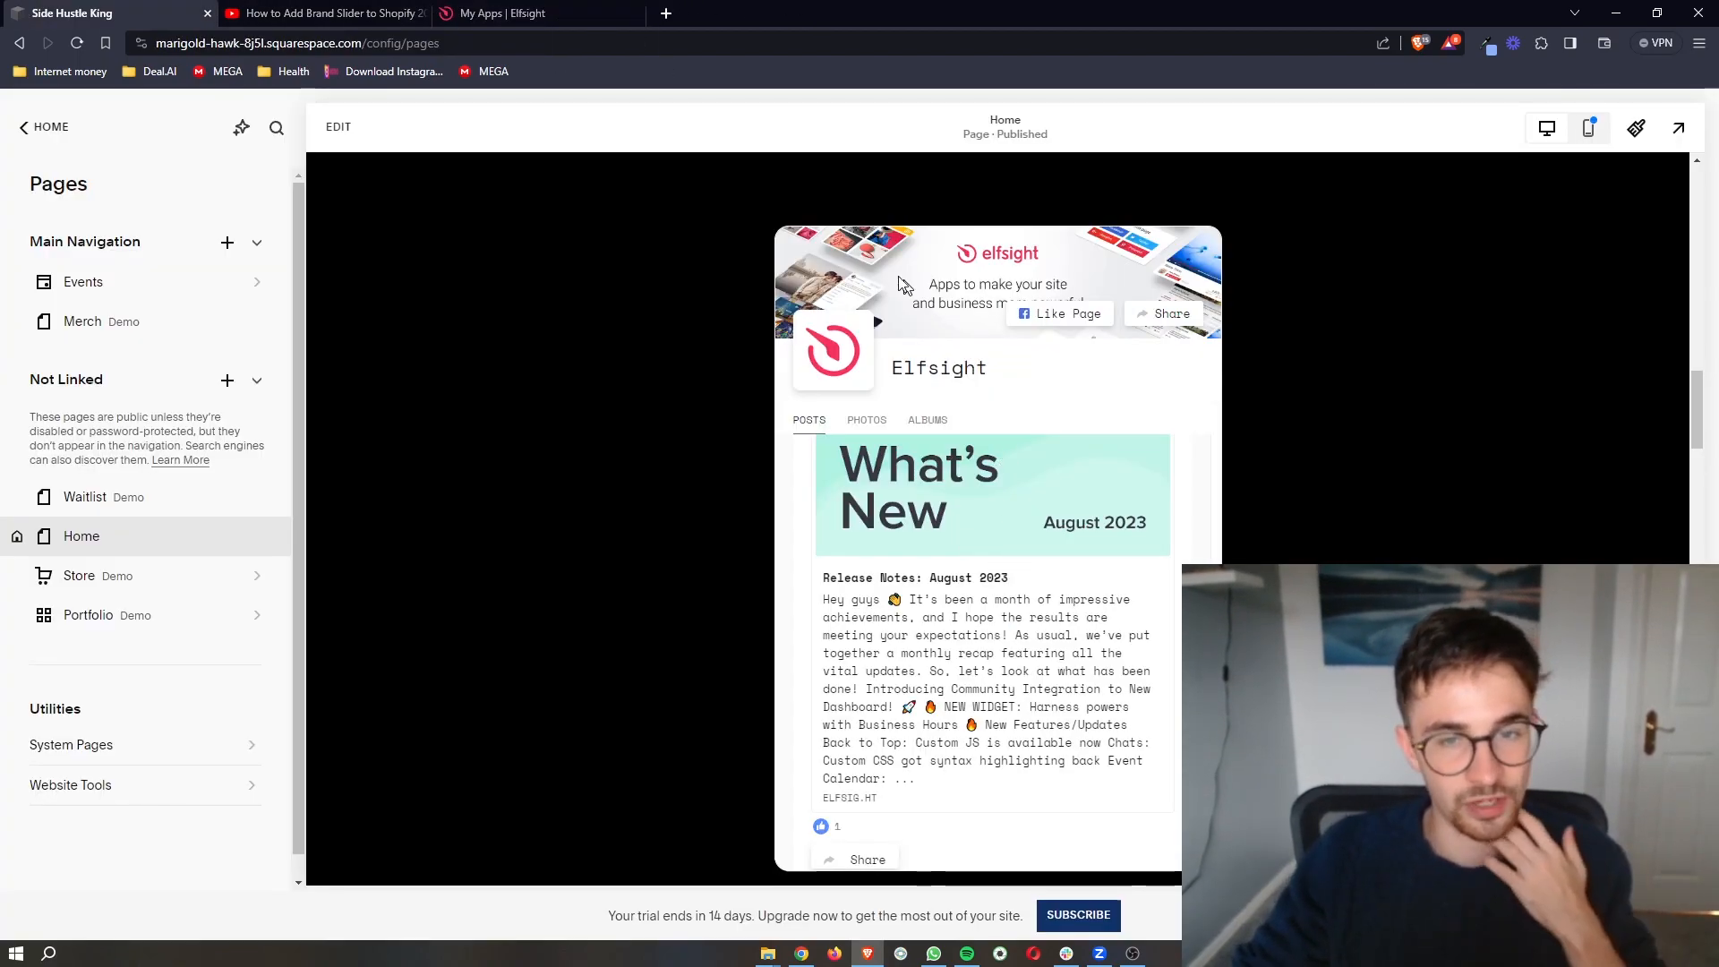
mouse_move(1072, 347)
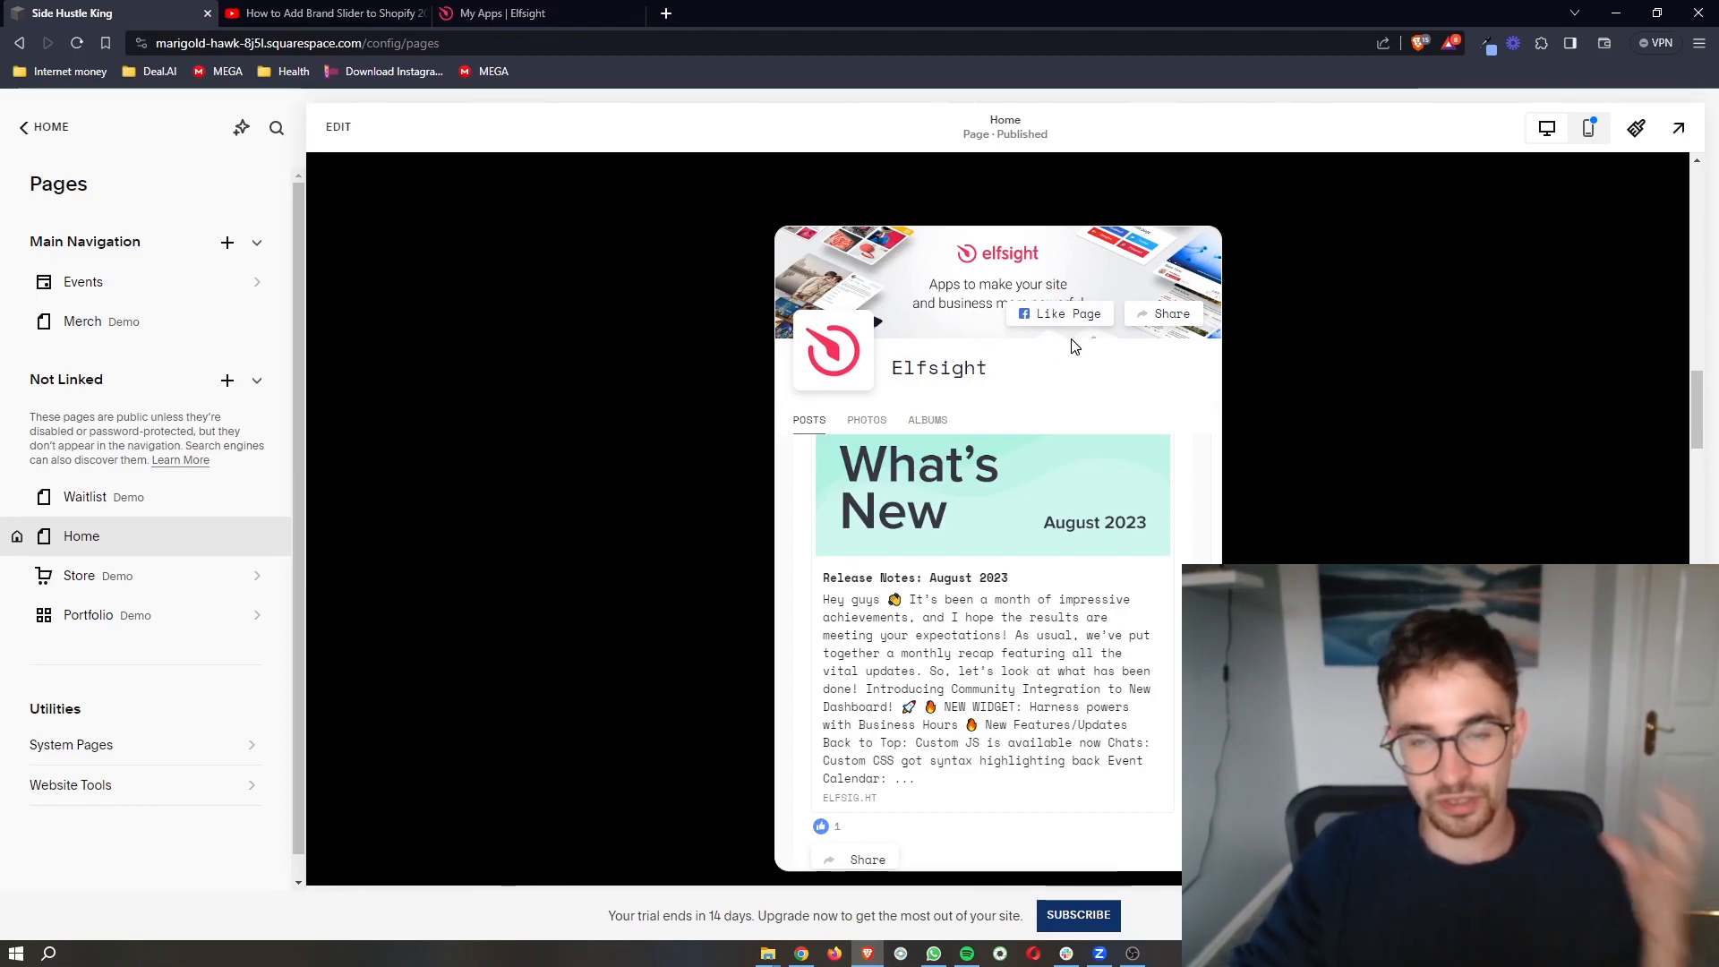
mouse_move(869, 457)
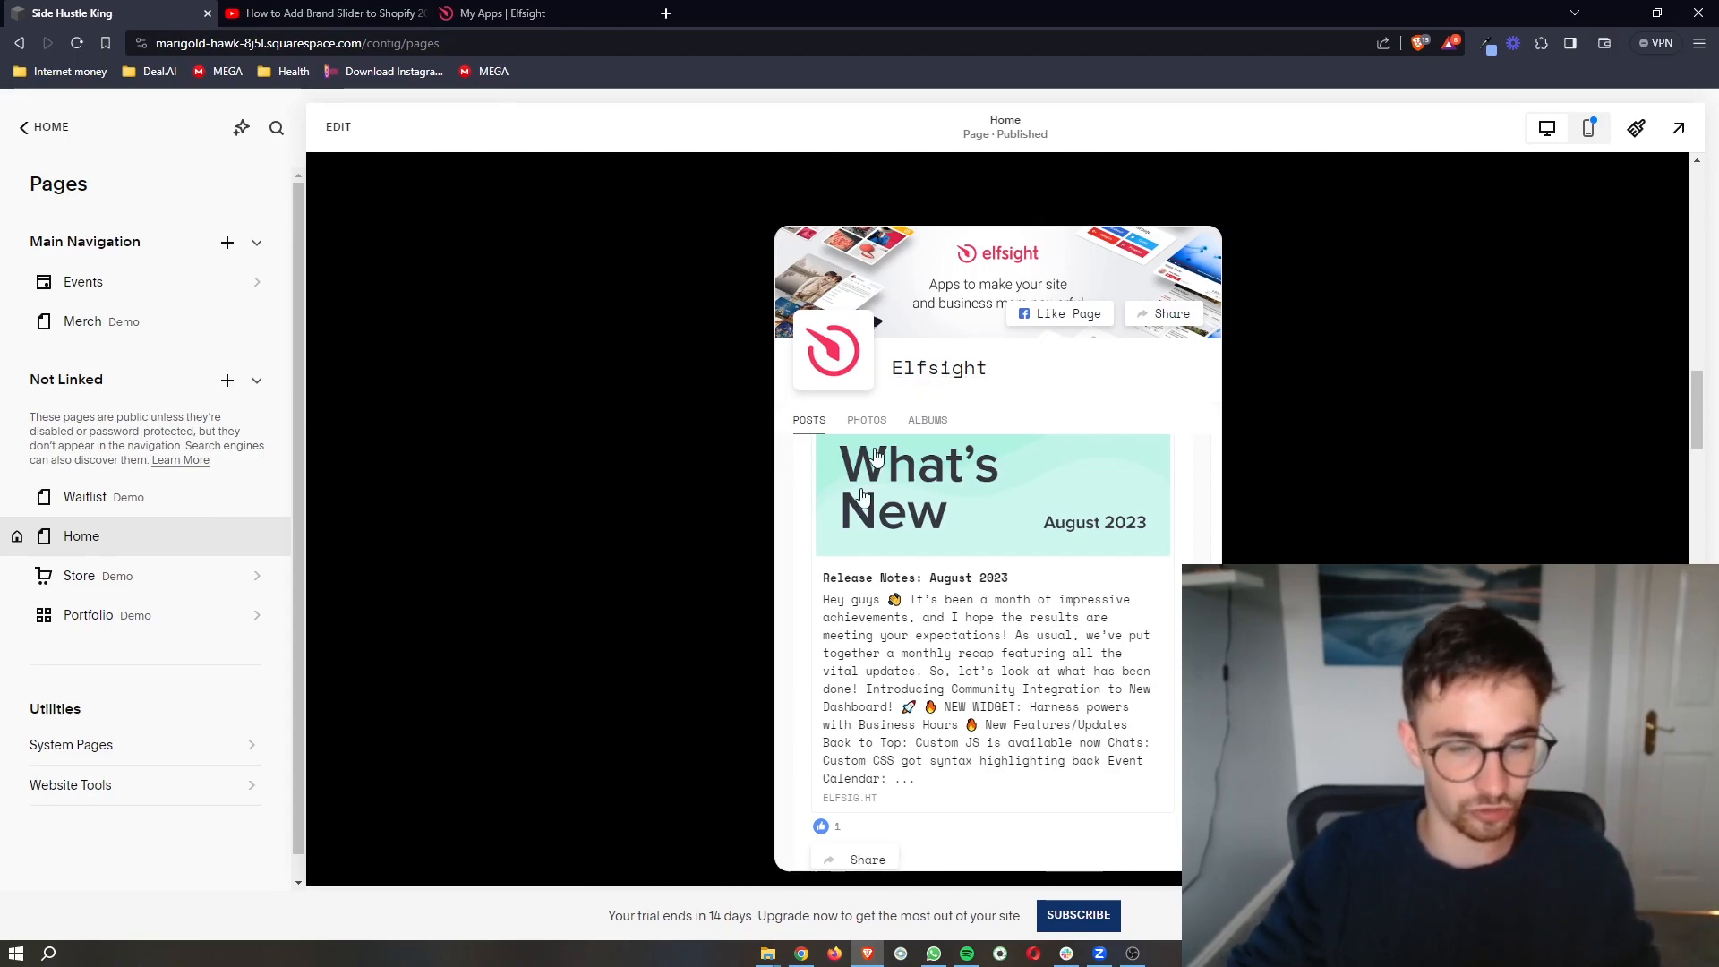